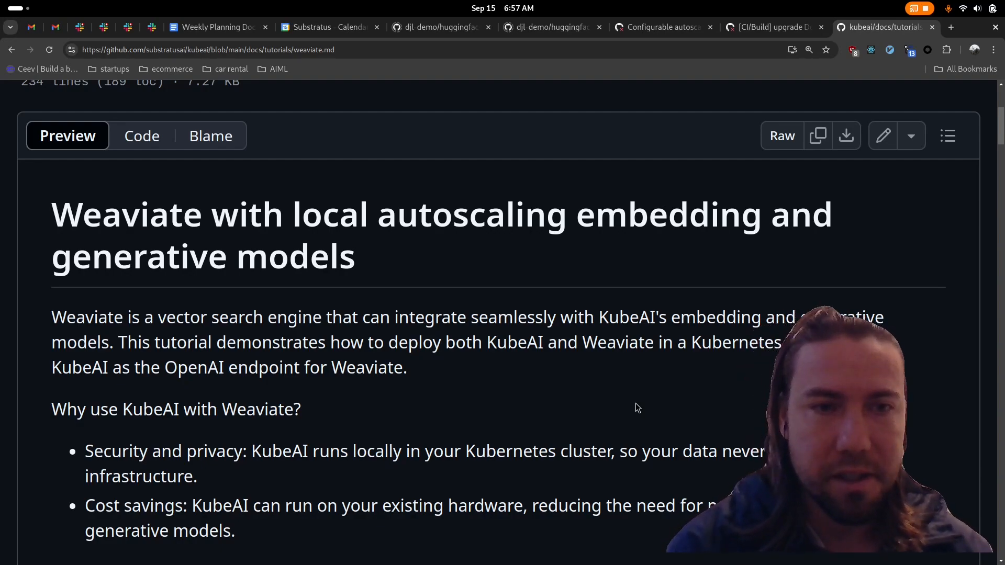
mouse_move(378, 421)
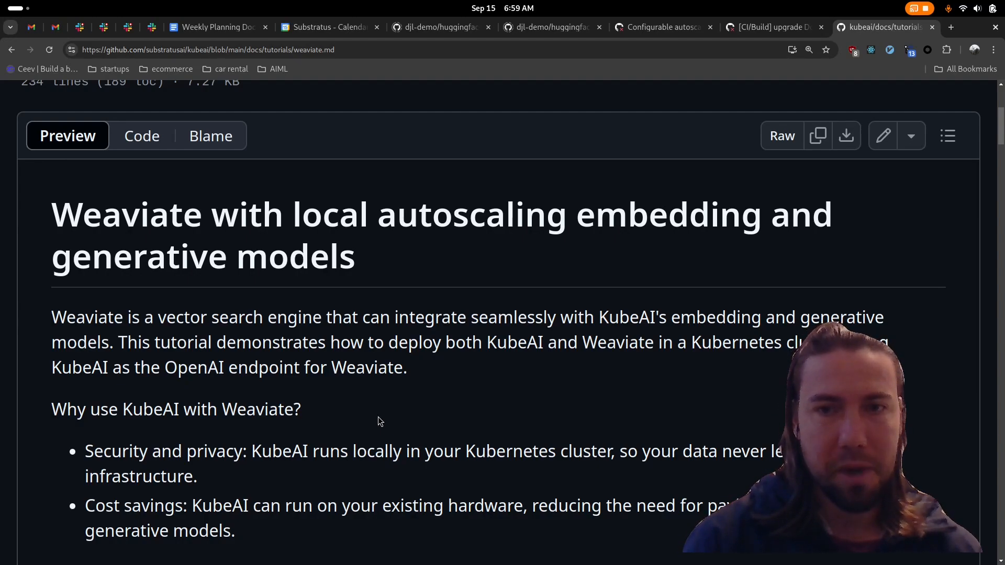
Step: Scroll weaviate.md through its introduction and goals to the Prerequisites kind cluster command
scroll("down", 3)
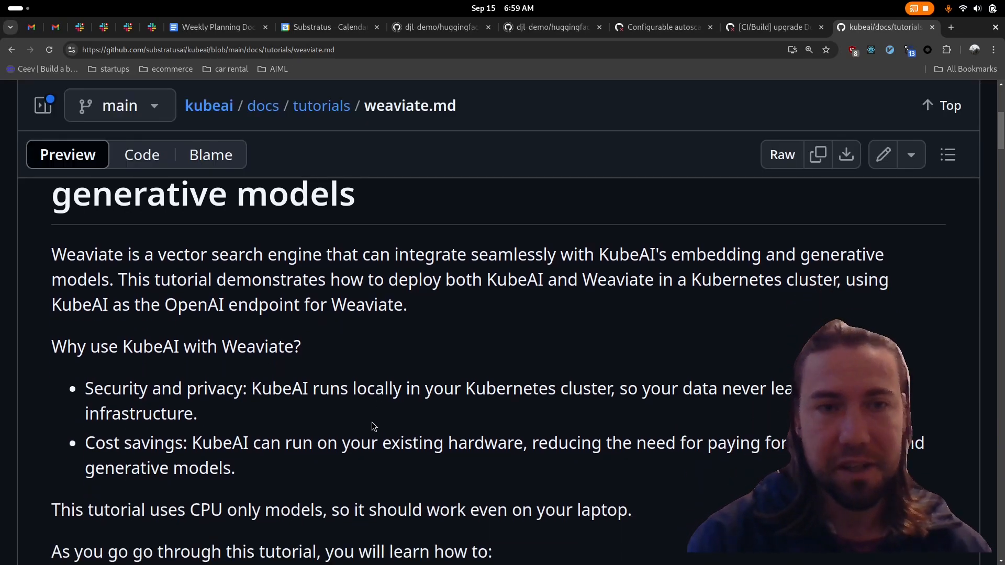
mouse_move(236, 485)
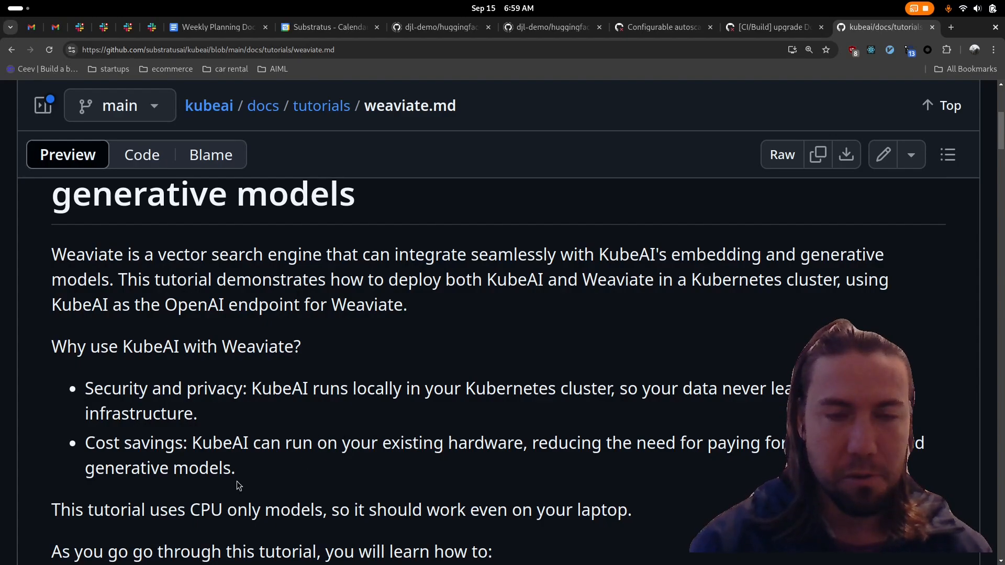
scroll("down", 3)
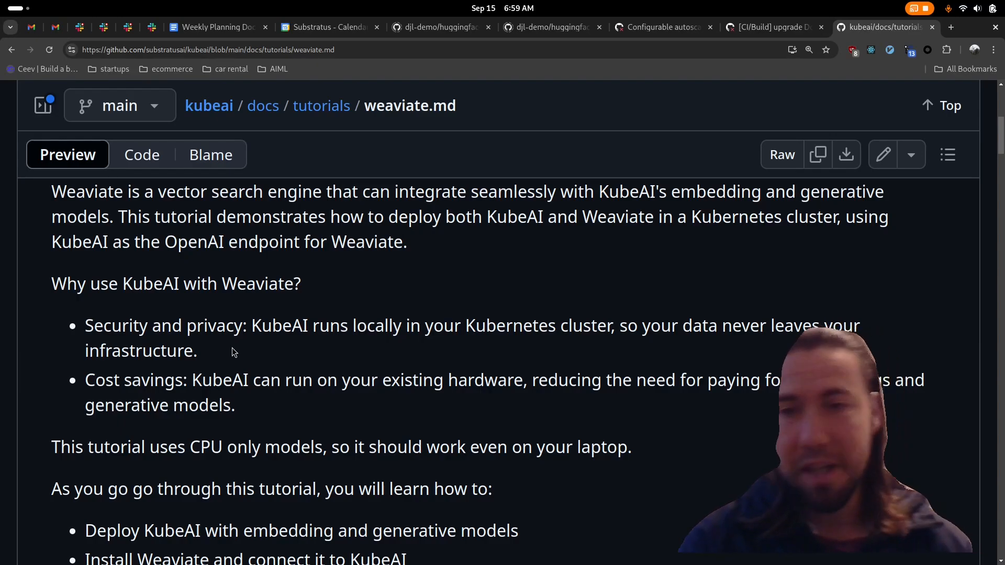
scroll("down", 3)
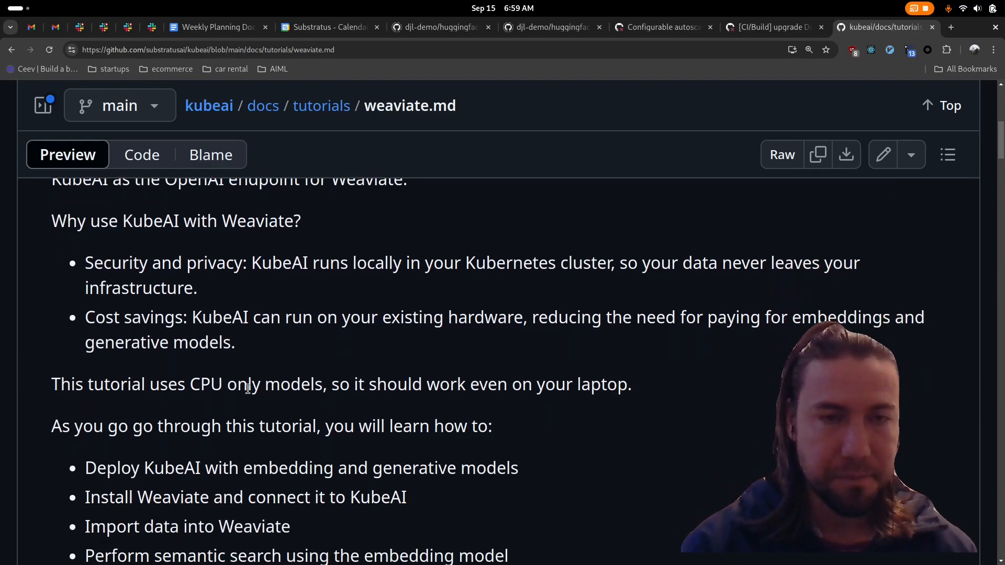
scroll("down", 3)
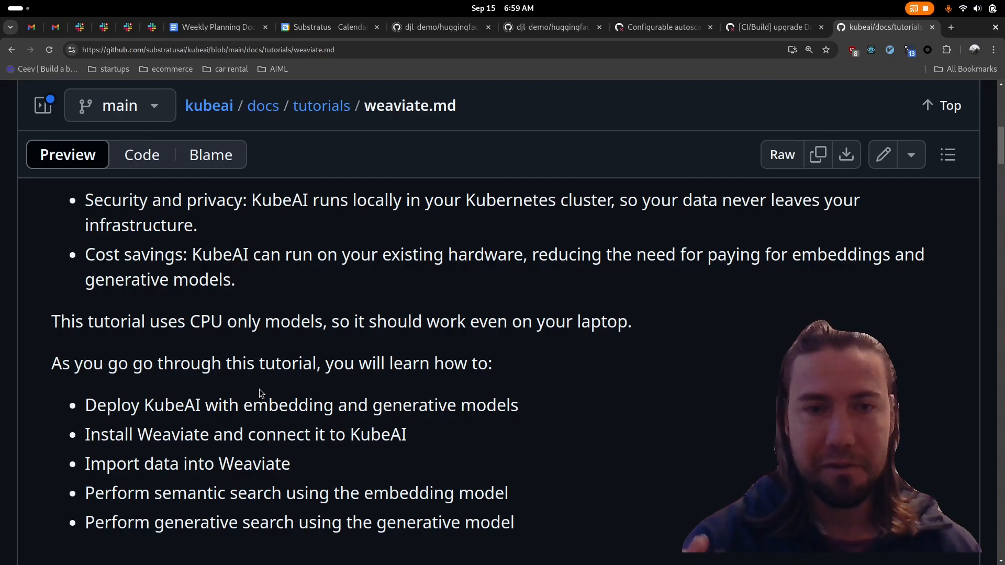
mouse_move(287, 394)
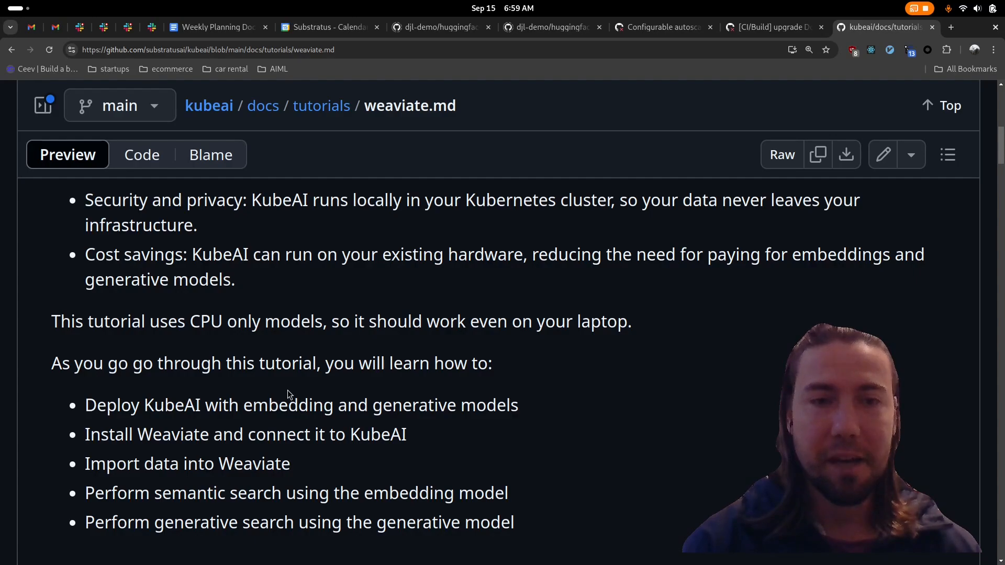
scroll("down", 3)
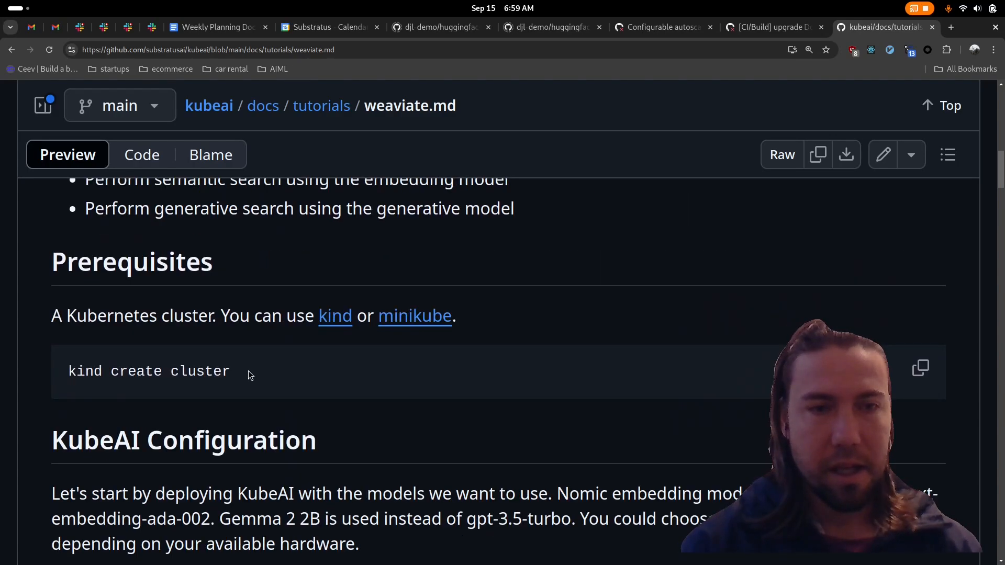
mouse_move(248, 383)
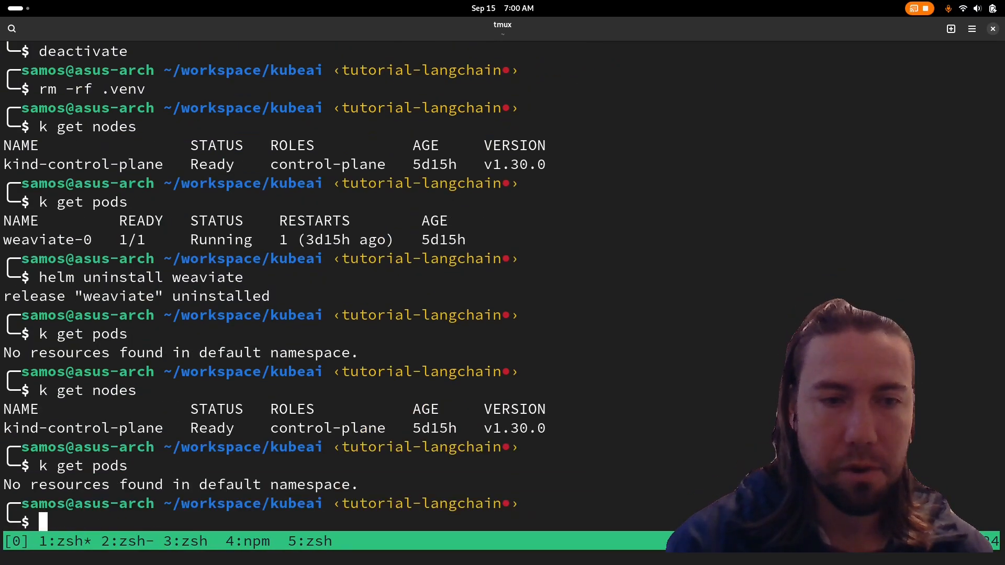
Step: Clear the terminal and list the cluster's nodes with 'k get nodes'
key("ctrl+l")
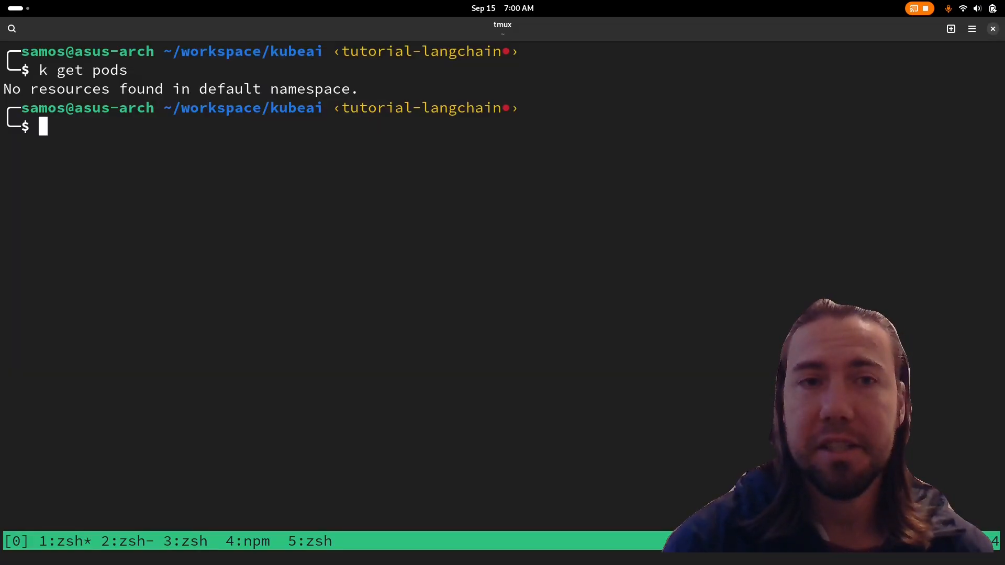
type("k get nod")
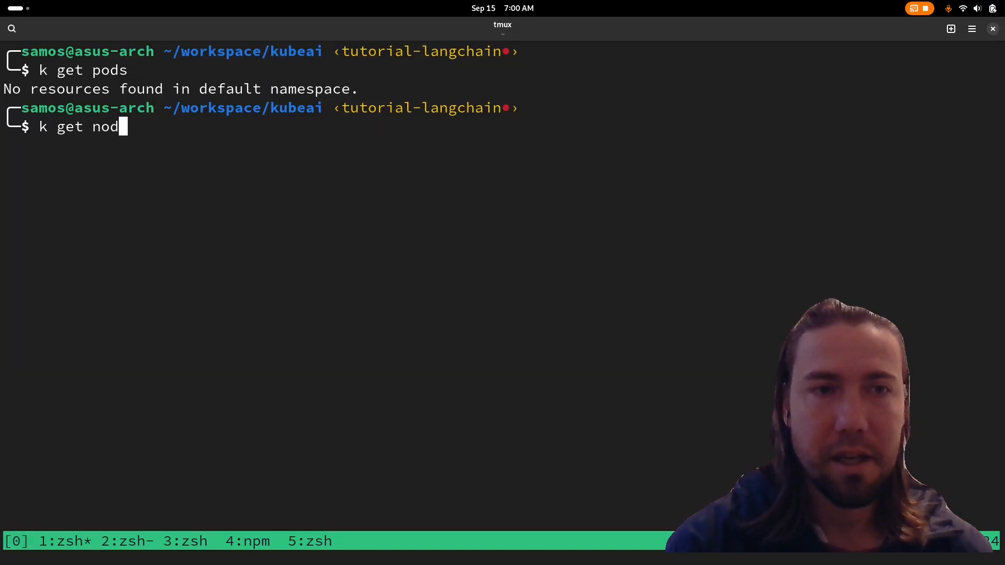
key("Return")
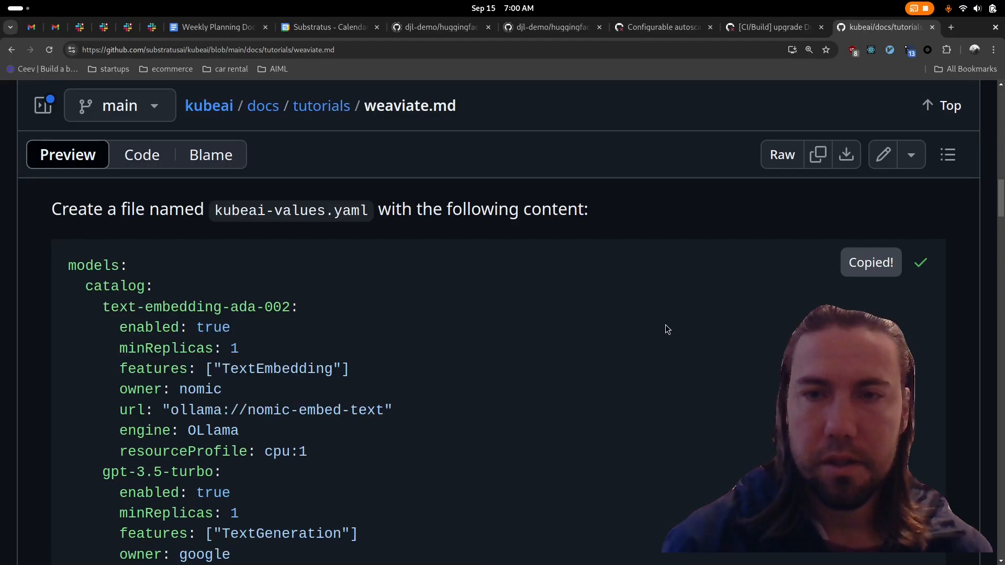
Step: Review the tutorial's kubeai-values.yaml two-model catalog block, then return to the terminal
scroll("up", 3)
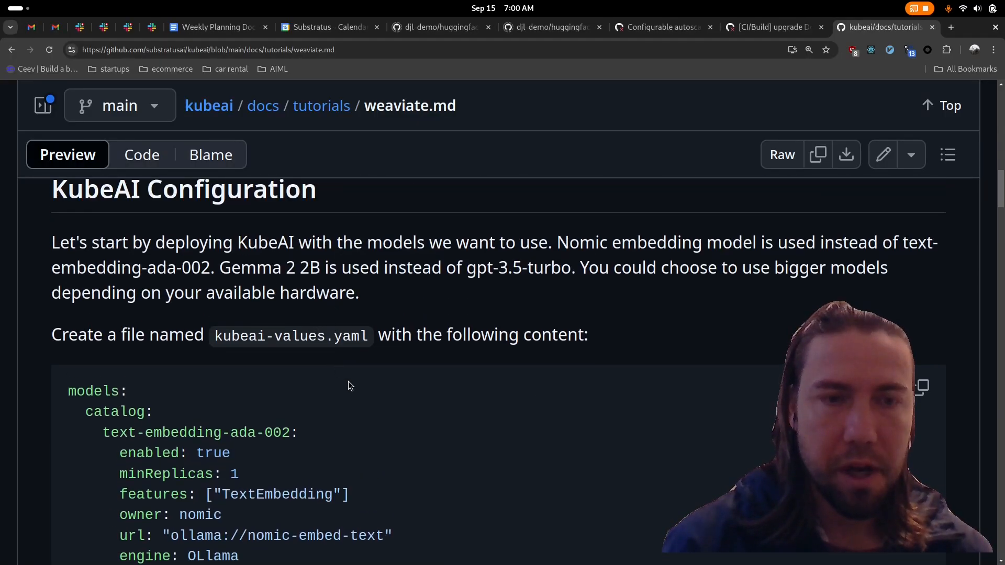
scroll("down", 3)
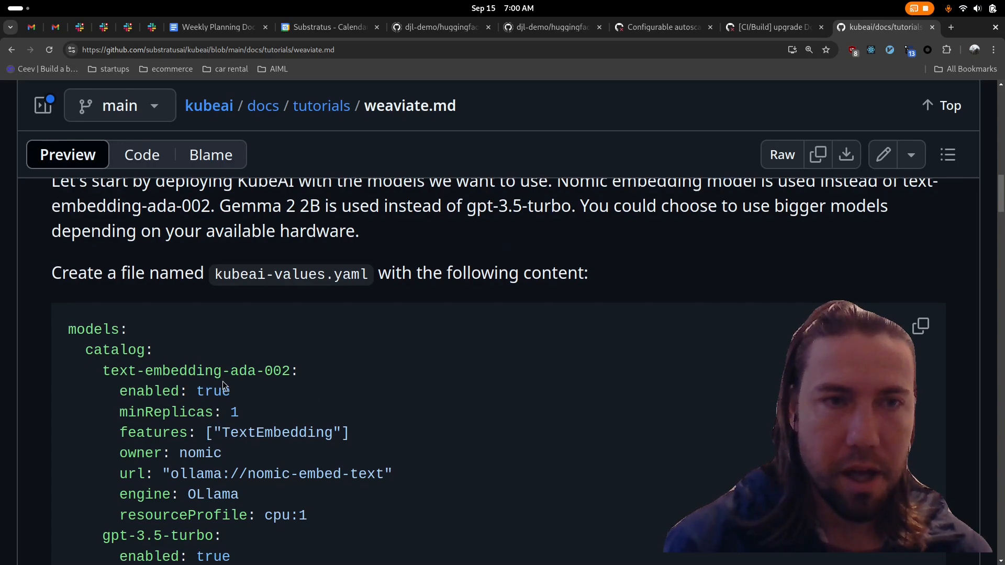
scroll("down", 3)
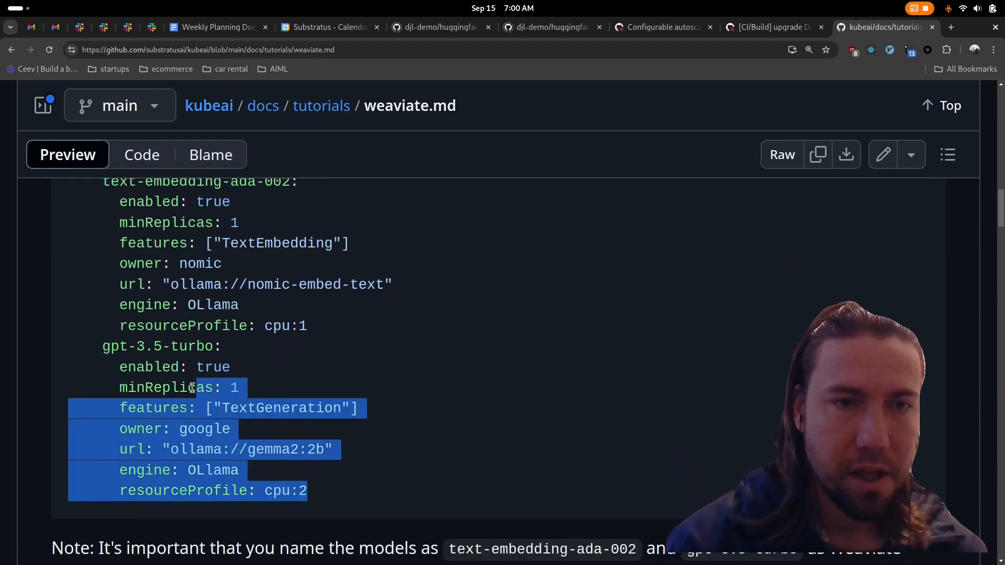
scroll("up", 3)
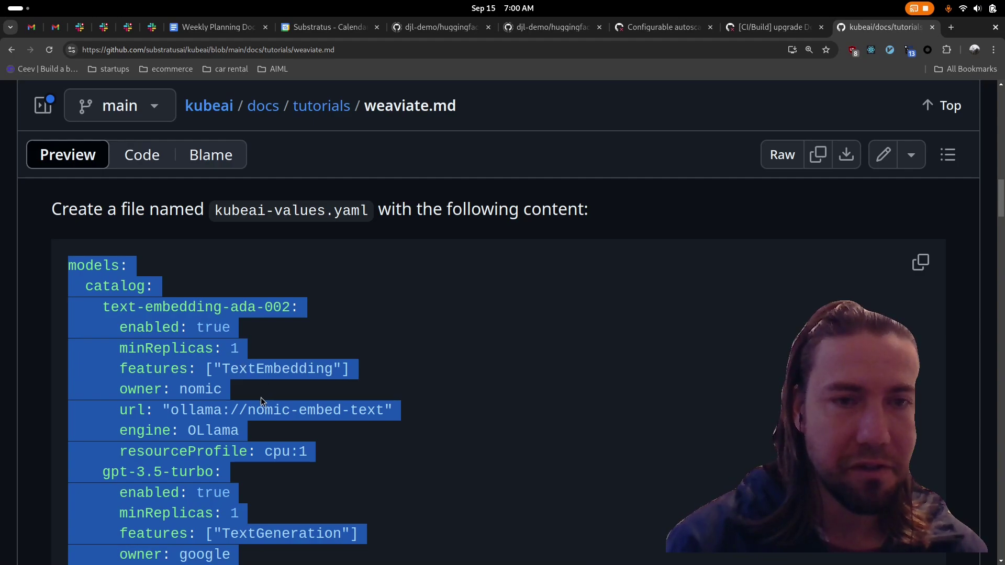
scroll("down", 3)
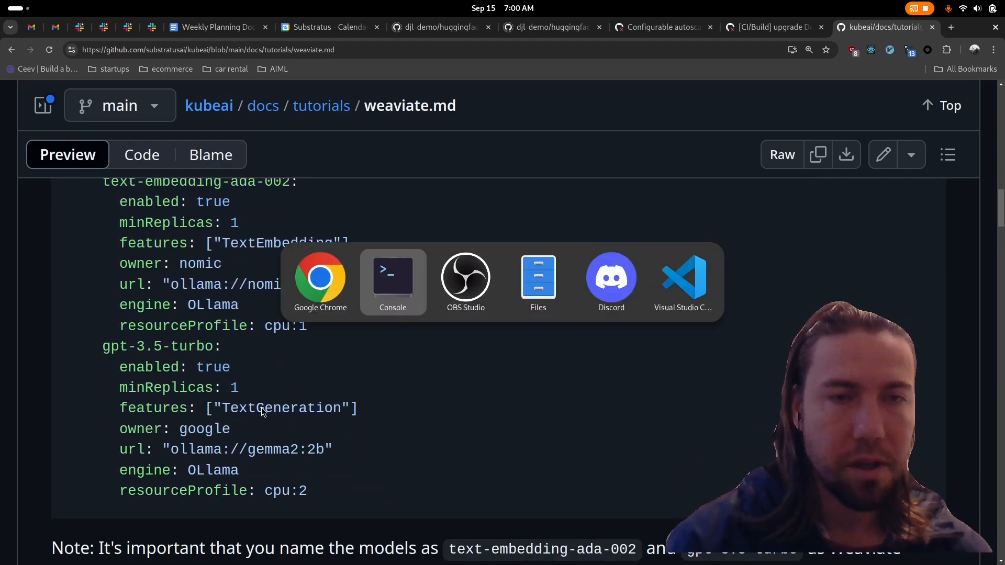
left_click(392, 280)
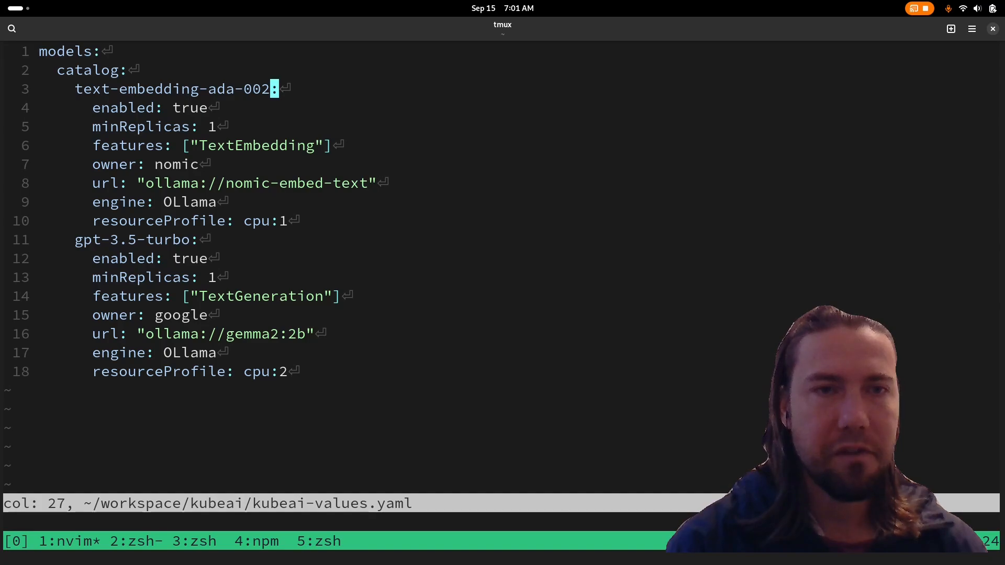
Step: Check the nomic-embed-text and gemma2 url lines in kubeai-values.yaml, then quit nvim
key("0")
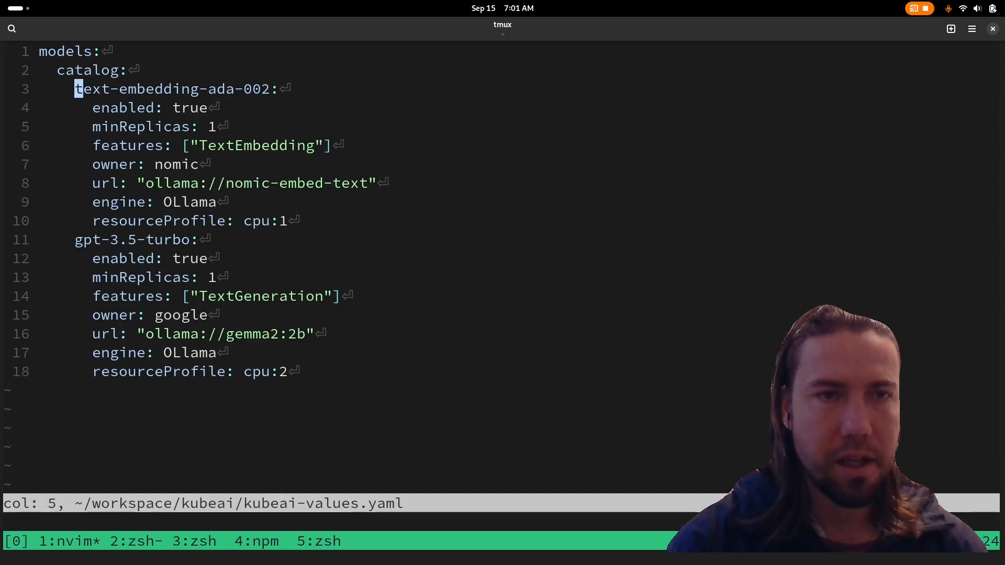
key("j")
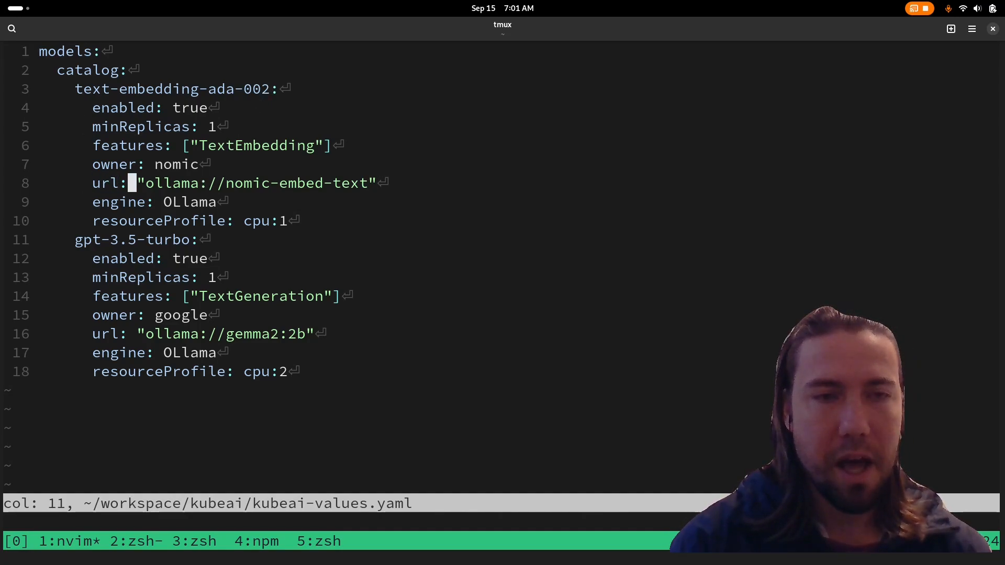
key("l")
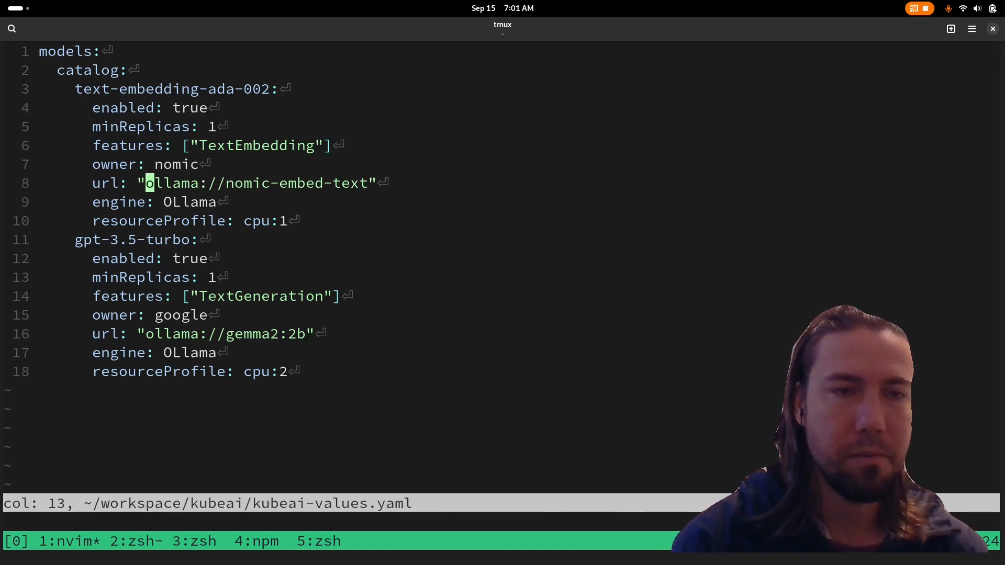
key("j")
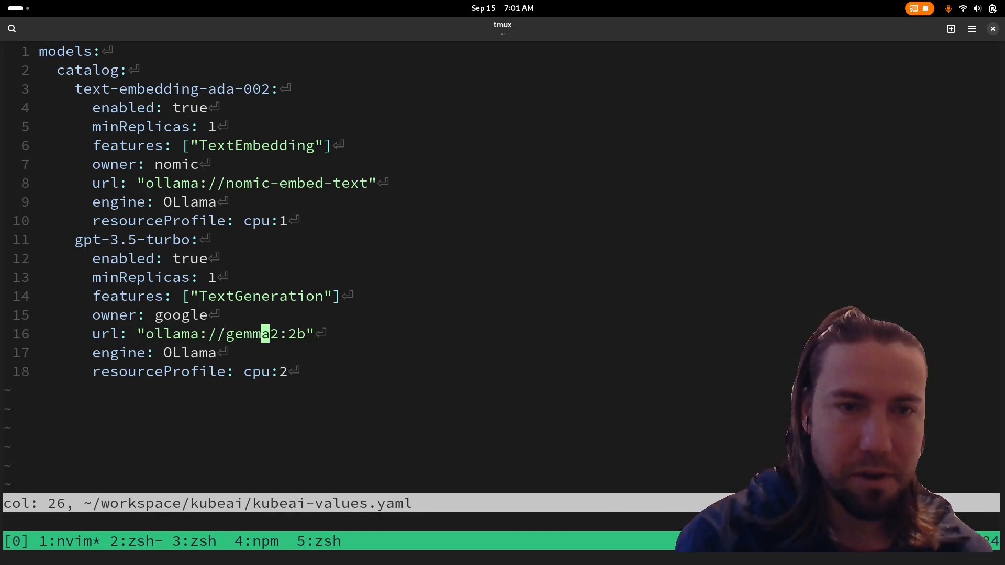
type(":q")
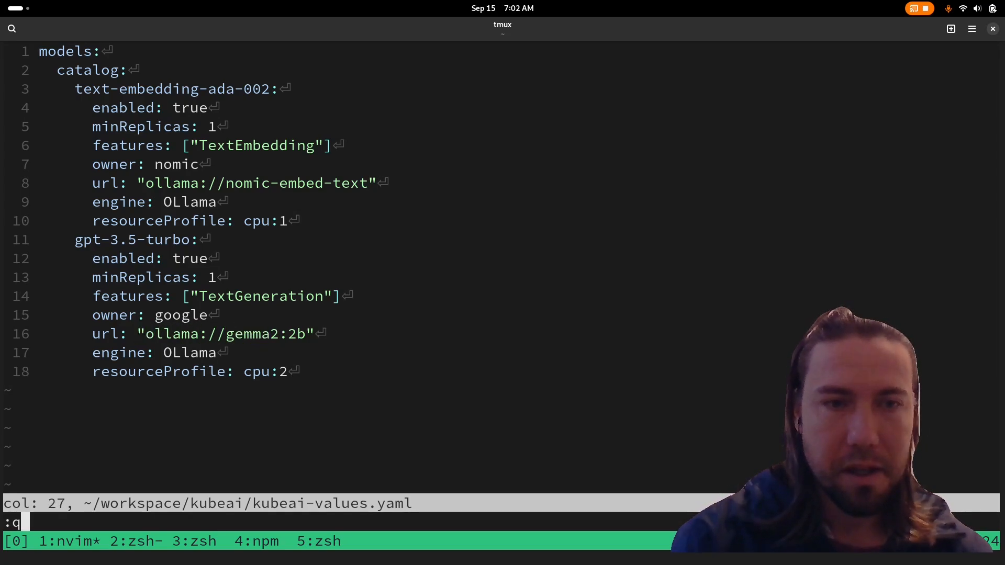
key("Return")
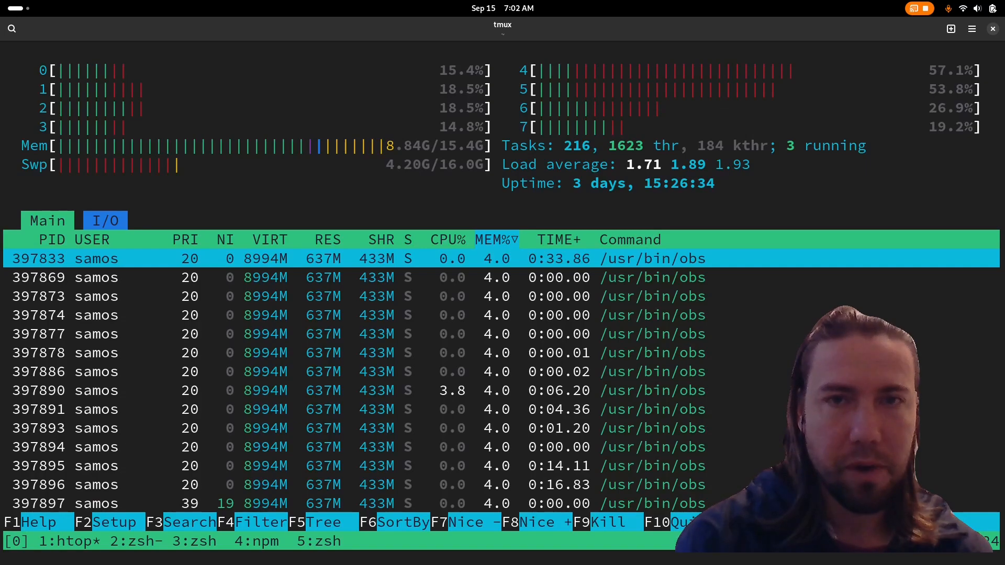
Step: Quit htop, scroll to the tutorial's KubeAI helm install command, and return to the terminal
key("q")
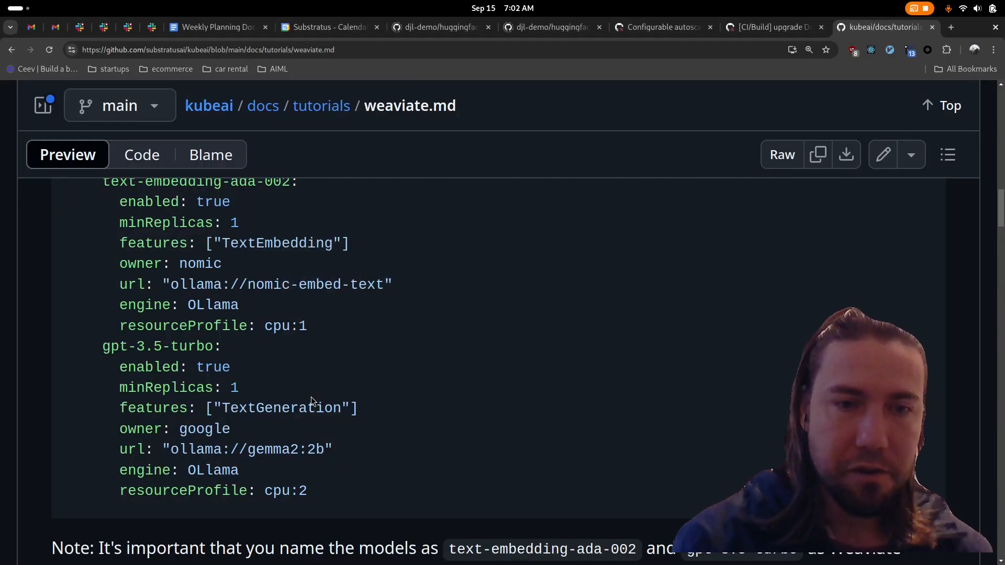
scroll("down", 3)
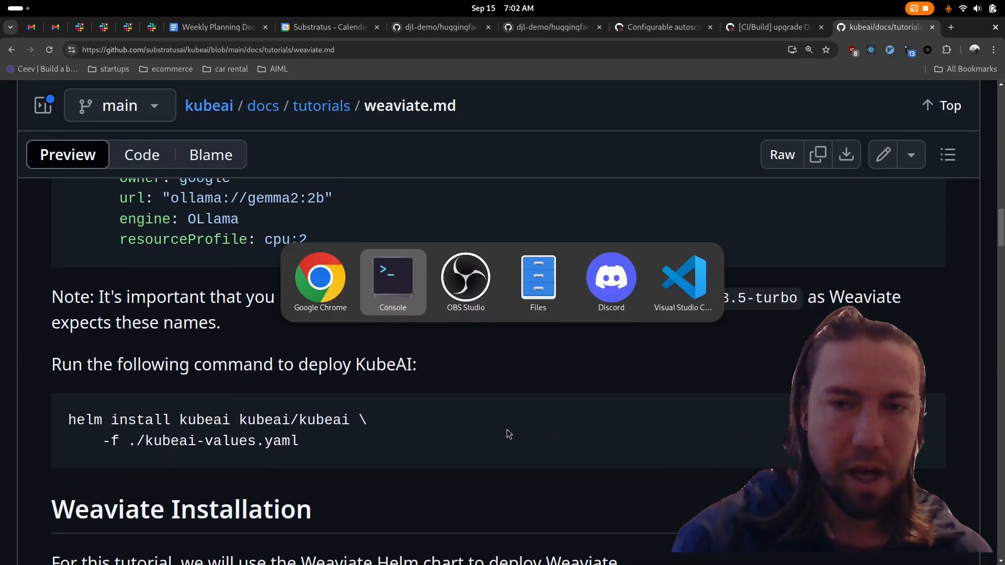
left_click(392, 277)
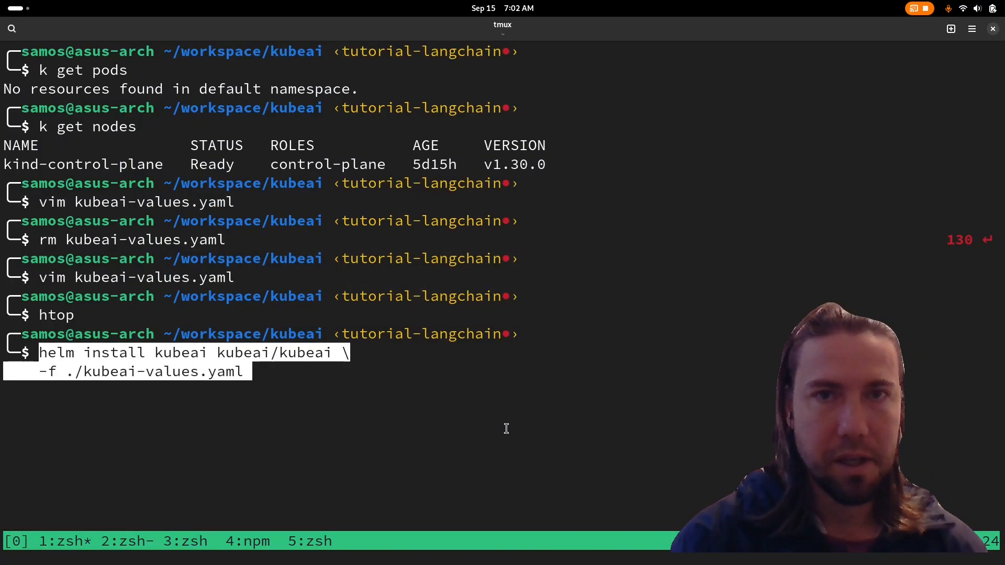
Step: Run helm install kubeai with -f ./kubeai-values.yaml, then list pods with 'k get pods'
key("Return")
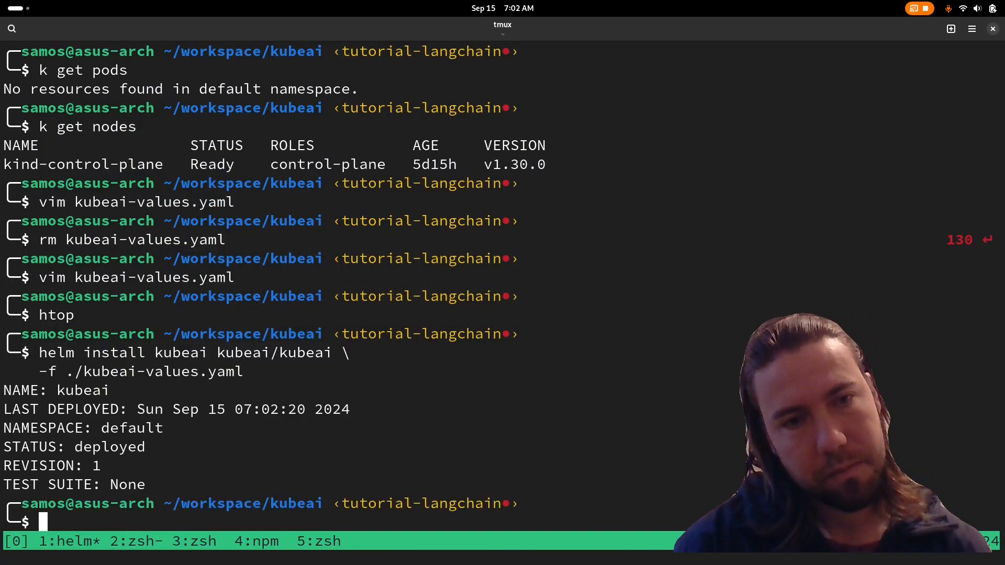
type("k get p")
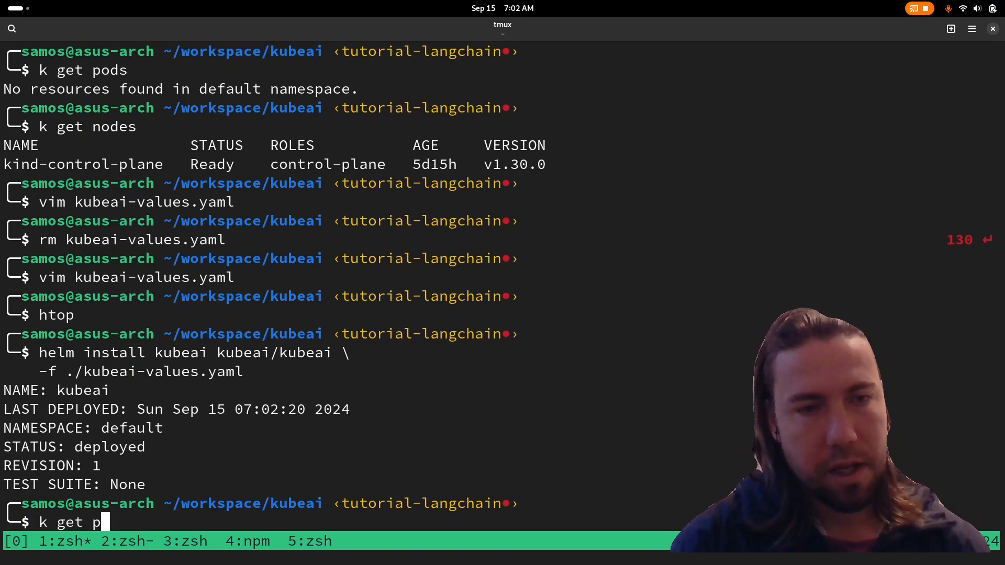
key("Return")
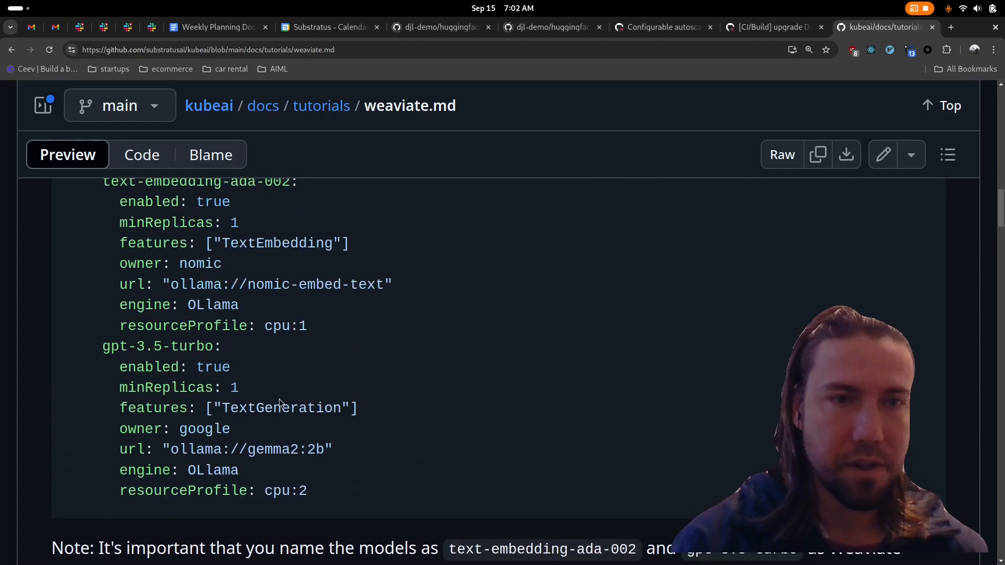
scroll("up", 3)
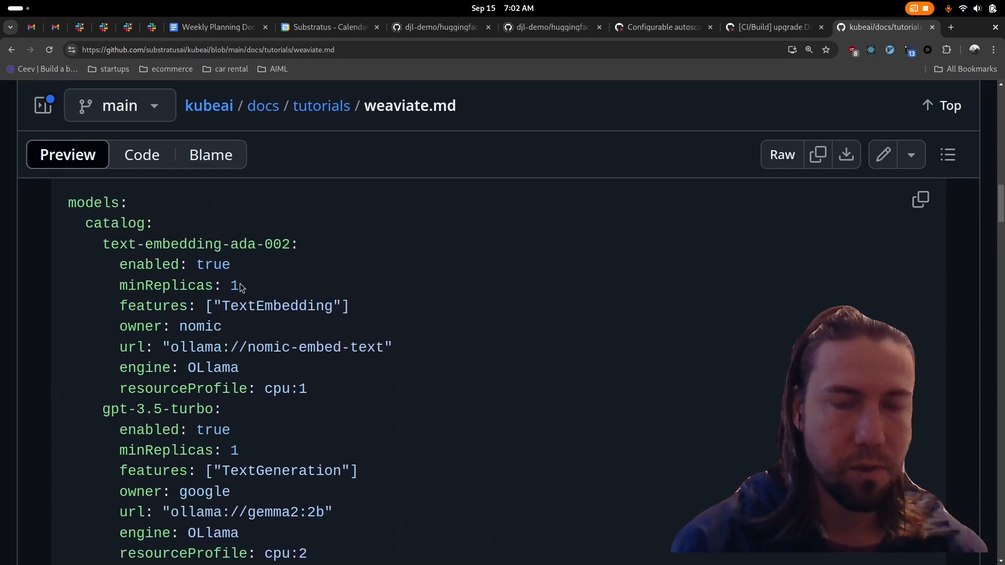
scroll("down", 3)
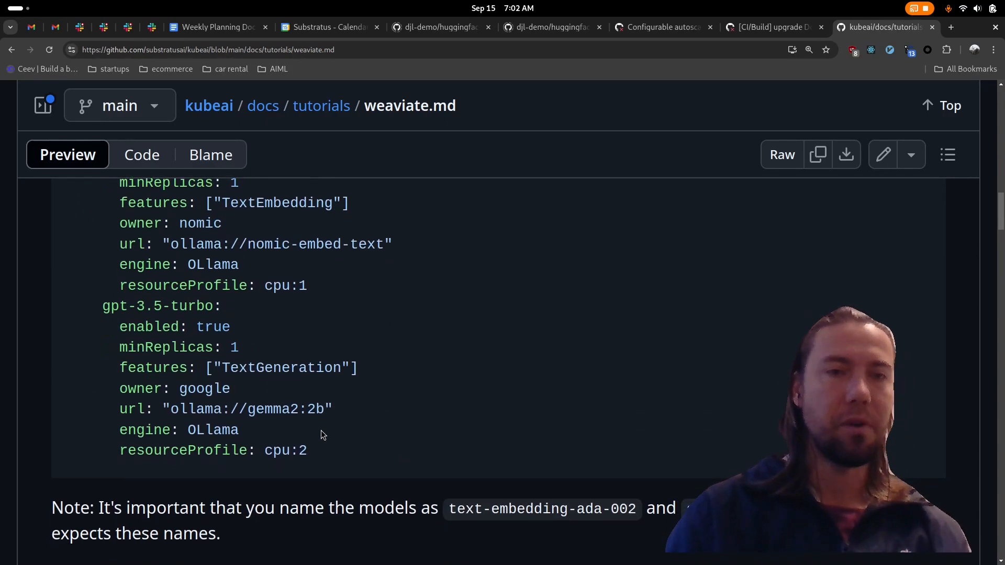
scroll("up", 3)
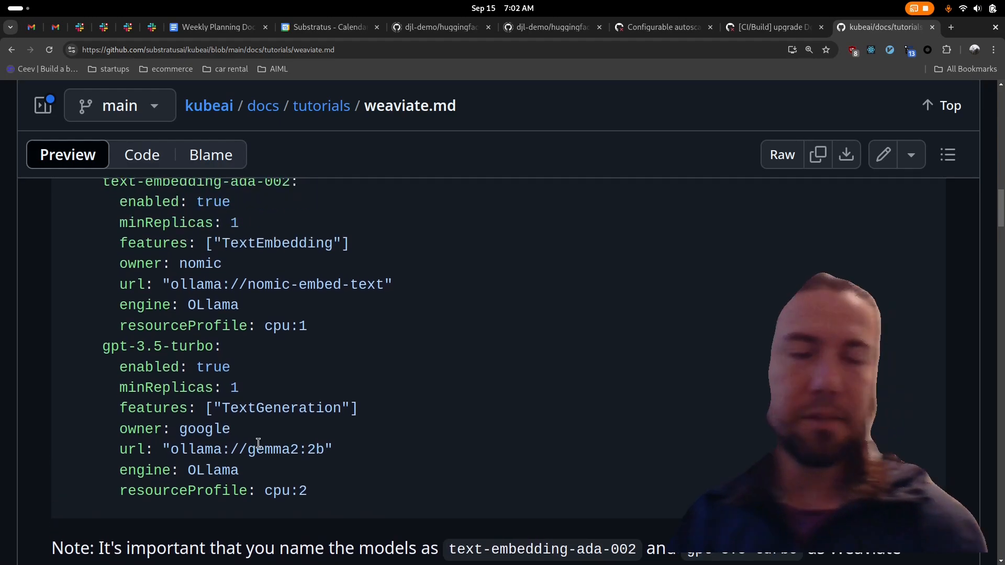
scroll("up", 3)
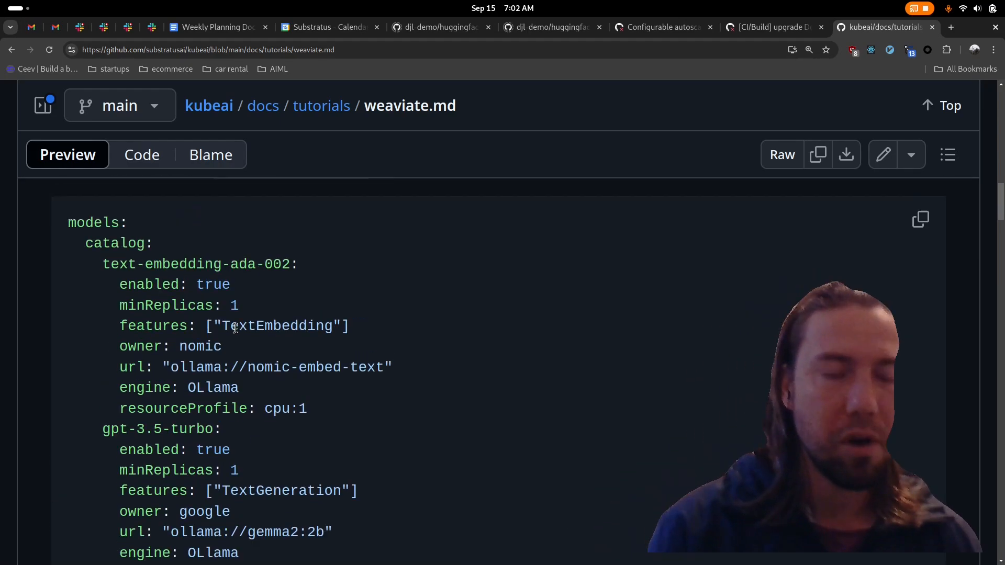
scroll("up", 3)
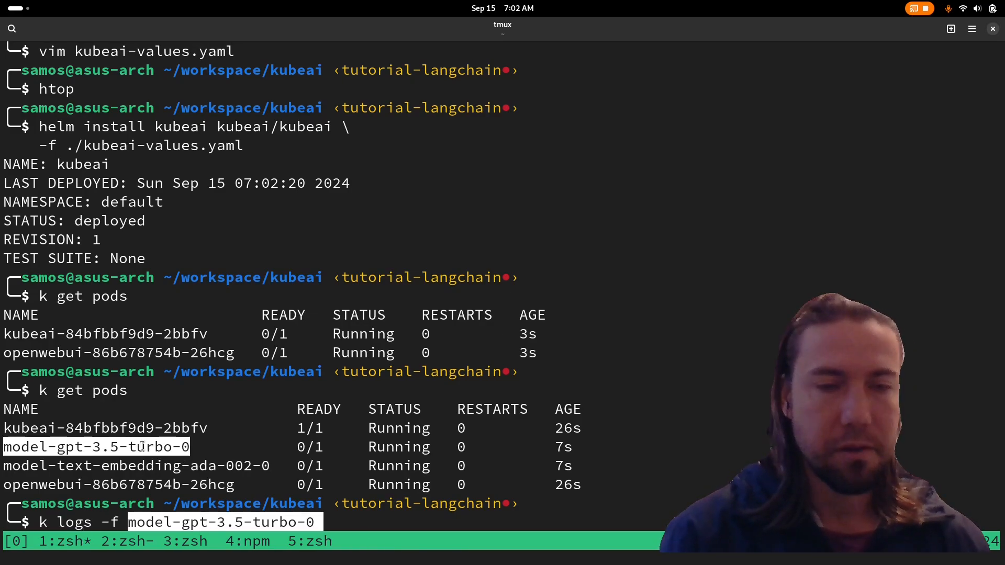
Step: Tail the model-gpt-3.5-turbo-0 download logs, stop them, and start following another pod's logs
key("Return")
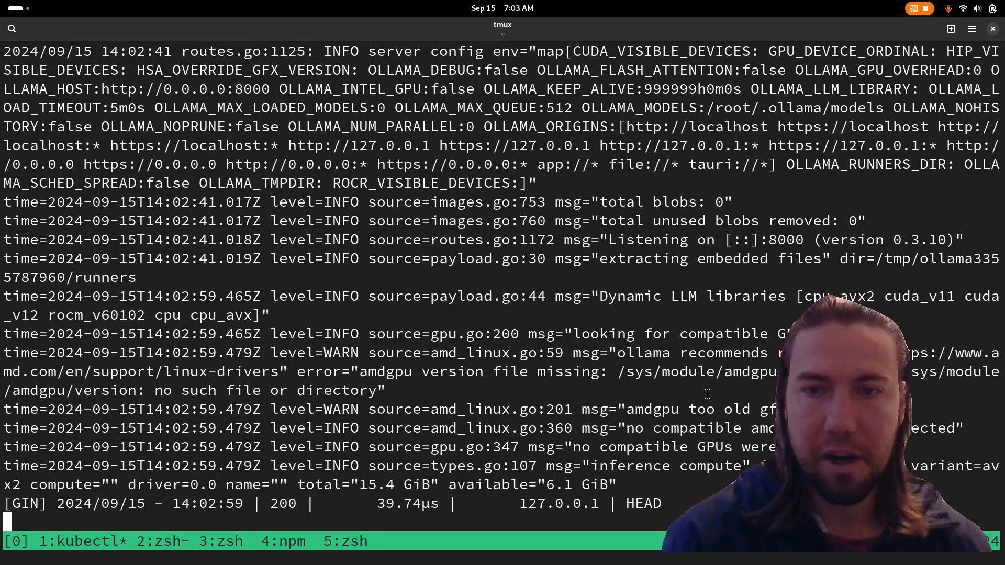
scroll("down", 3)
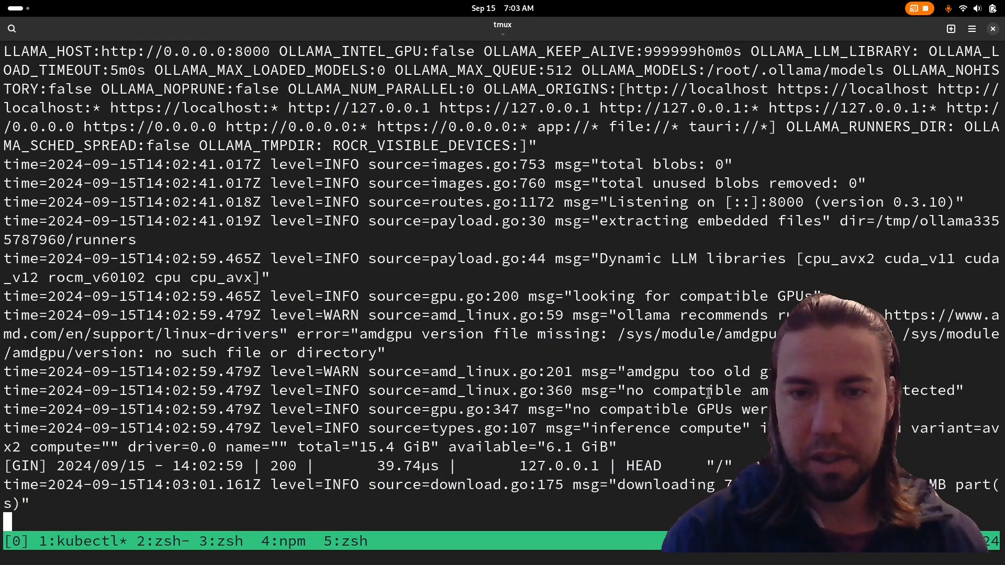
key("ctrl+c")
type("k l")
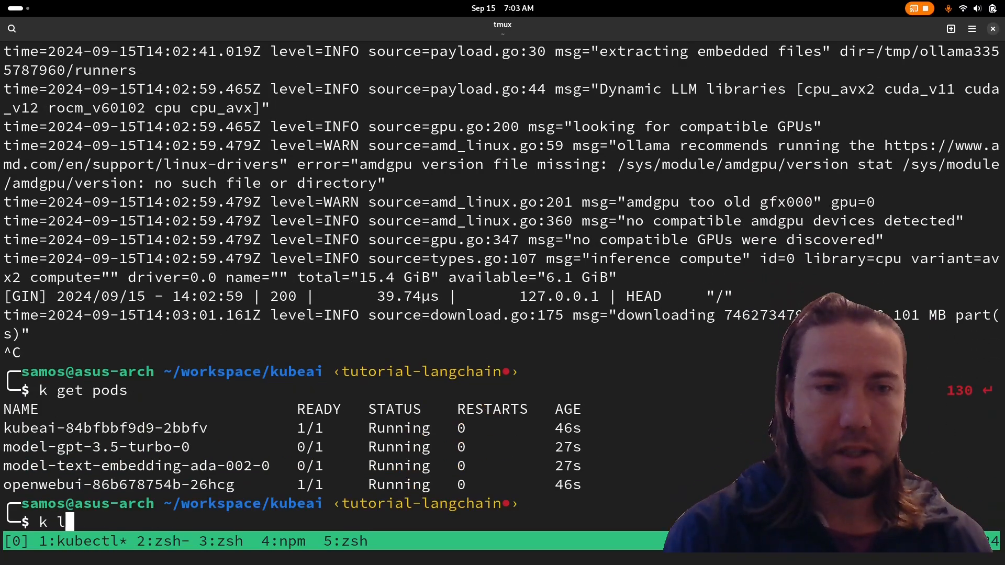
type("ogs -f")
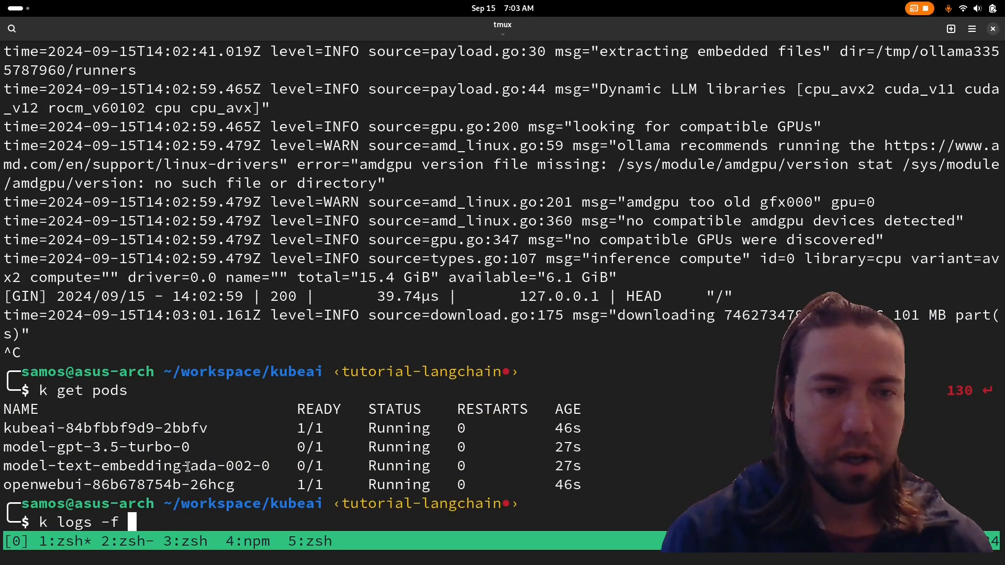
key("Return")
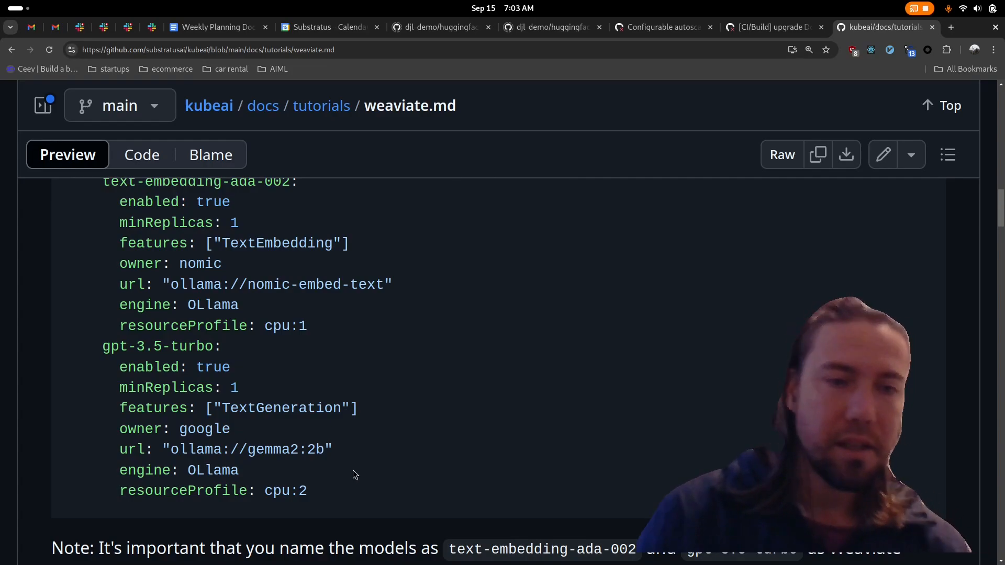
Step: Reach Weaviate Installation, copy the weaviate-values.yaml block, and inspect its text2vec-openai module
scroll("down", 3)
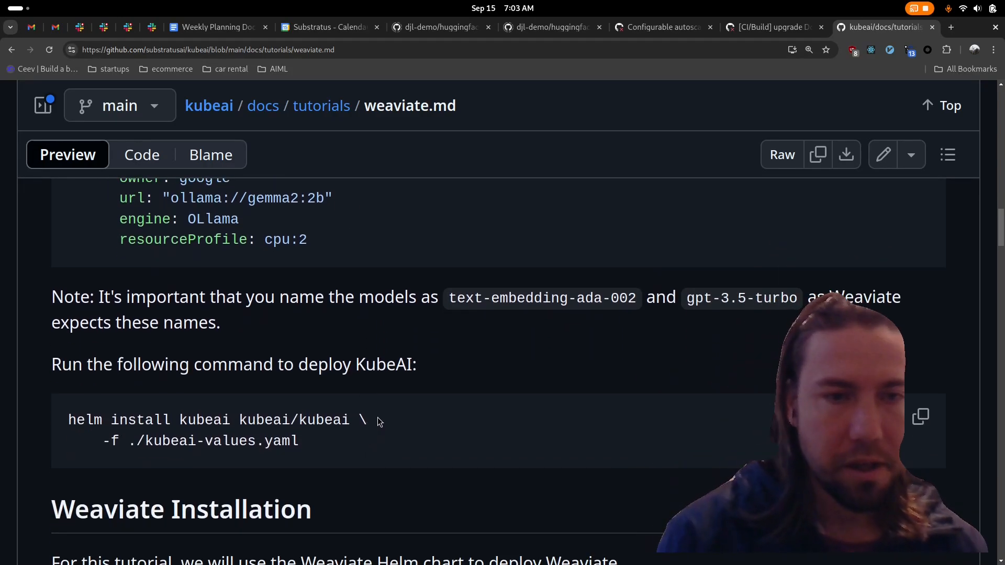
scroll("down", 3)
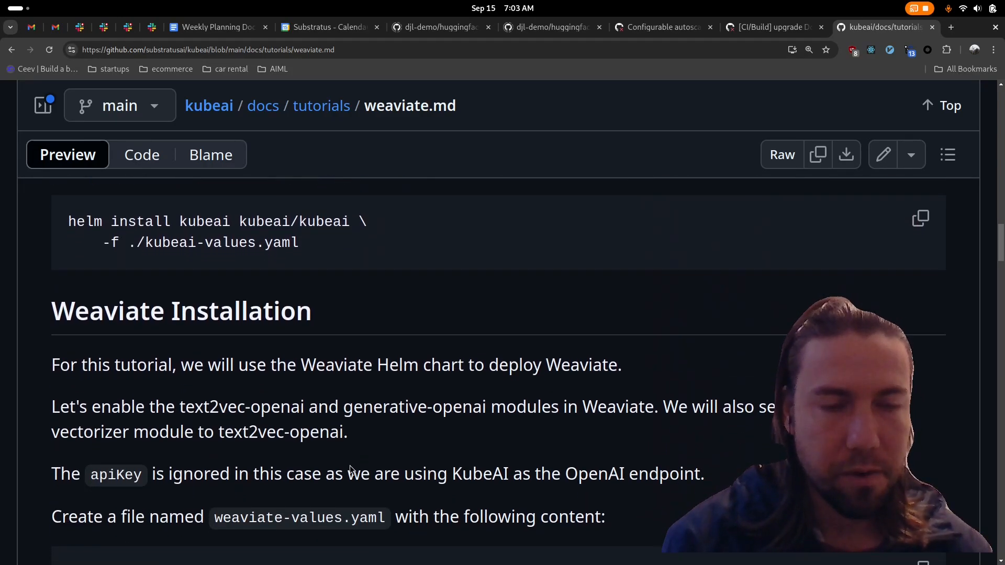
scroll("down", 3)
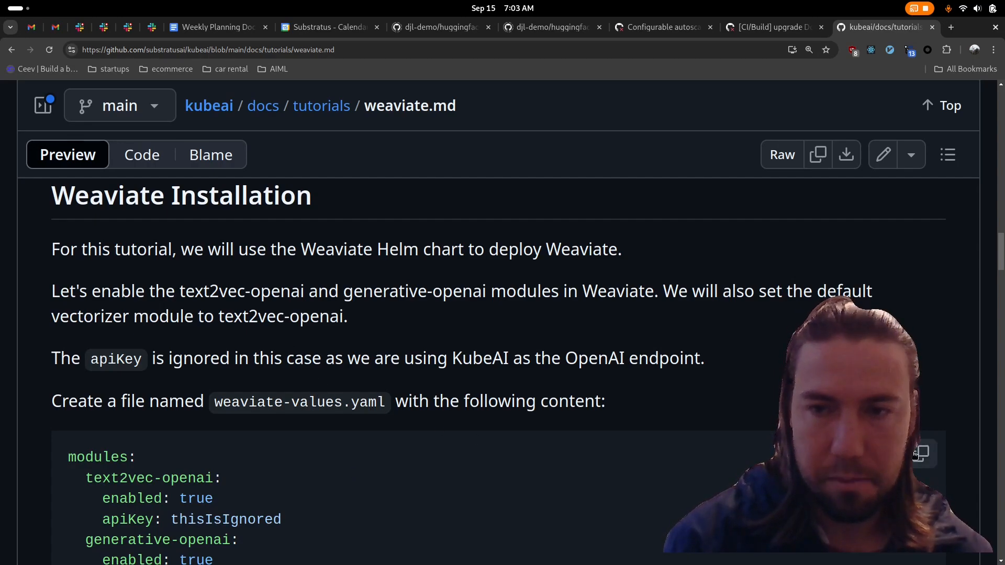
left_click(919, 454)
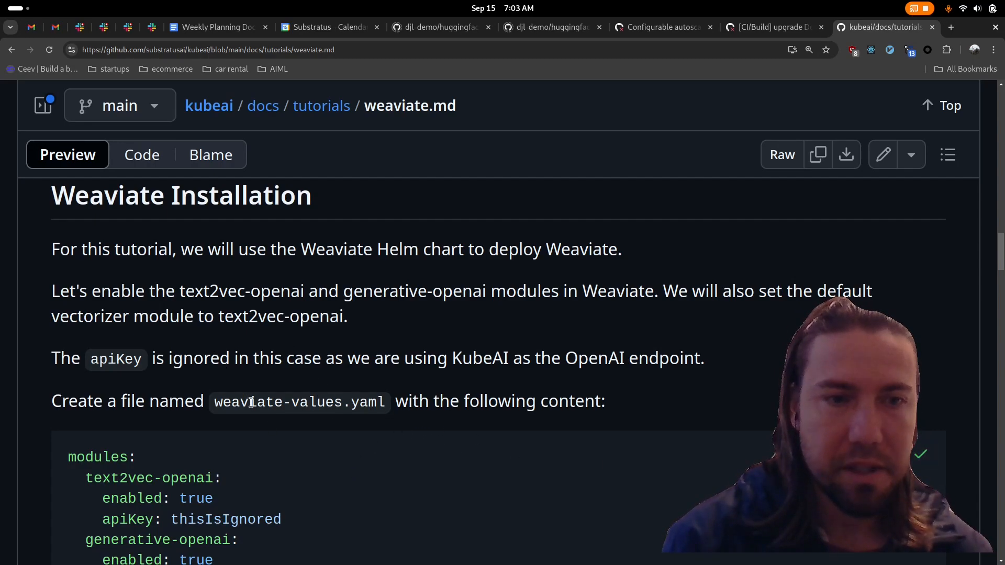
scroll("down", 3)
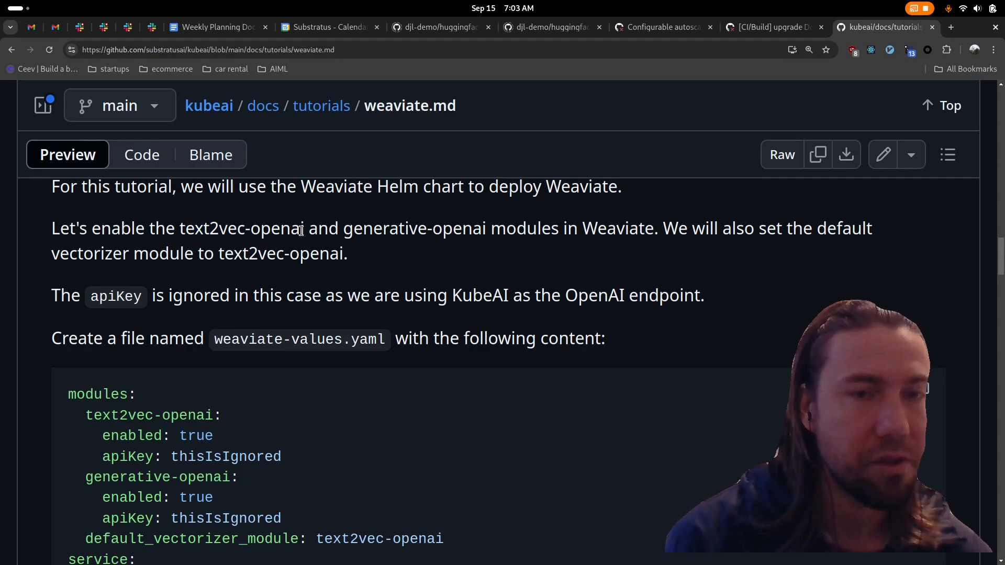
double_click(246, 228)
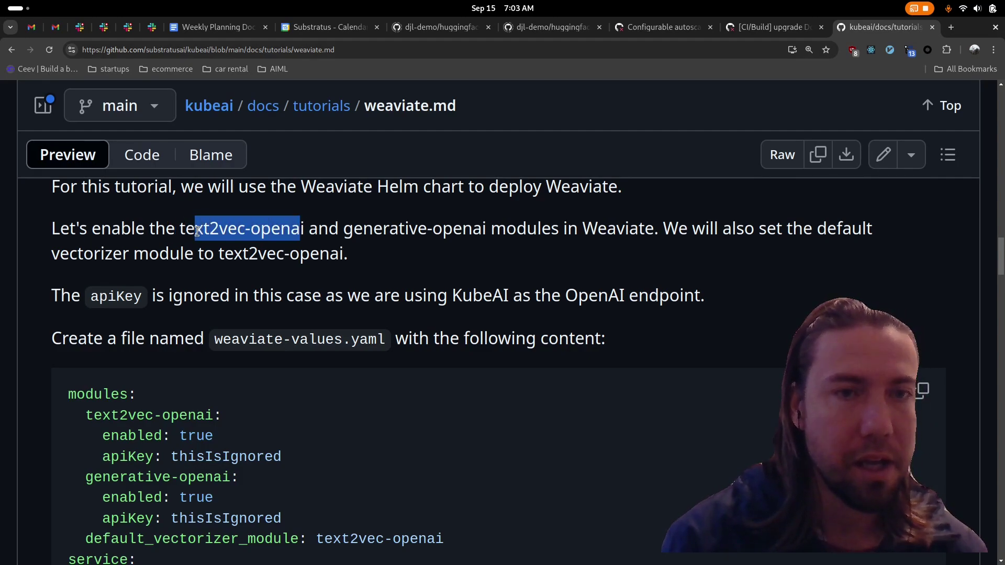
scroll("down", 3)
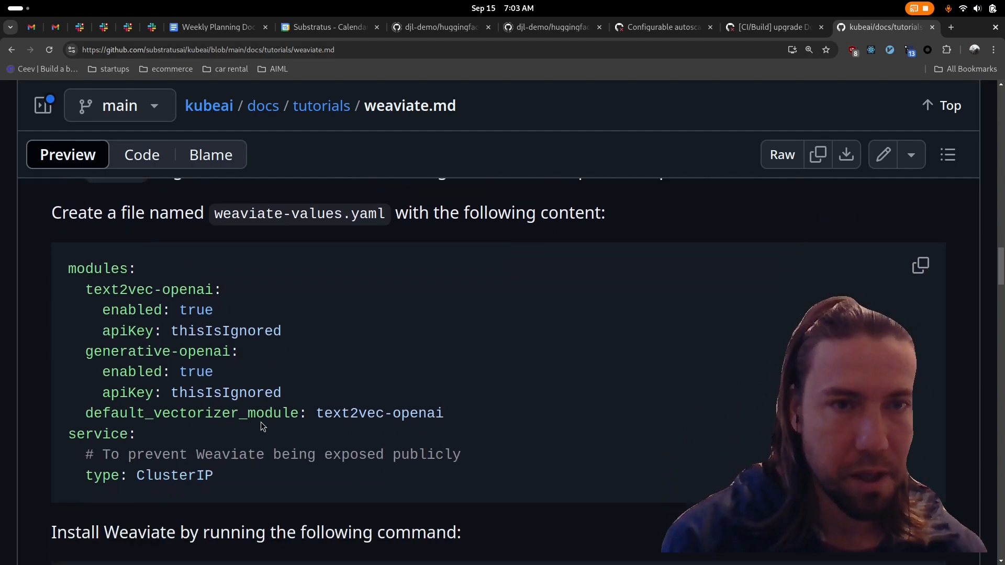
left_click(920, 265)
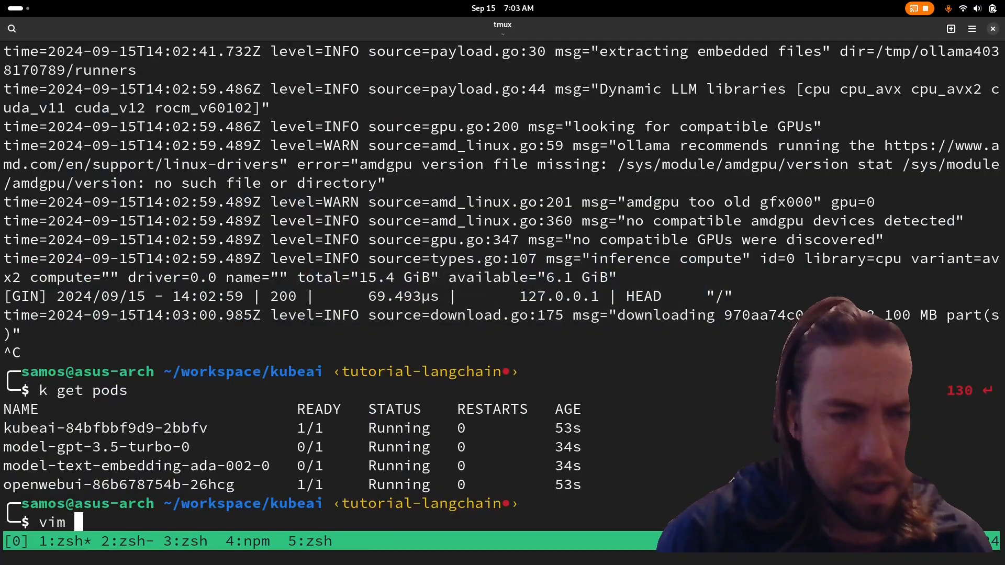
Step: Open weaviate-values.yaml in vim, move through it, and quit back to the shell
key("Return")
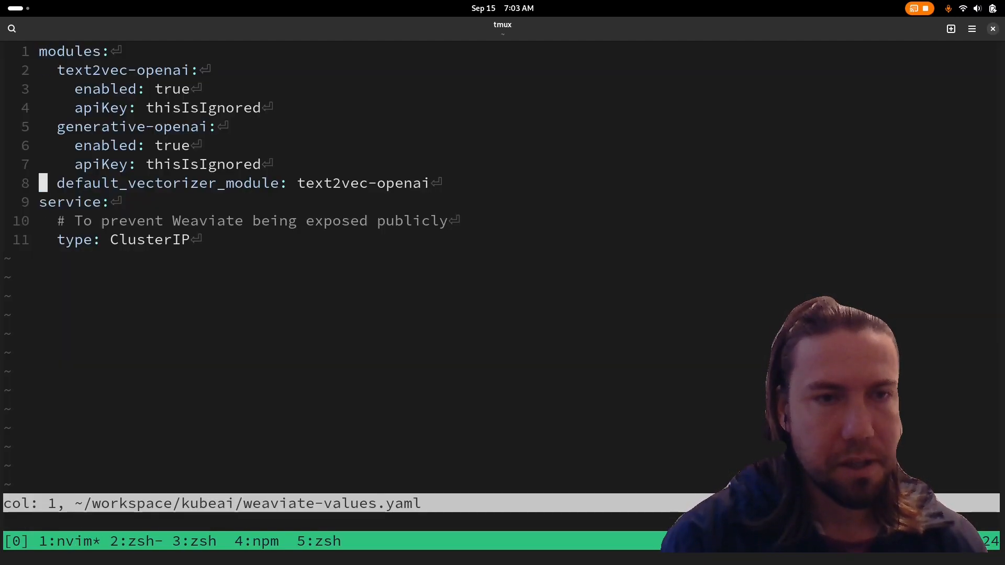
key("j")
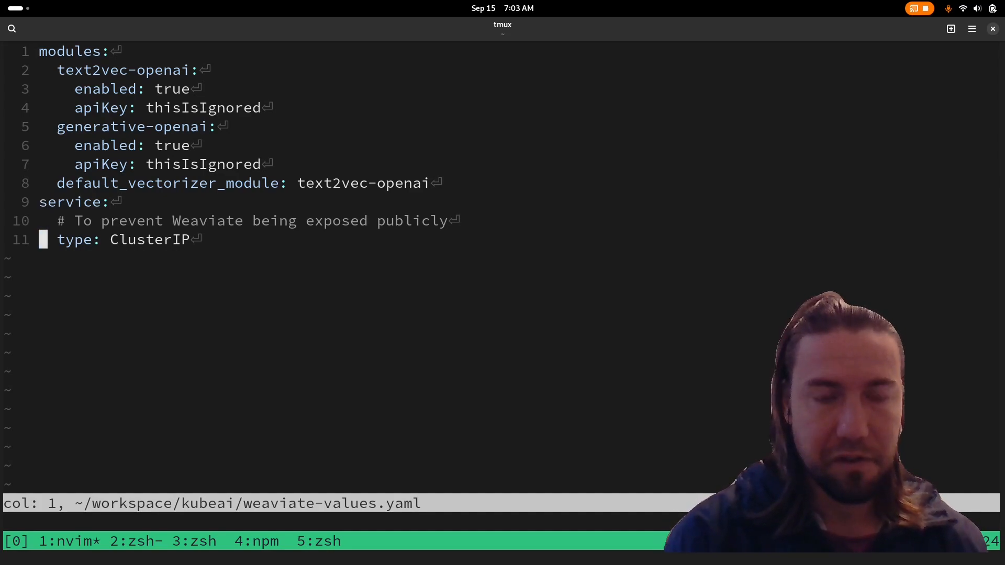
type(":q")
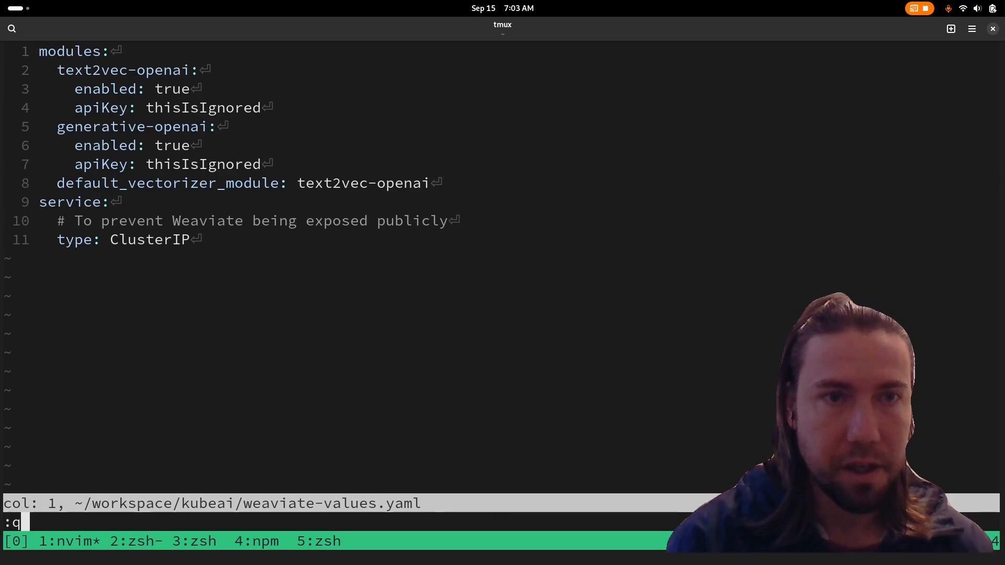
key("Escape")
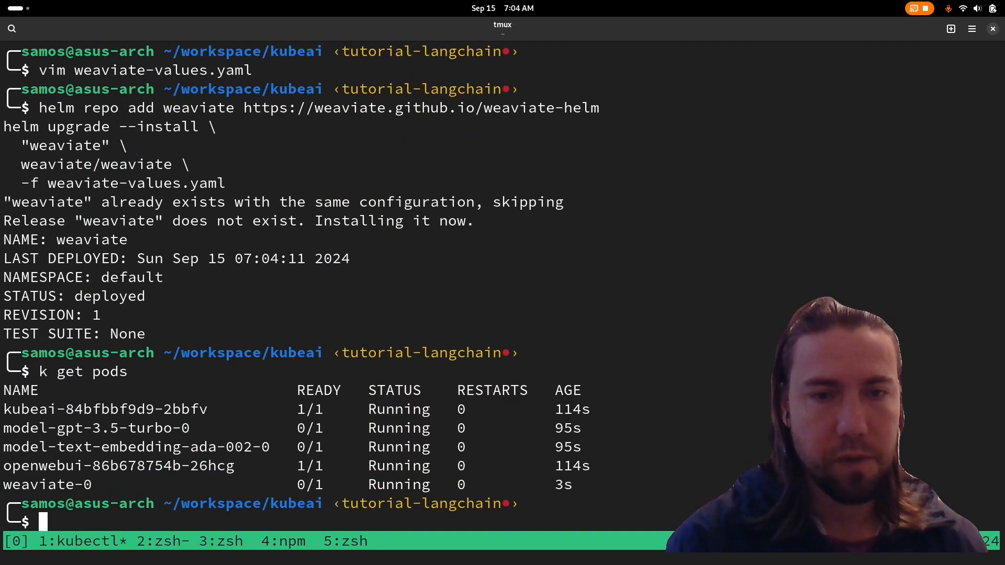
mouse_move(182, 494)
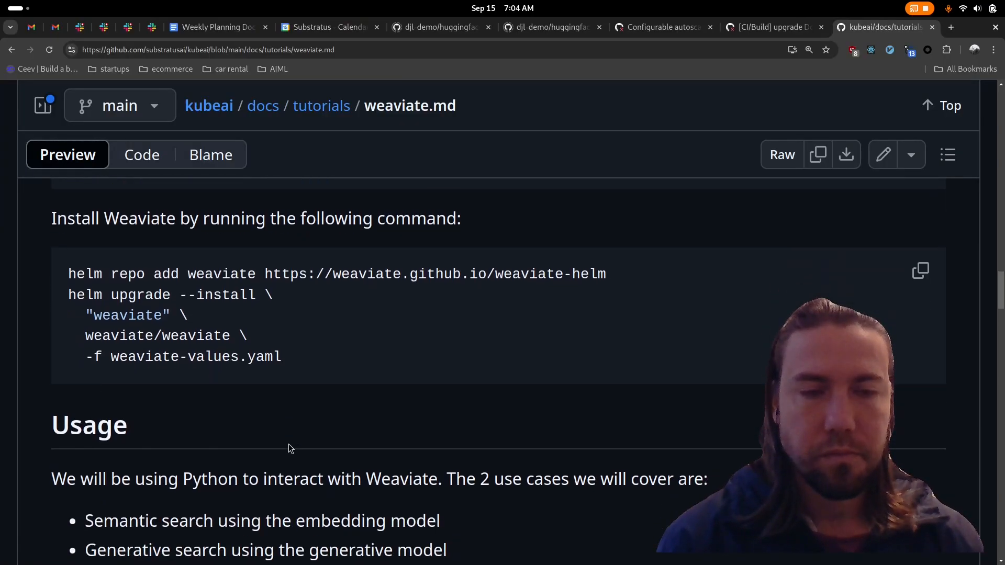
Step: Scroll past the helm install command to the Usage and Connectivity headings
scroll("down", 3)
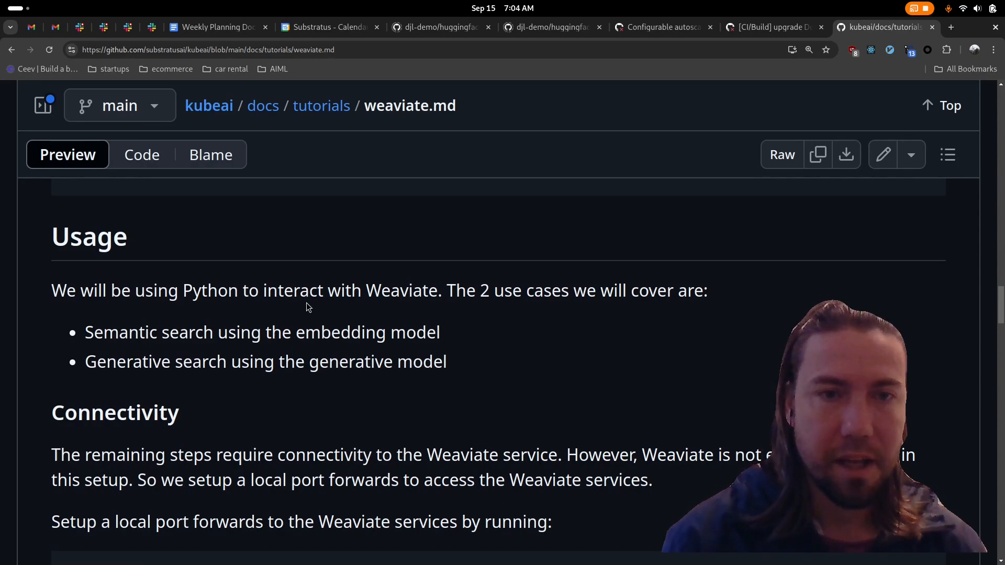
mouse_move(271, 336)
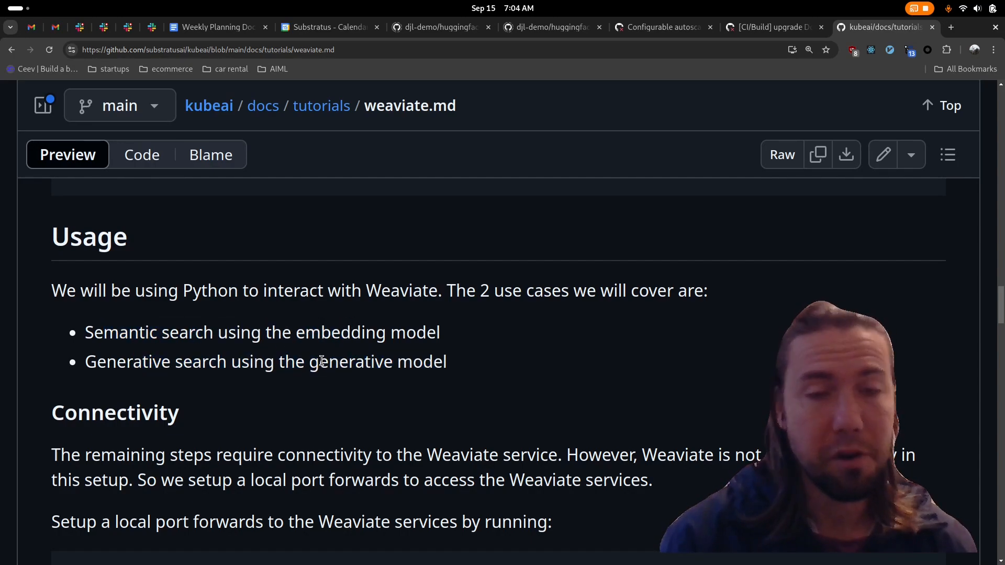
scroll("down", 3)
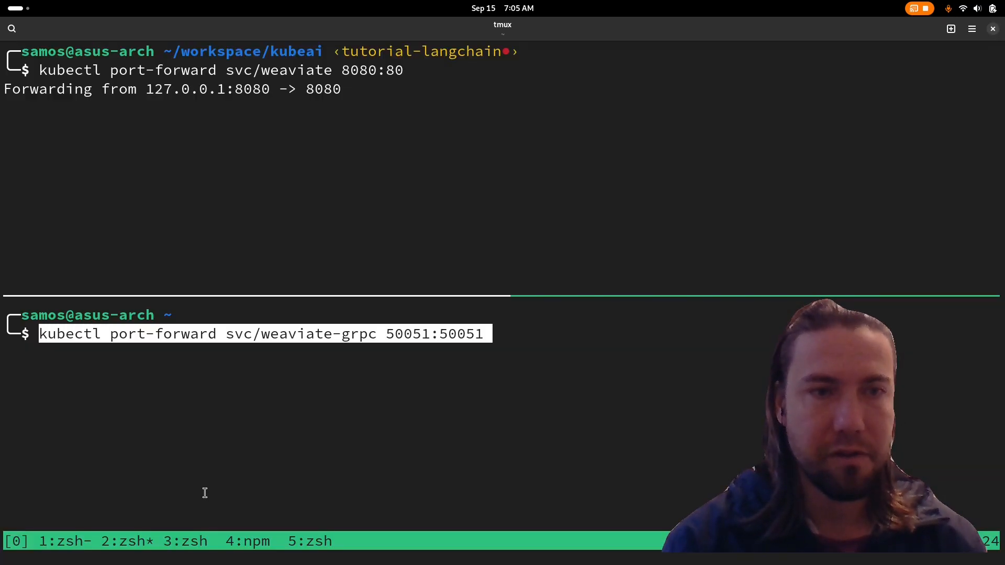
Step: Start port-forwarding svc/weaviate-grpc to local port 50051, then begin a new k command
key("Return")
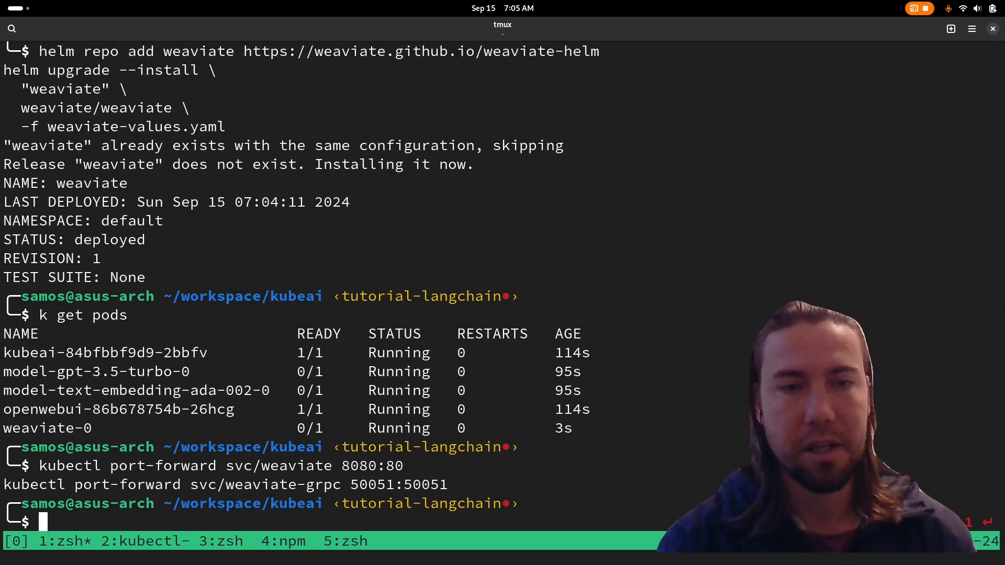
type("k g")
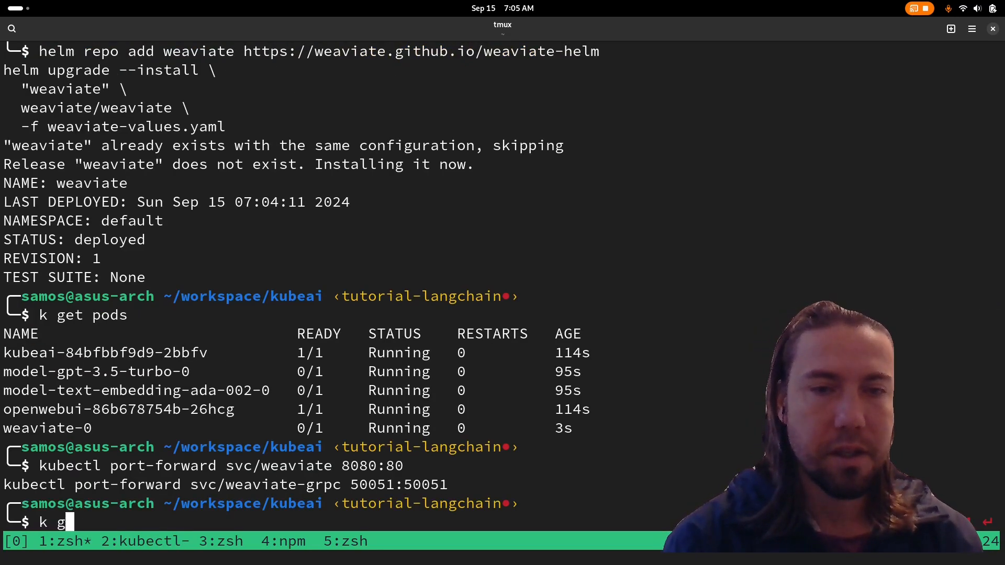
key("BackSpace")
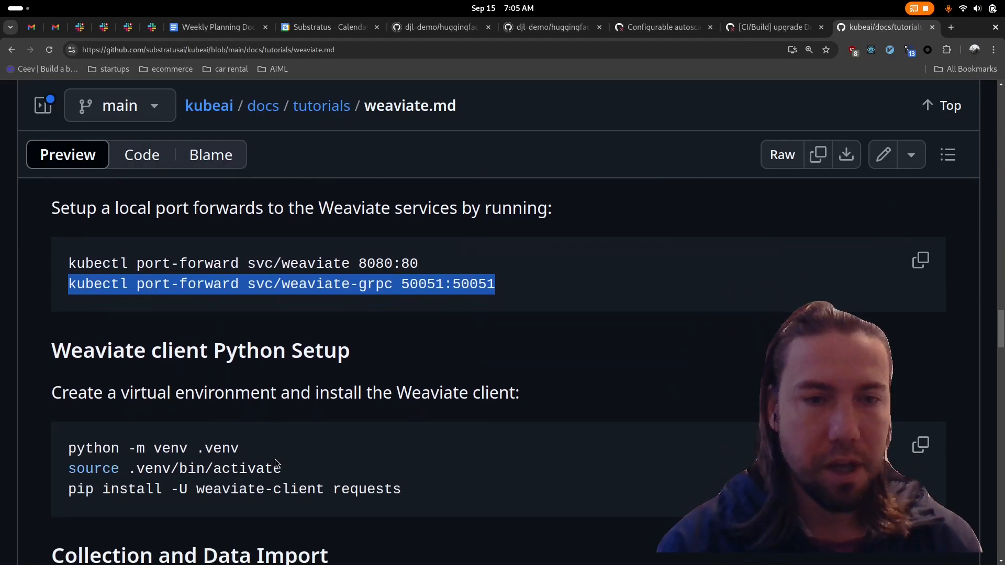
Step: Copy the venv and weaviate-client setup commands and scroll to create-collection.py
scroll("down", 3)
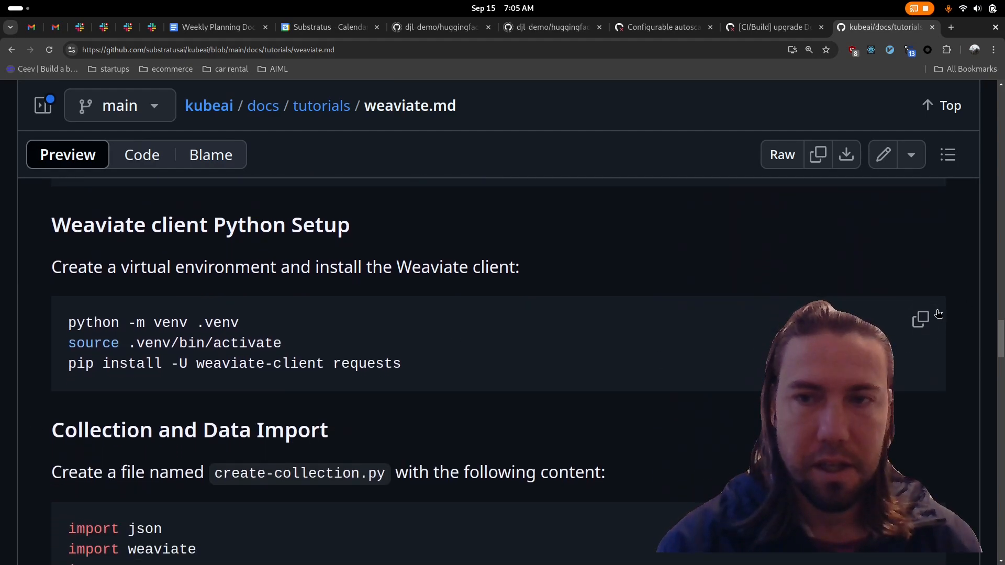
left_click(920, 320)
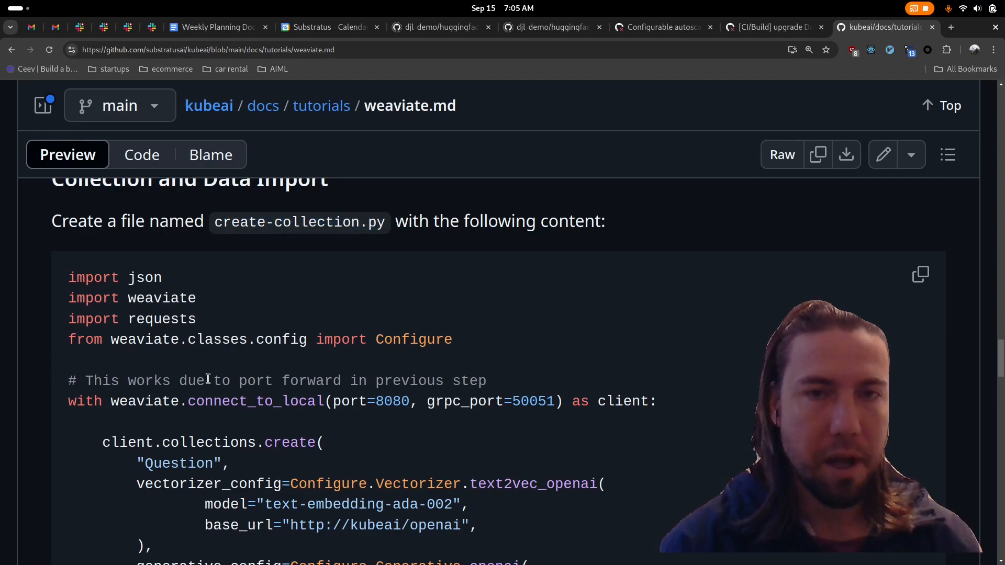
mouse_move(248, 474)
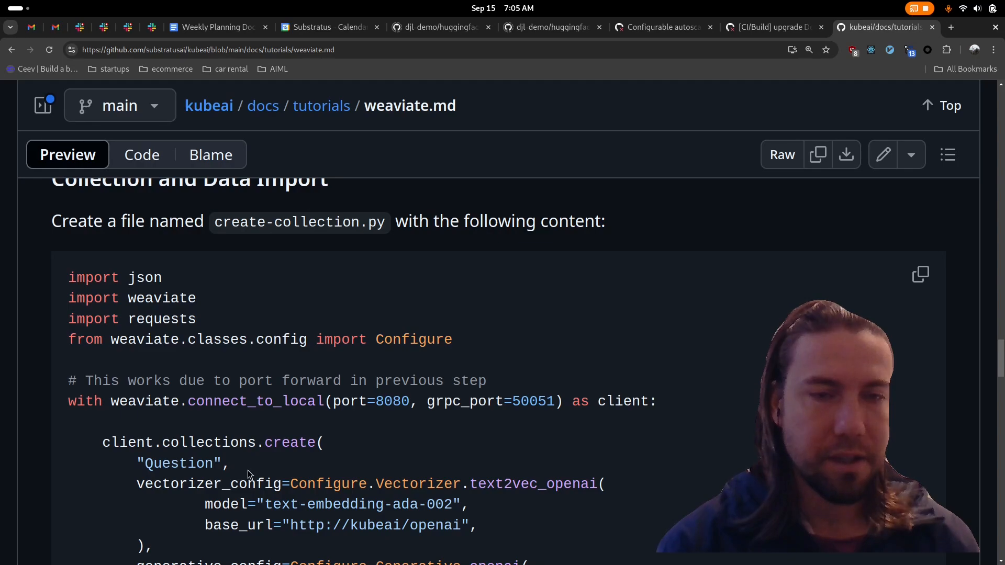
scroll("down", 3)
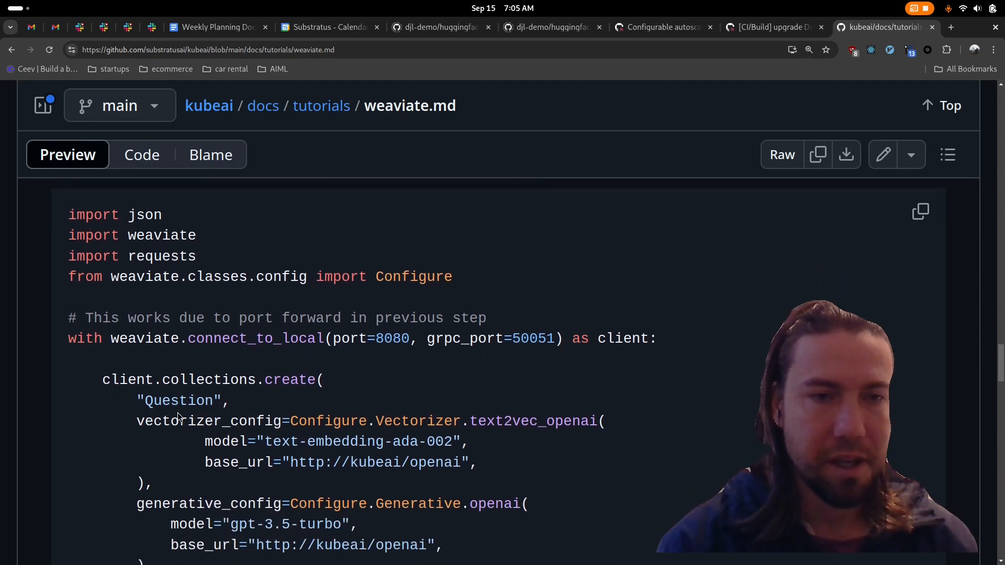
scroll("down", 3)
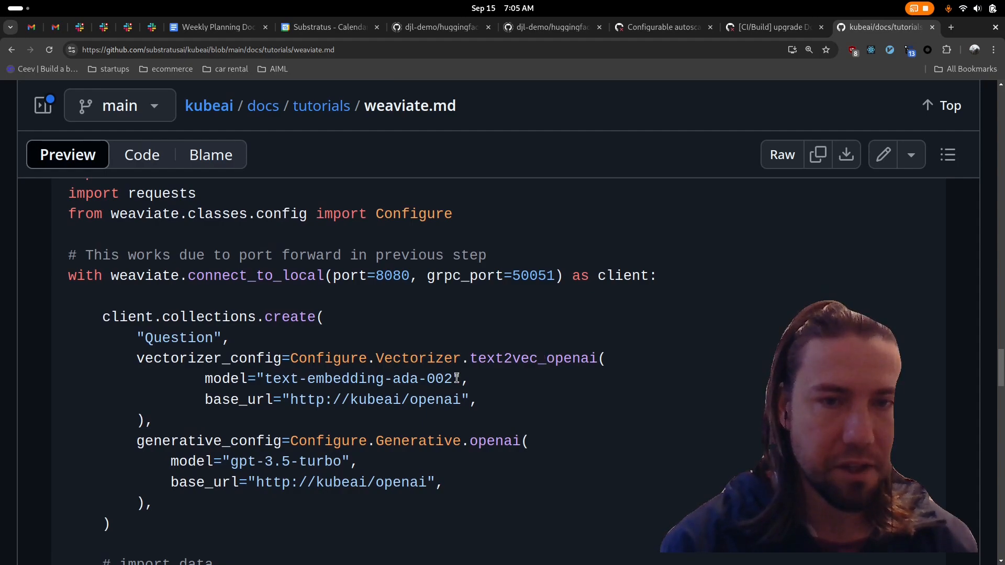
Step: Highlight the text-embedding-ada-002 model name and the embedding base_url setting
double_click(357, 378)
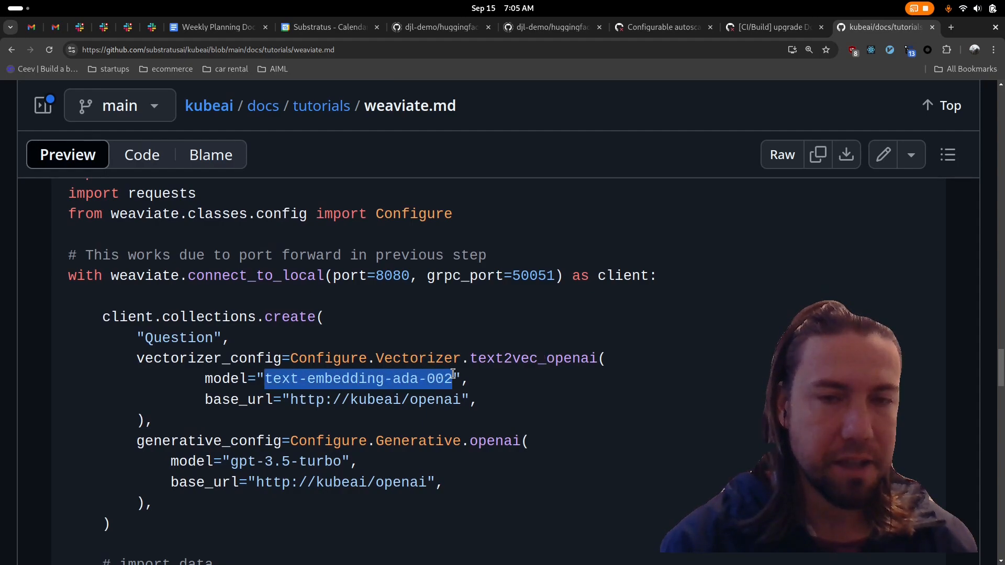
mouse_move(433, 393)
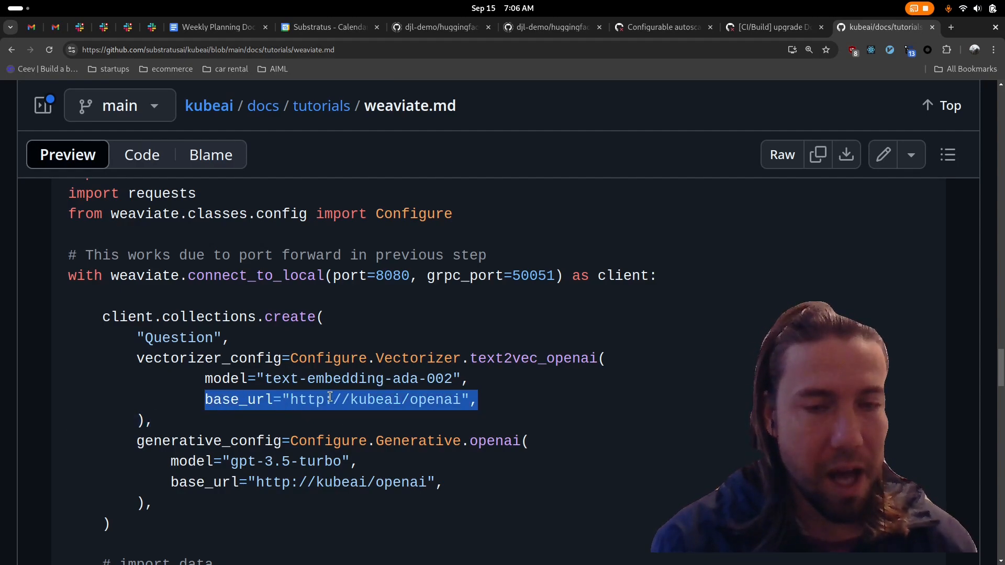
left_click(485, 407)
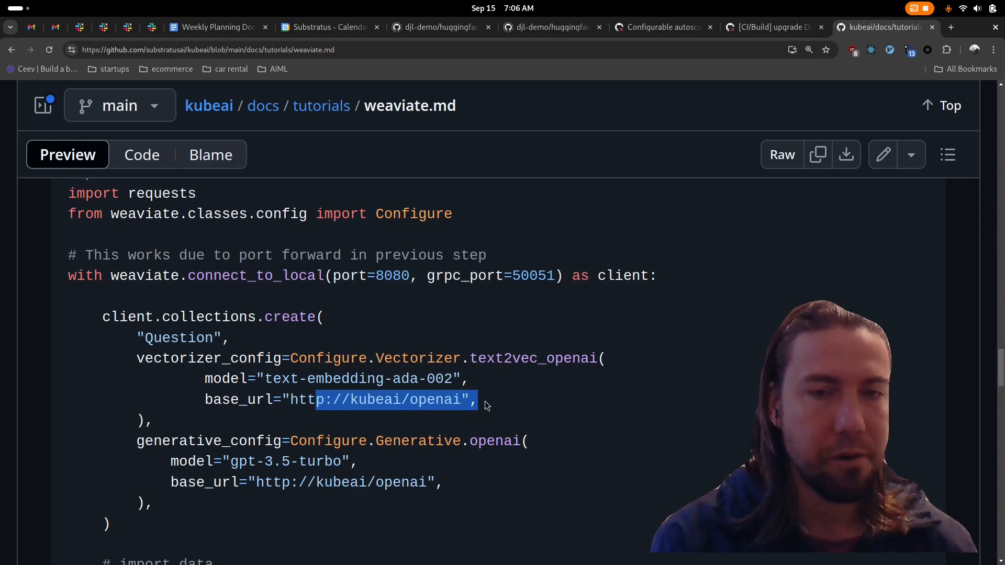
mouse_move(272, 427)
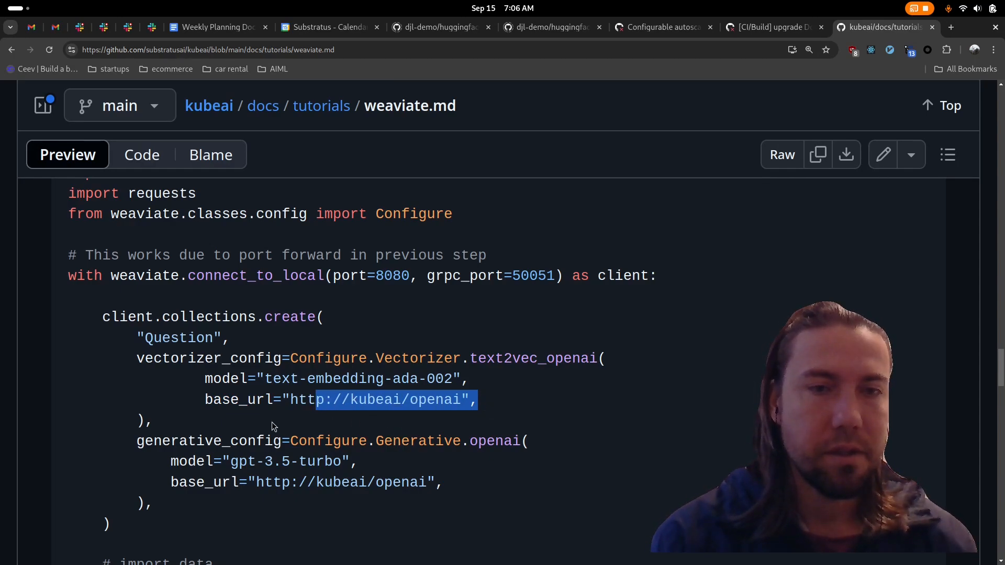
mouse_move(251, 403)
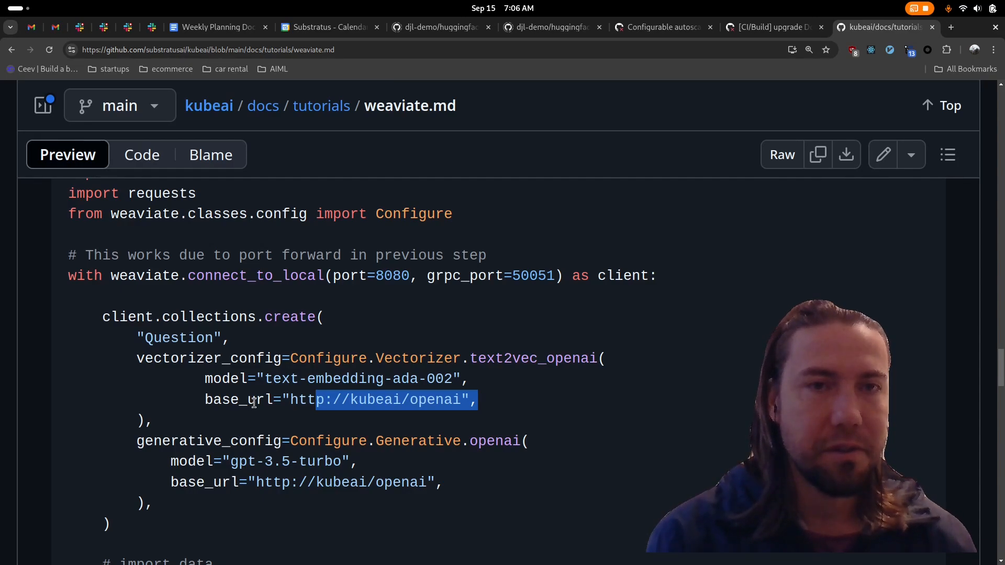
left_click(332, 400)
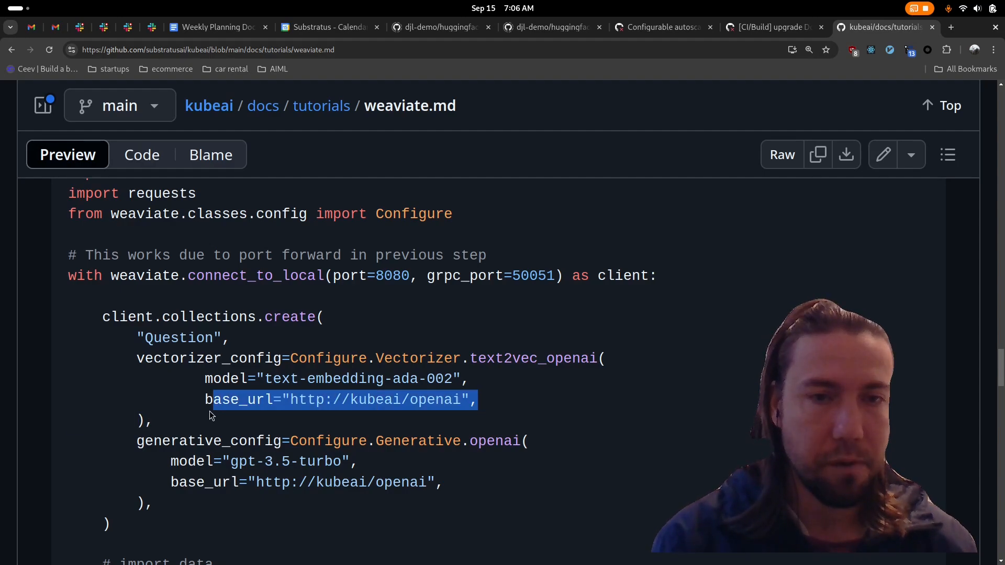
left_click(229, 462)
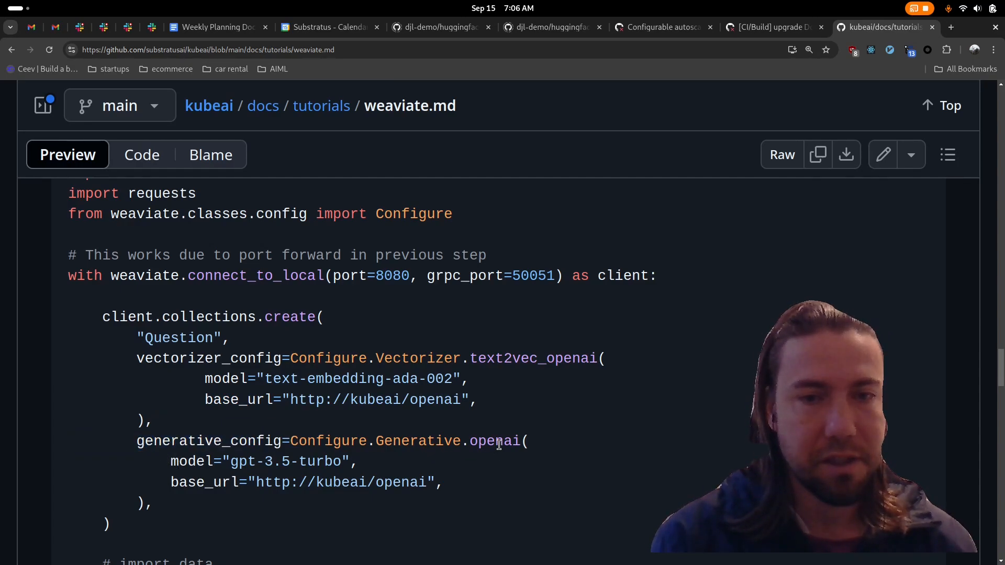
mouse_move(366, 461)
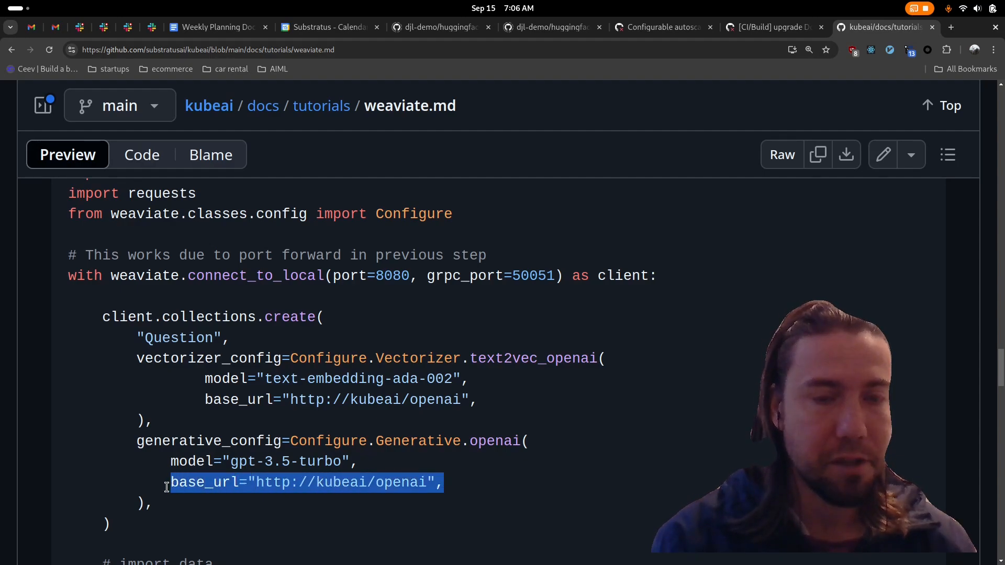
Step: Highlight the kubeai host in the generative base_url and list the cluster services
scroll("down", 3)
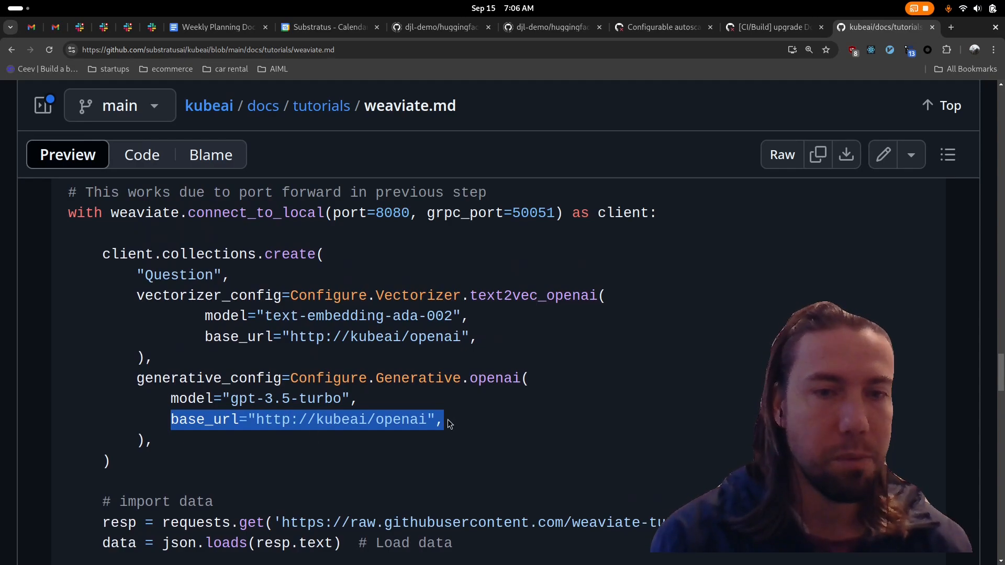
left_click(356, 420)
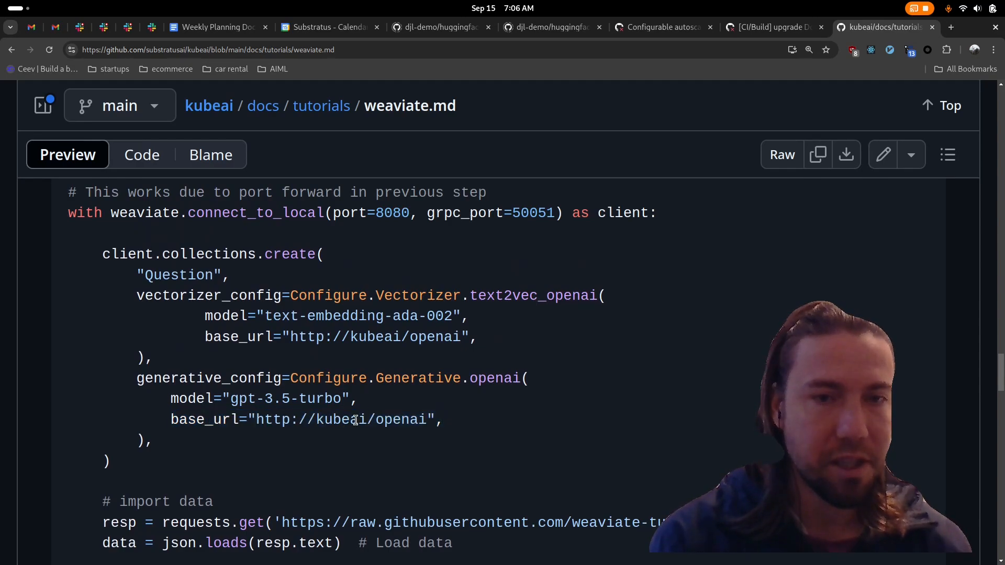
double_click(341, 419)
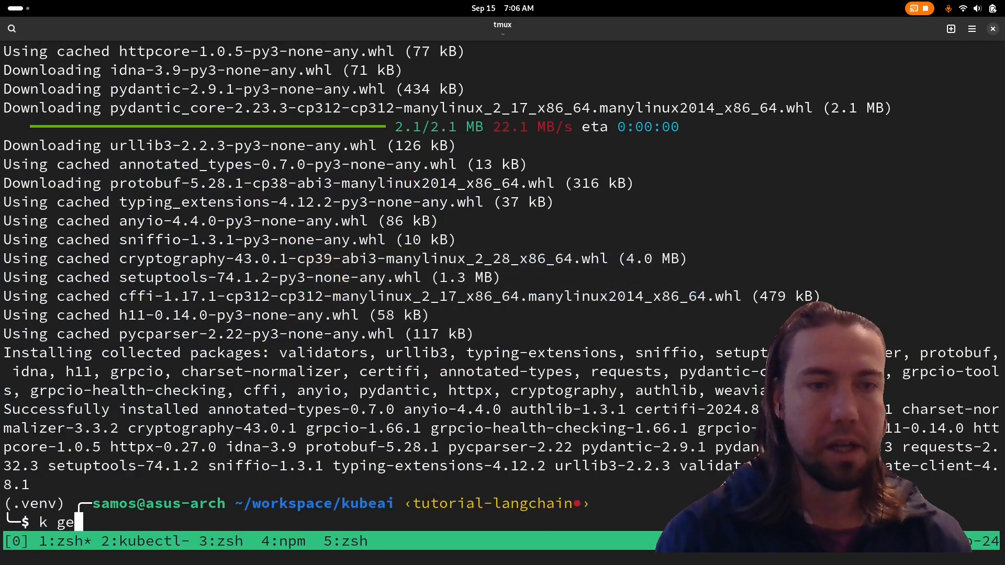
key("Return")
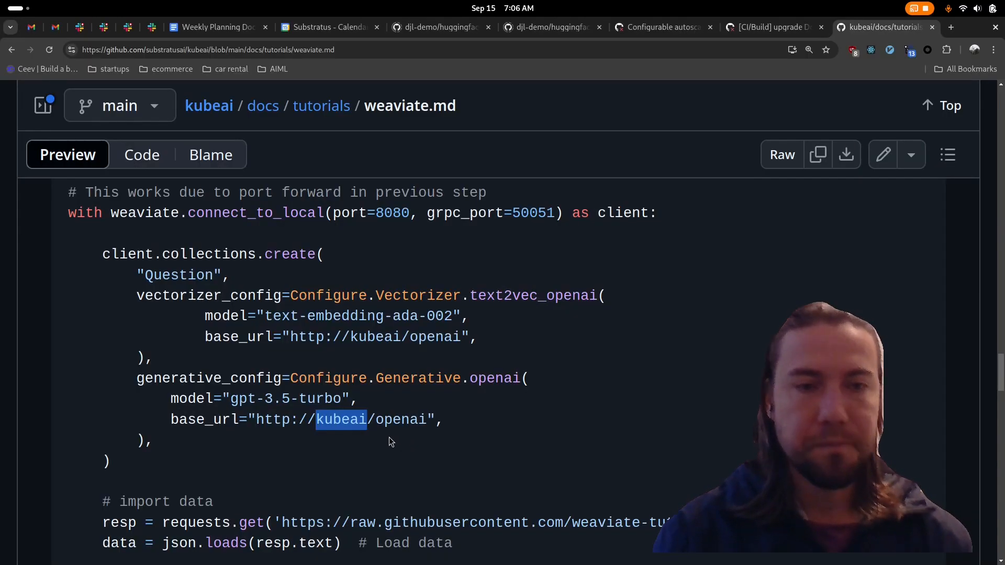
Step: Scroll the tutorial down to the '# import data' requests/json code
scroll("down", 3)
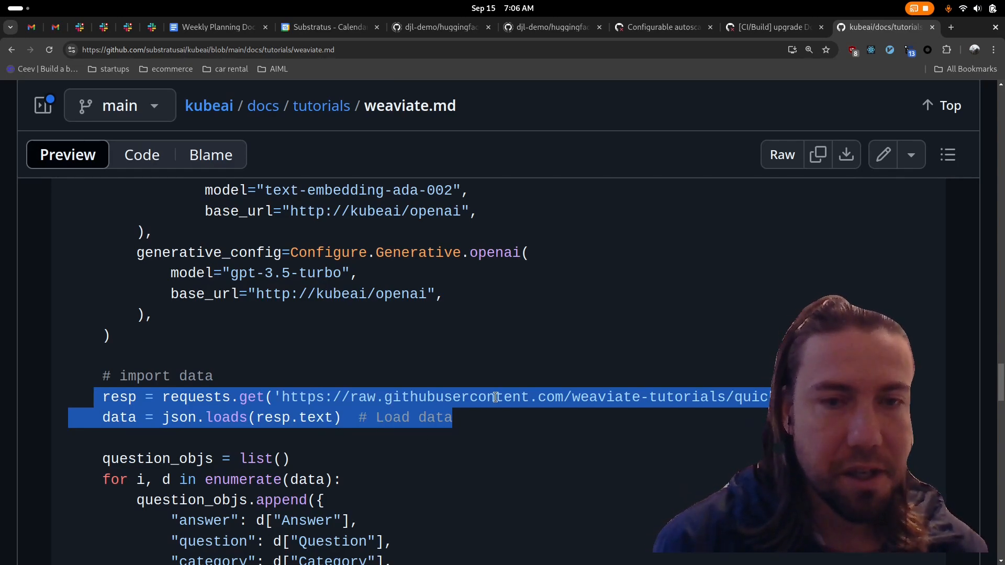
mouse_move(378, 417)
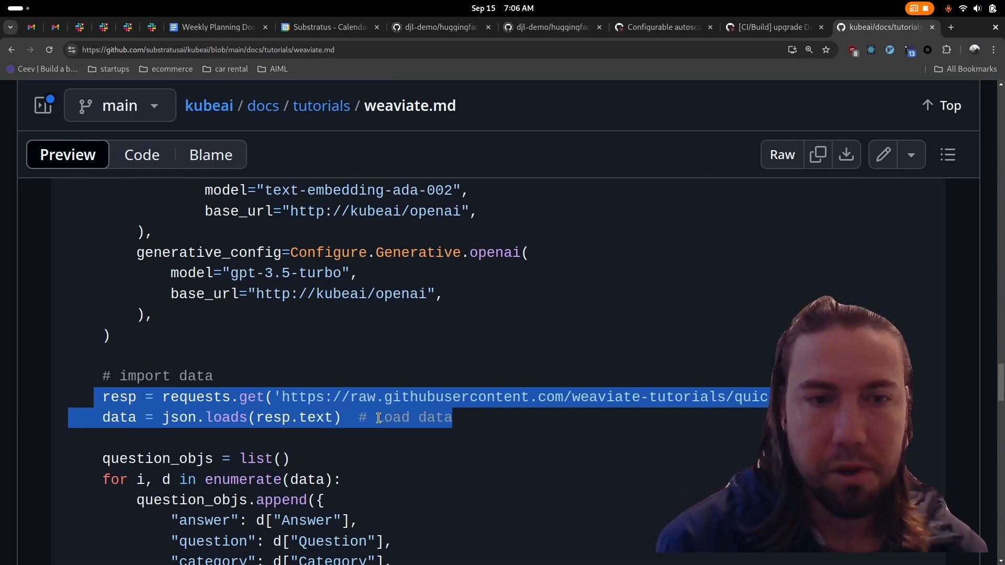
mouse_move(385, 446)
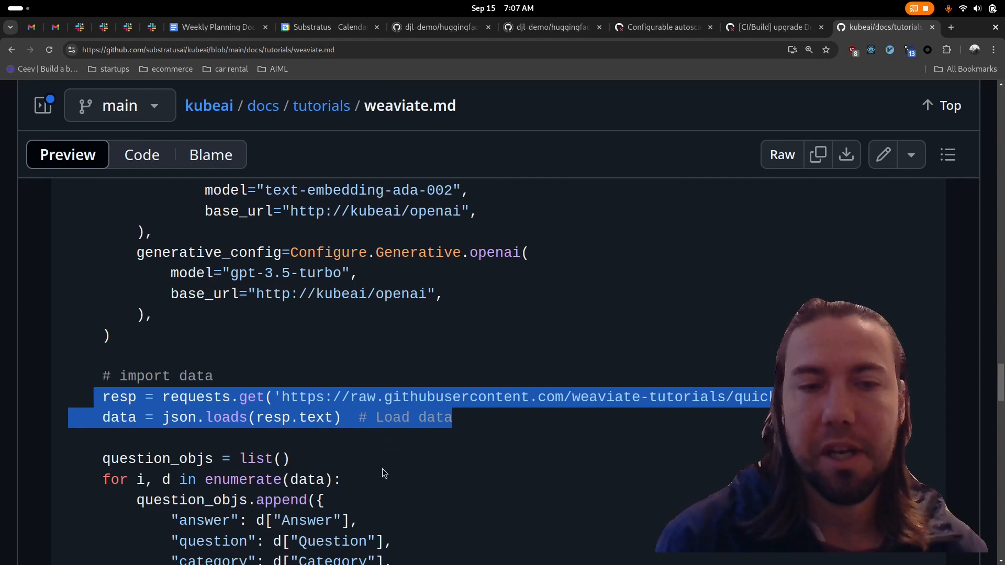
scroll("down", 3)
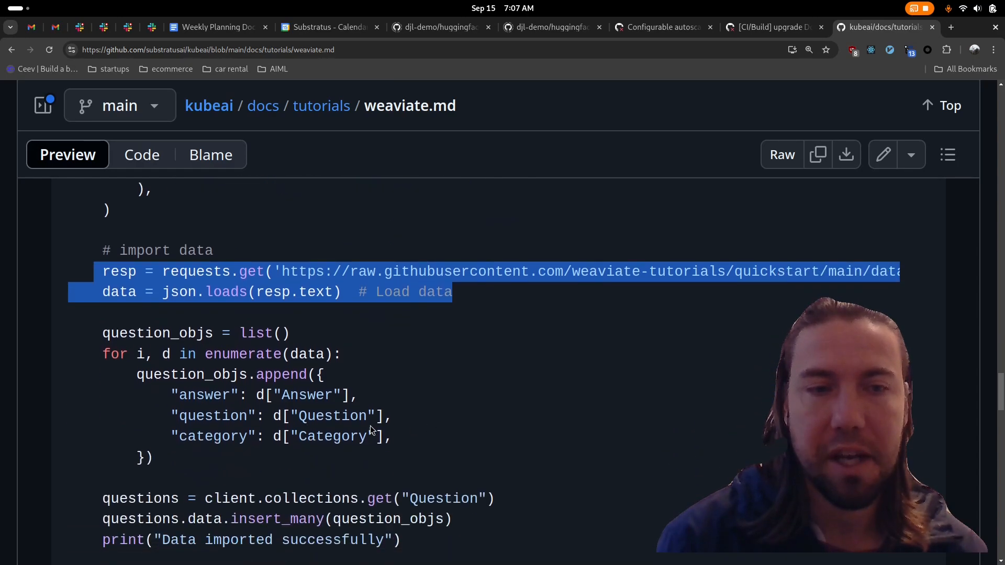
scroll("down", 3)
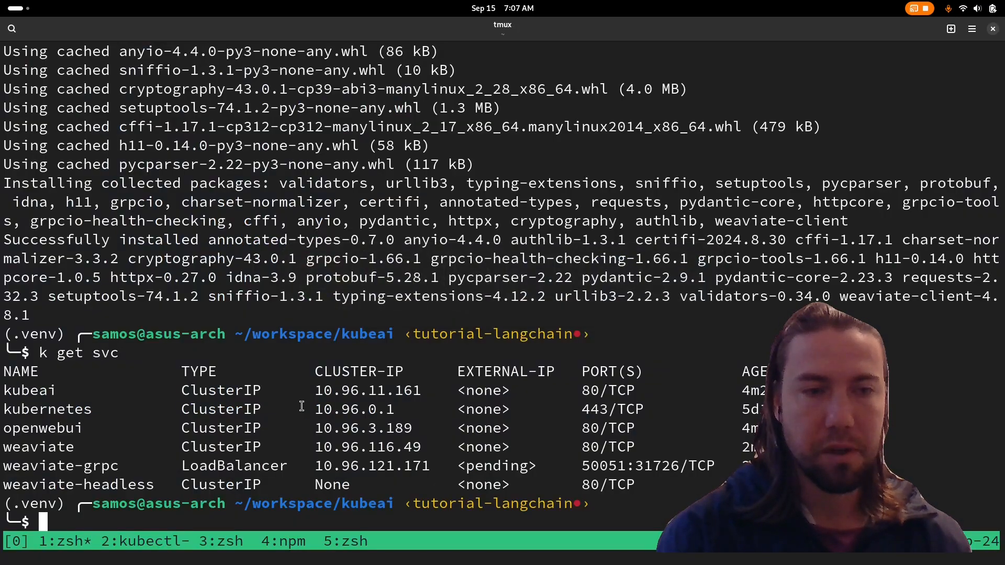
Step: Open create-collection.py in vim, then run python create-collection.py
type("vim cr")
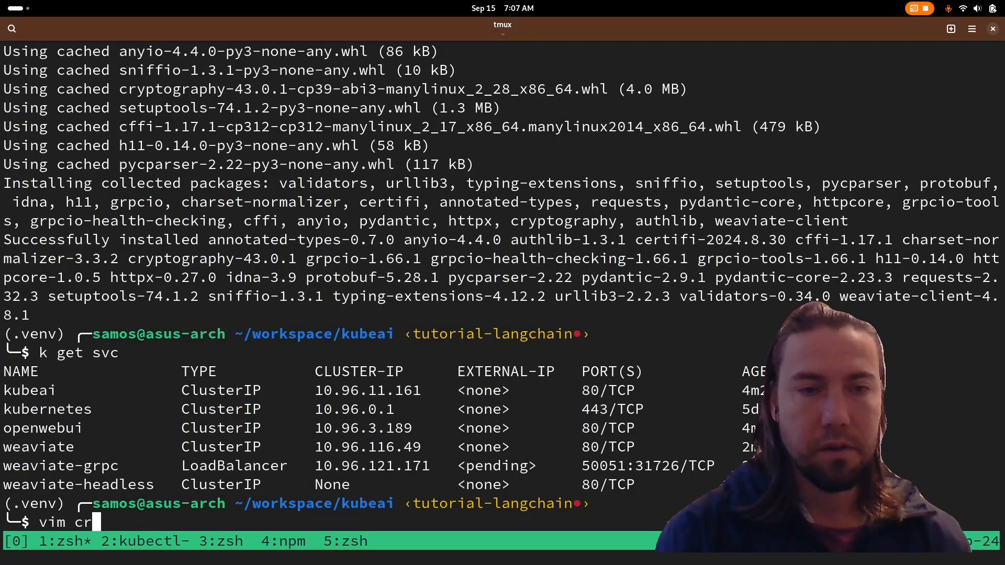
type("eate-")
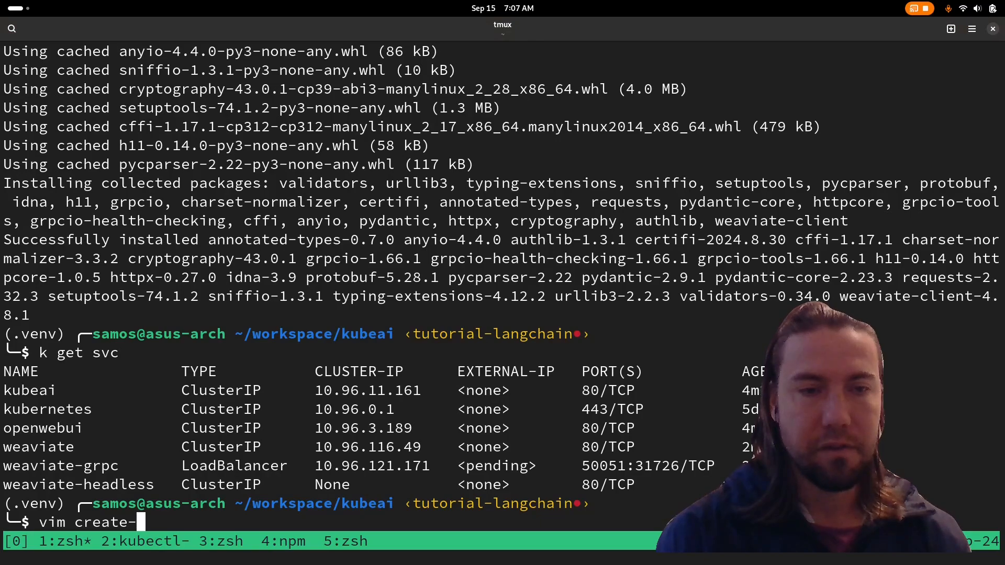
type("collection.py")
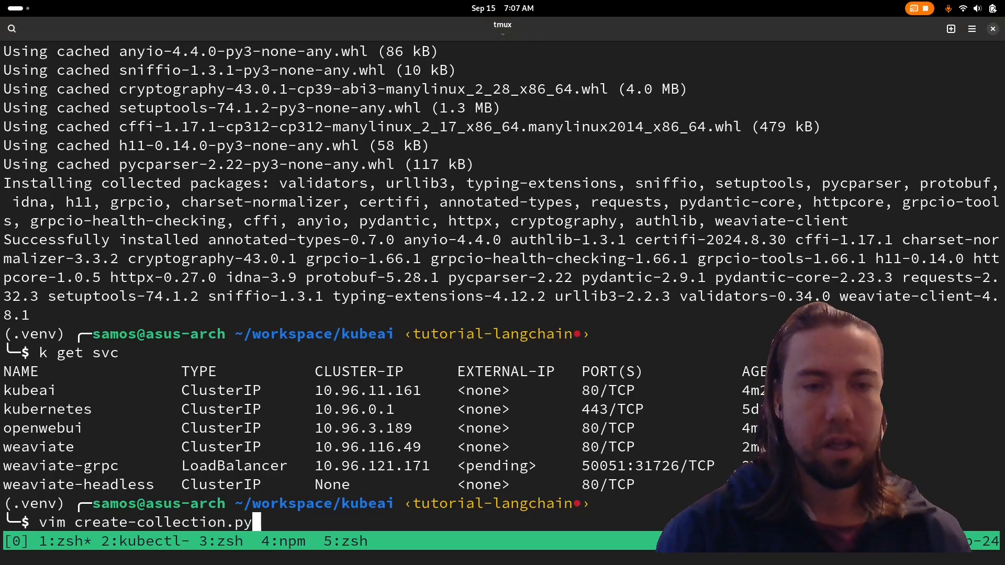
key("Return")
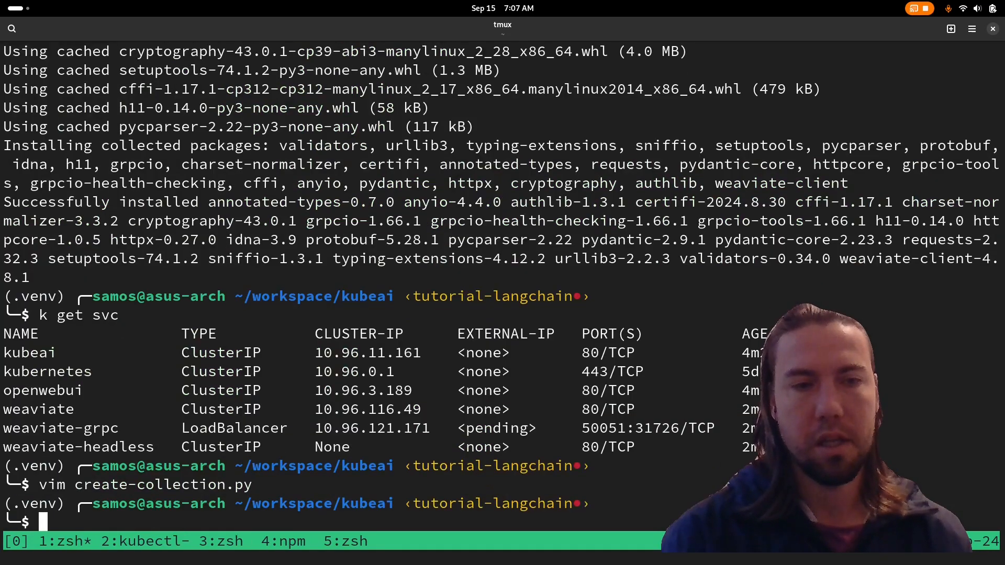
type("python create-collection.py")
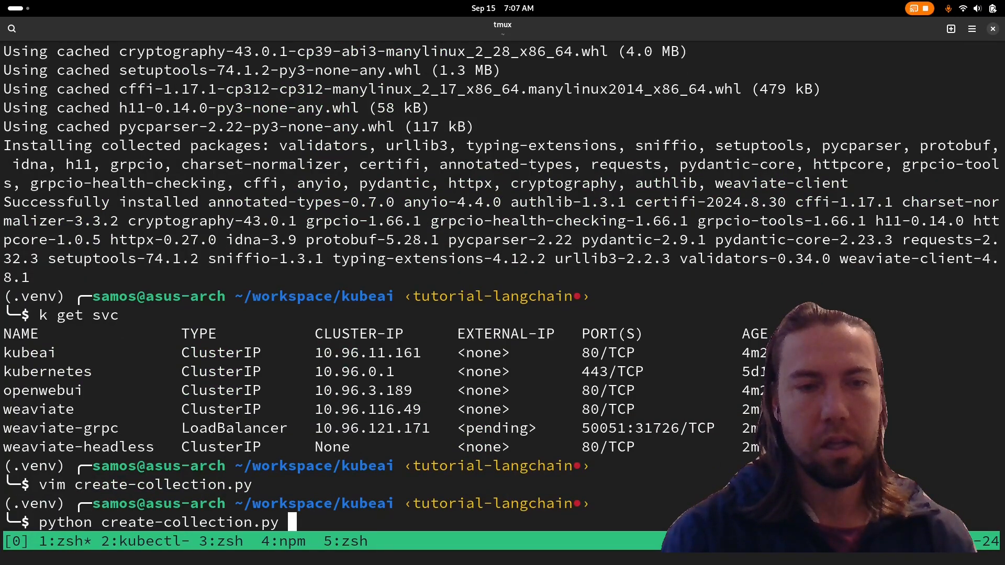
key("Return")
type("k get p")
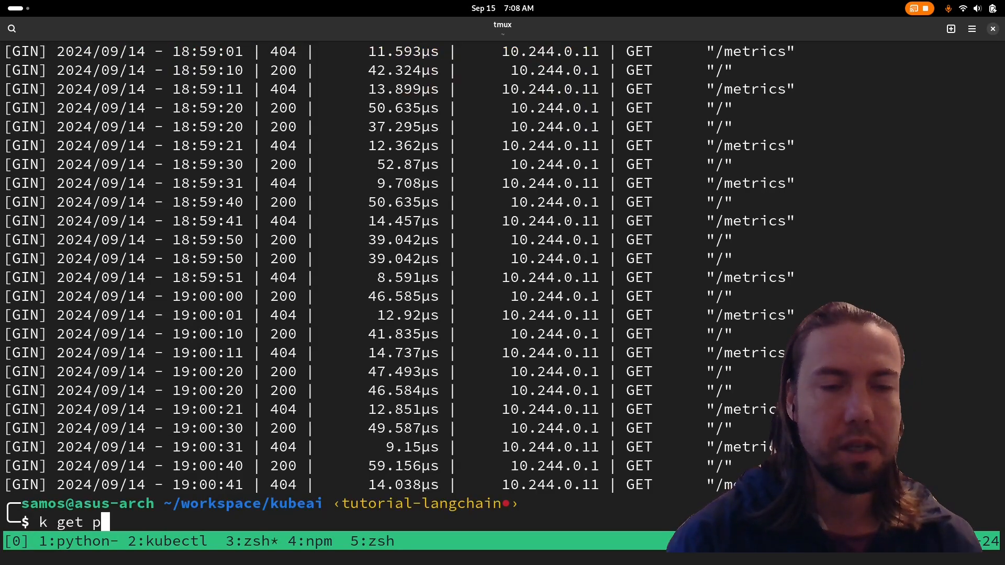
Step: Run k get pods and start typing k logs -f
key("Return")
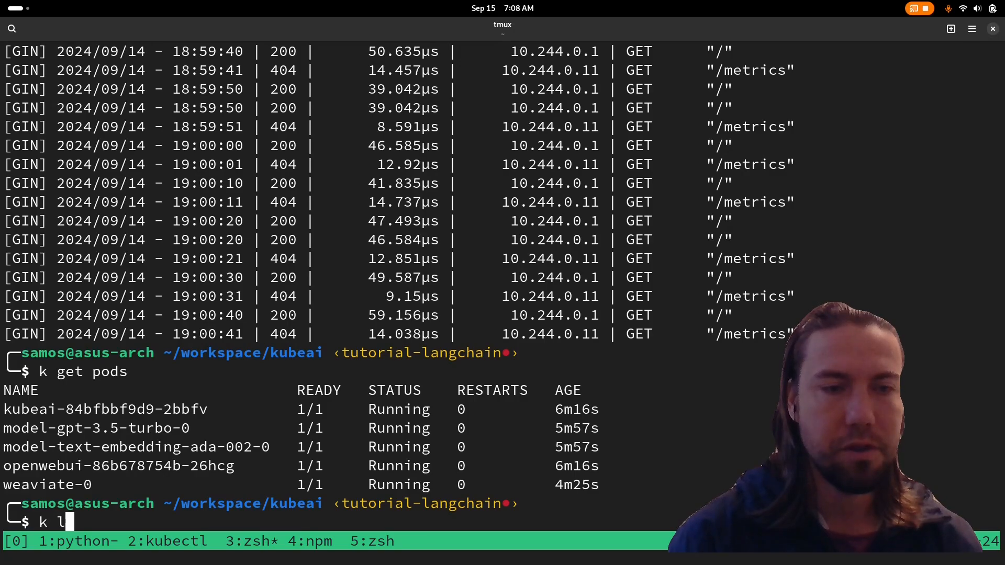
type("ogs -f")
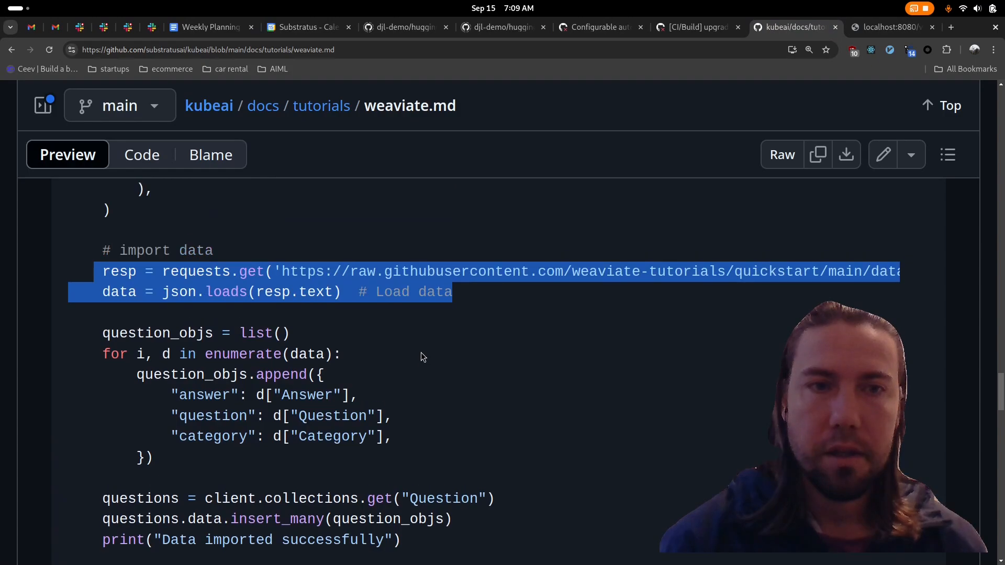
Step: Scroll weaviate.md to the search.py snippet querying Question for biology and select it
scroll("down", 3)
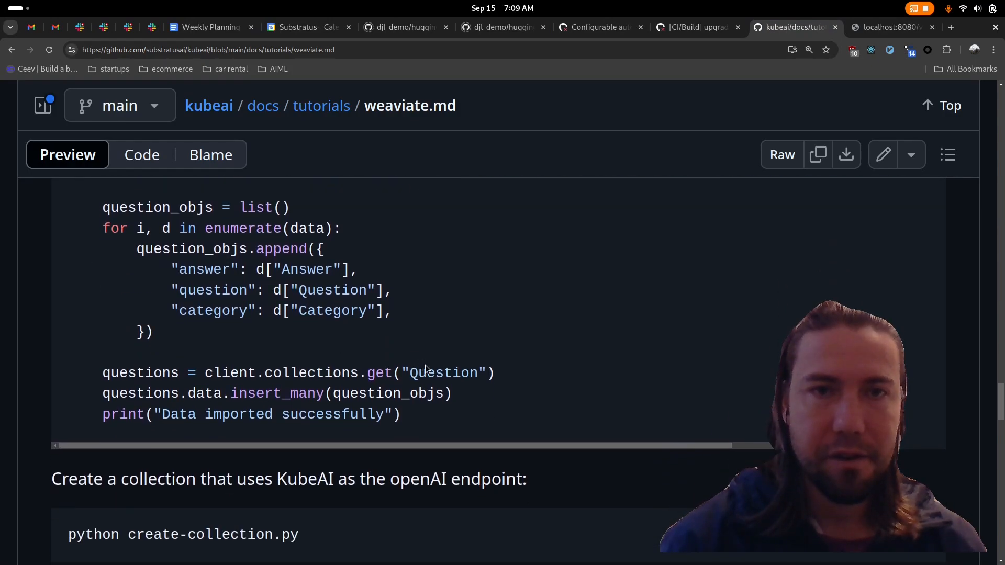
scroll("down", 3)
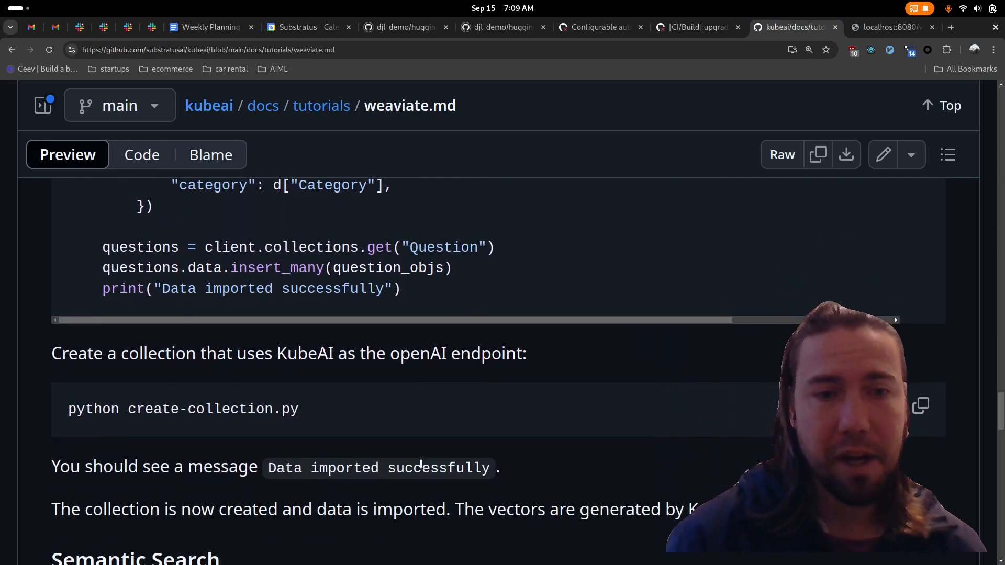
scroll("down", 3)
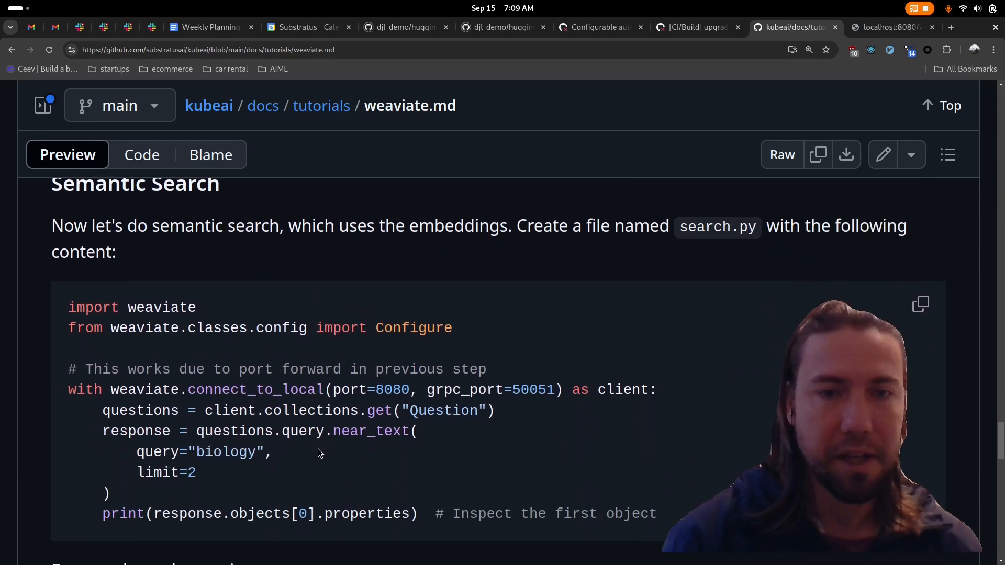
mouse_move(327, 426)
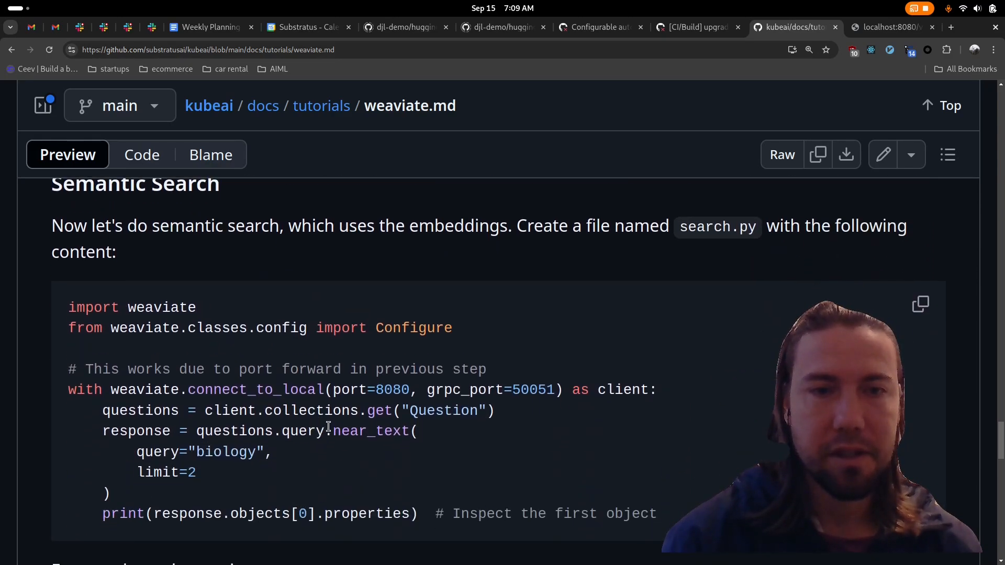
mouse_move(268, 460)
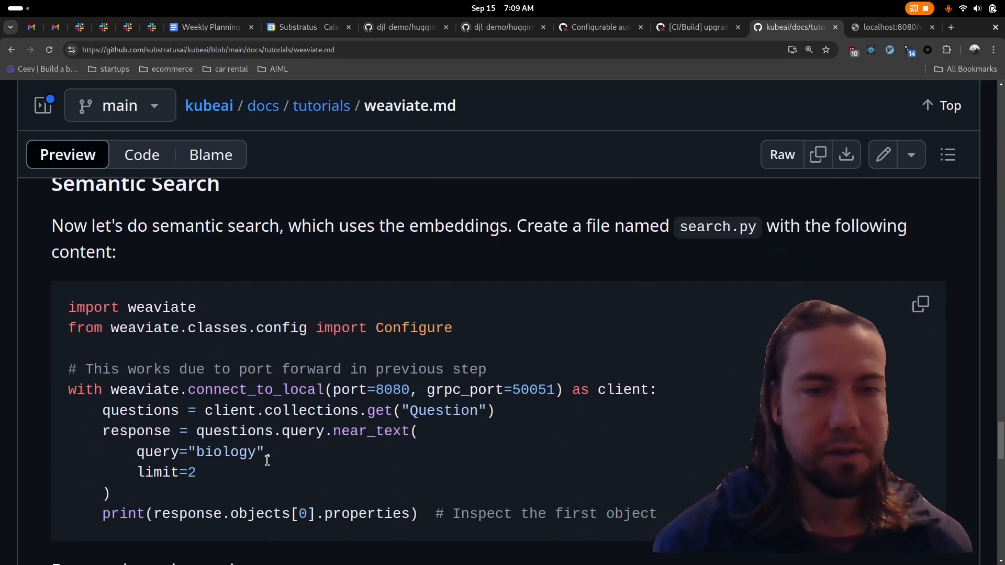
double_click(224, 452)
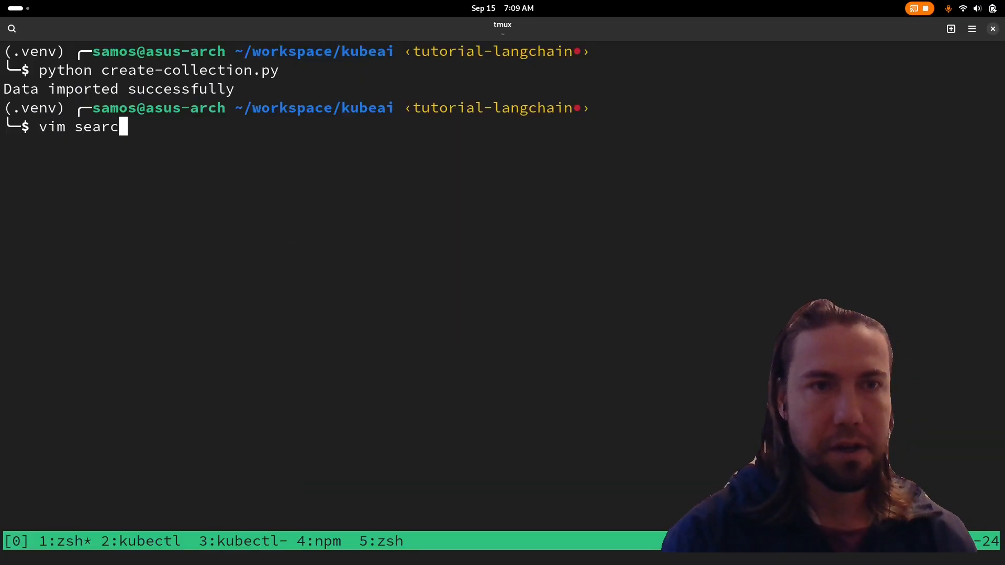
Step: Paste the search code into search.py in vim, then run python search.py
key("Return")
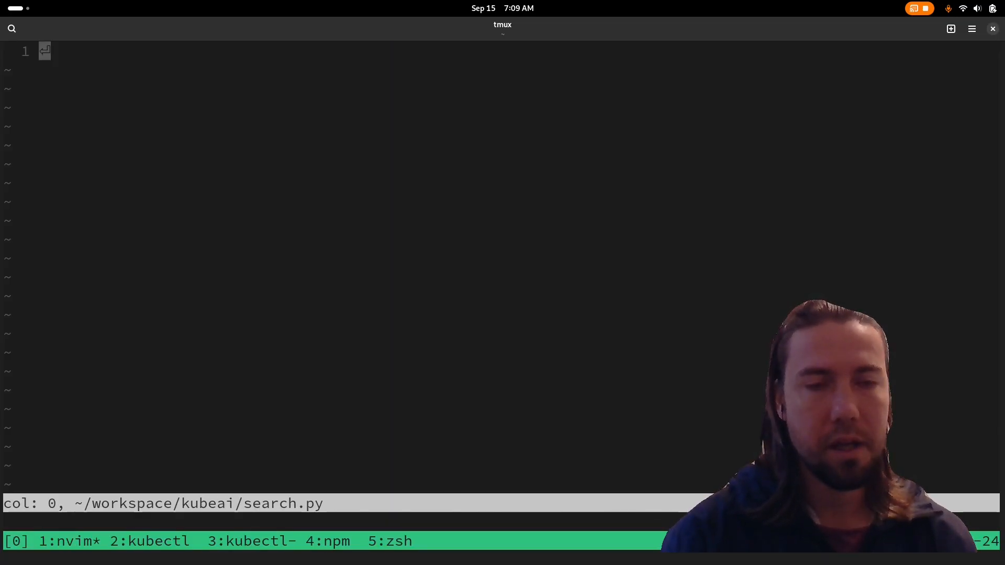
key("i")
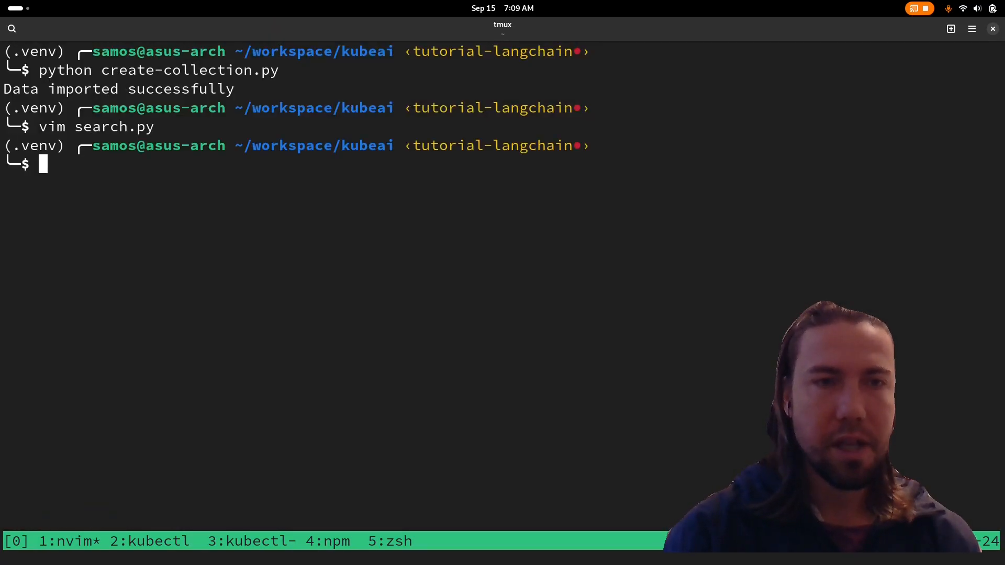
type("python")
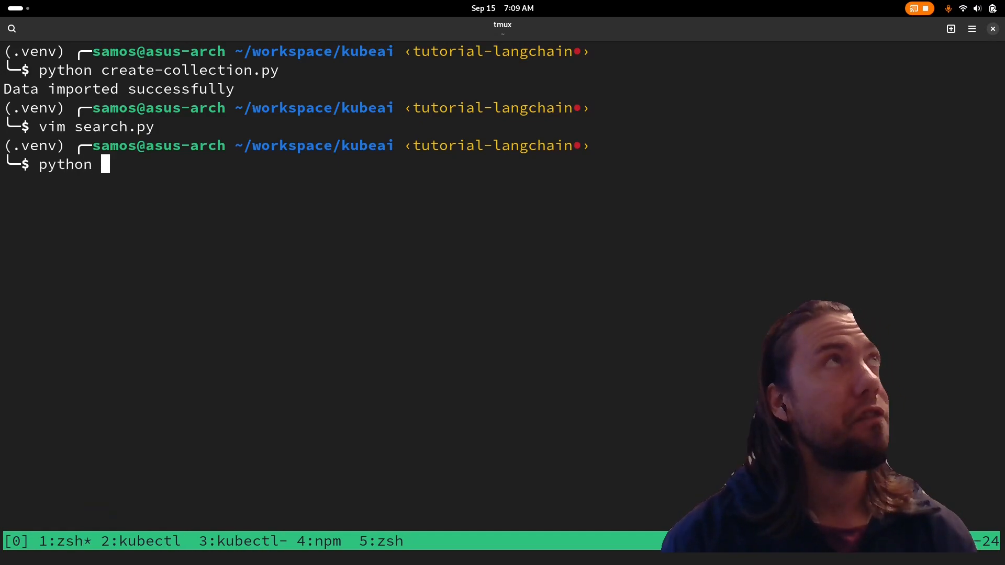
type("se")
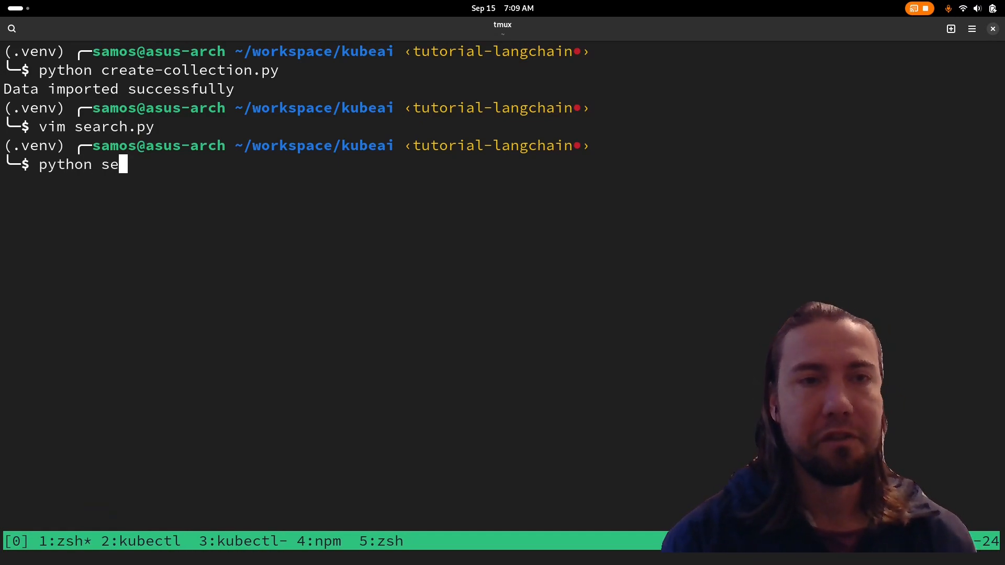
type("arch.py")
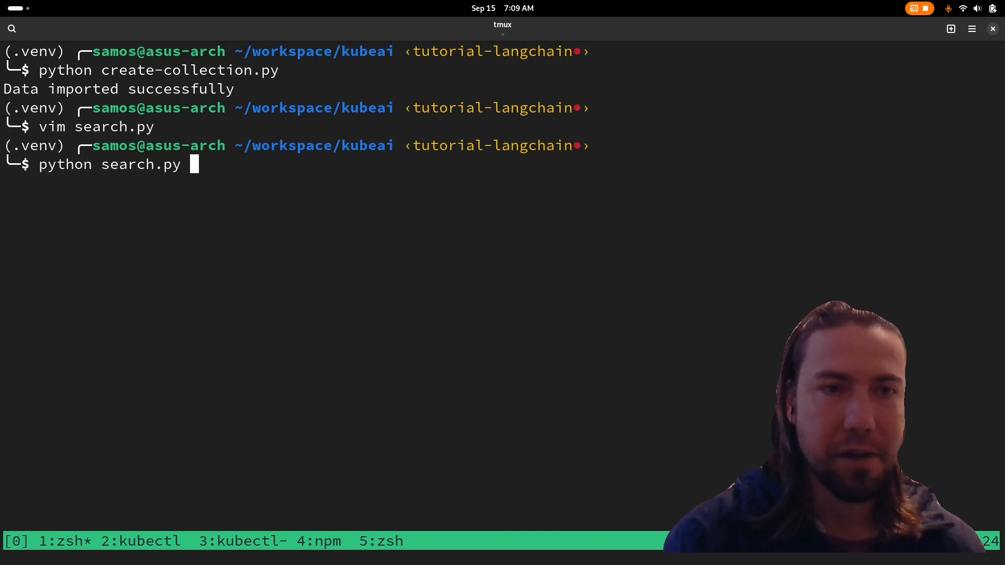
key("Return")
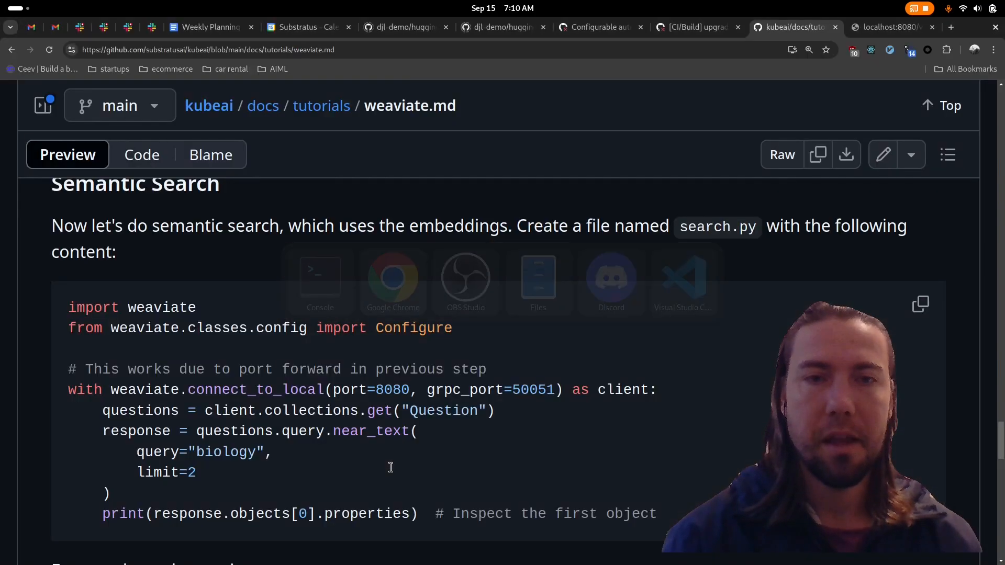
Step: Scroll past the expected search output to the generate.py RAG snippet and click it
scroll("down", 3)
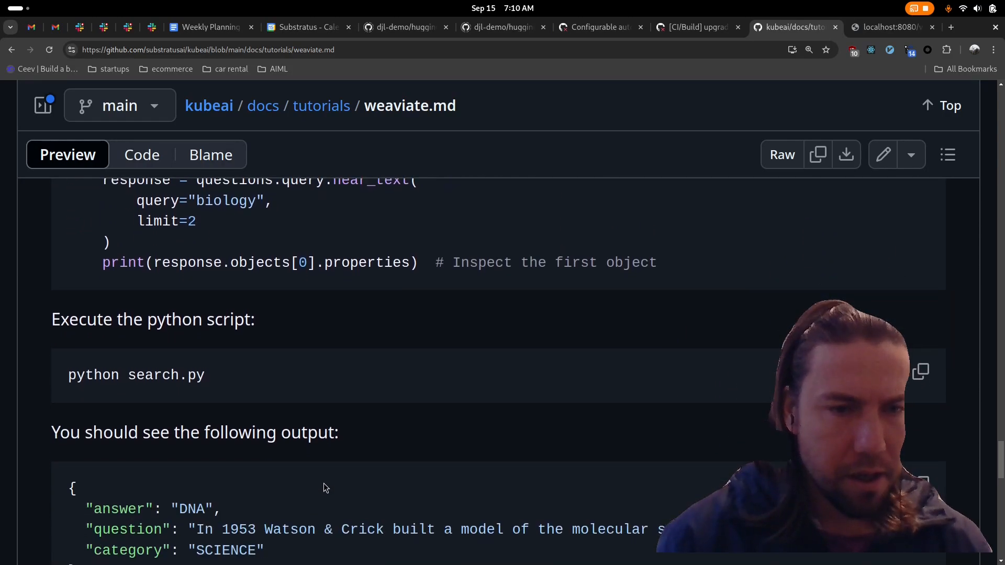
scroll("down", 3)
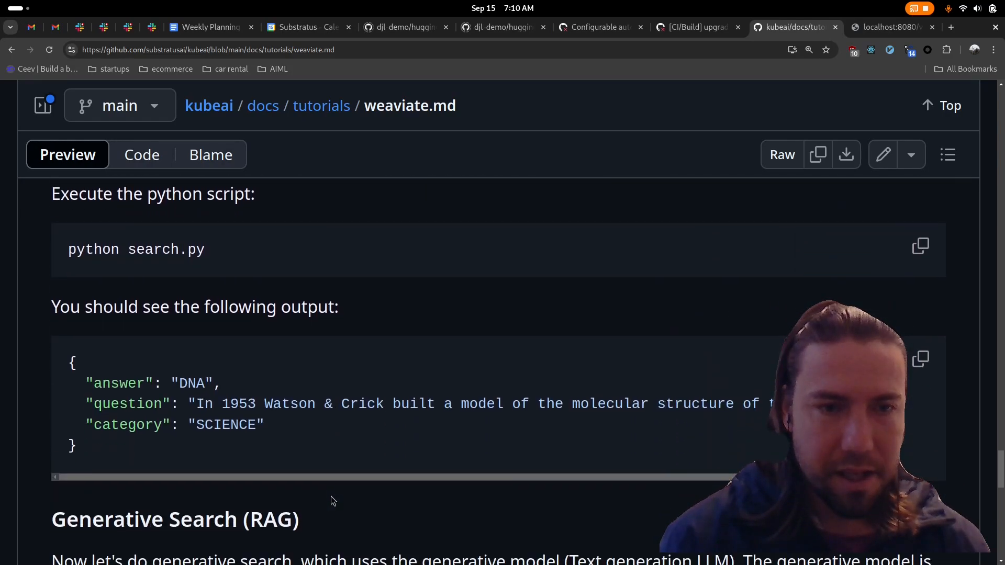
scroll("down", 3)
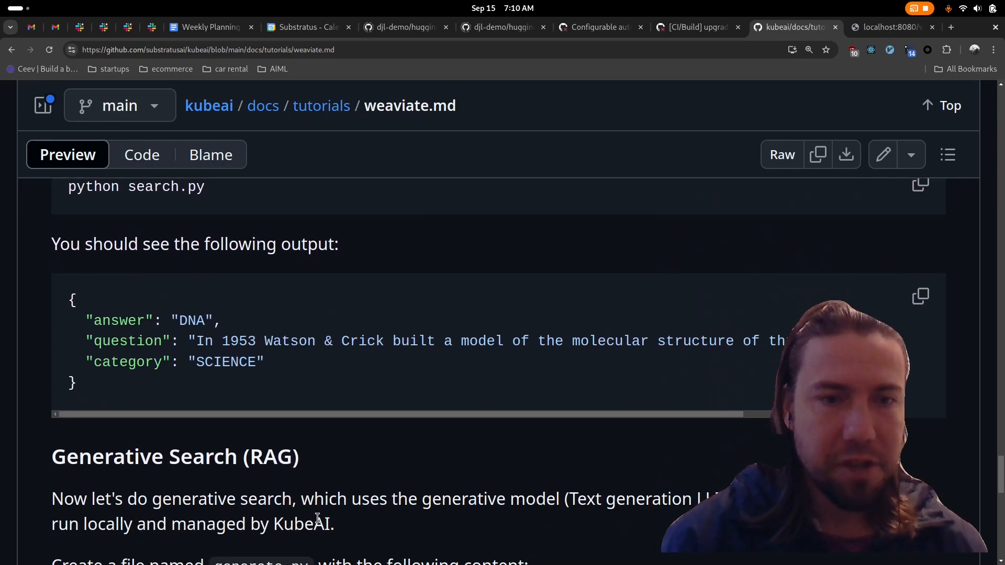
scroll("down", 3)
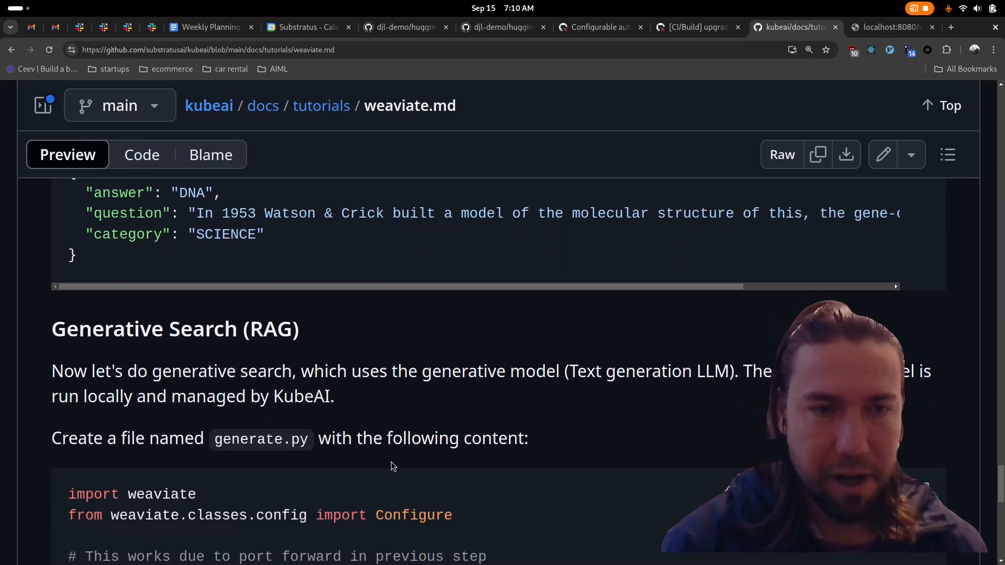
scroll("down", 3)
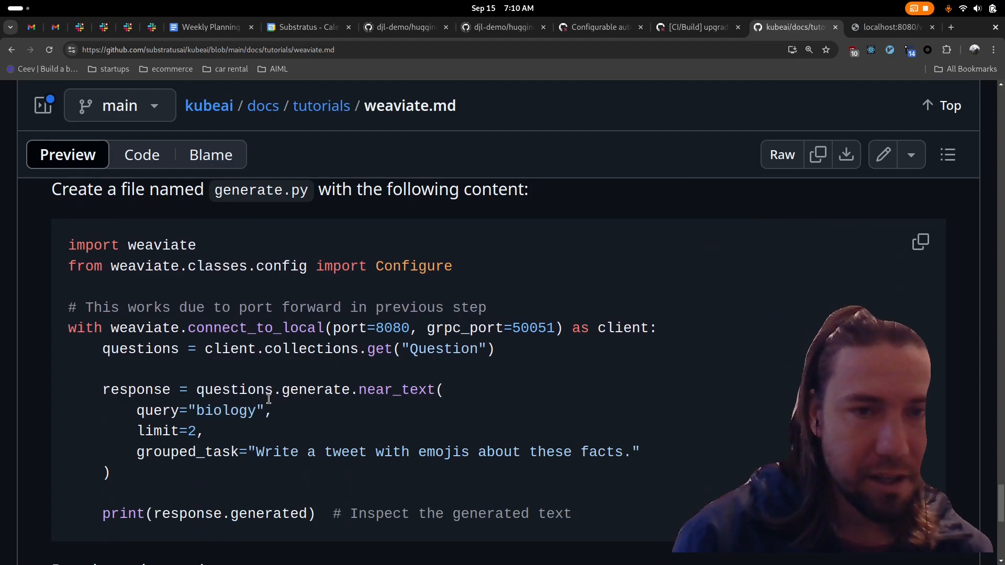
mouse_move(244, 432)
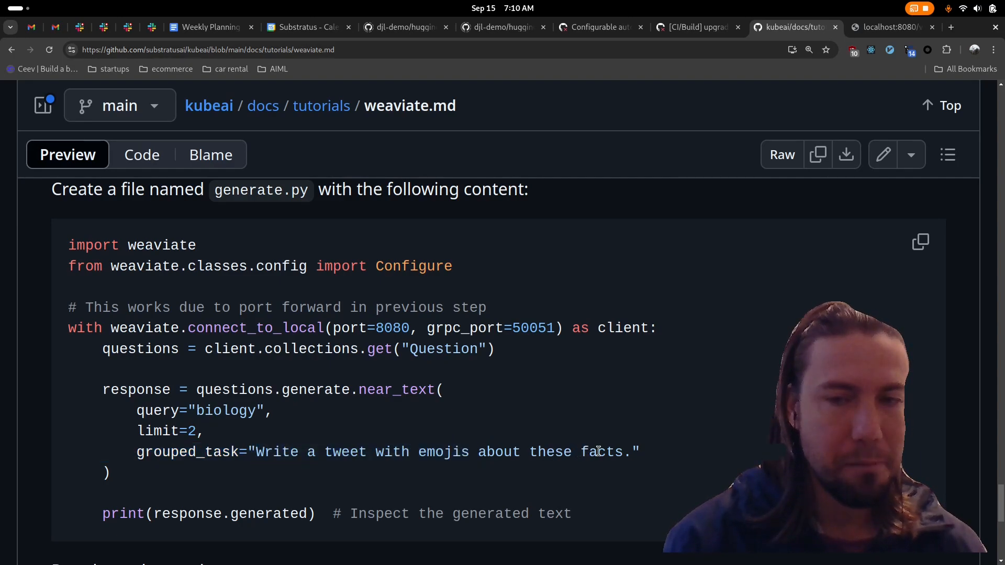
mouse_move(290, 469)
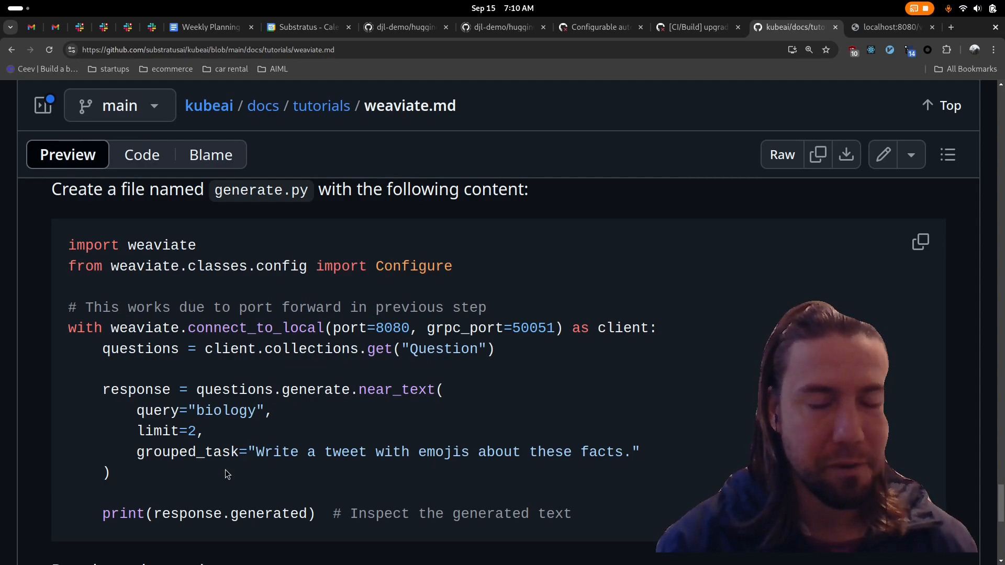
scroll("down", 3)
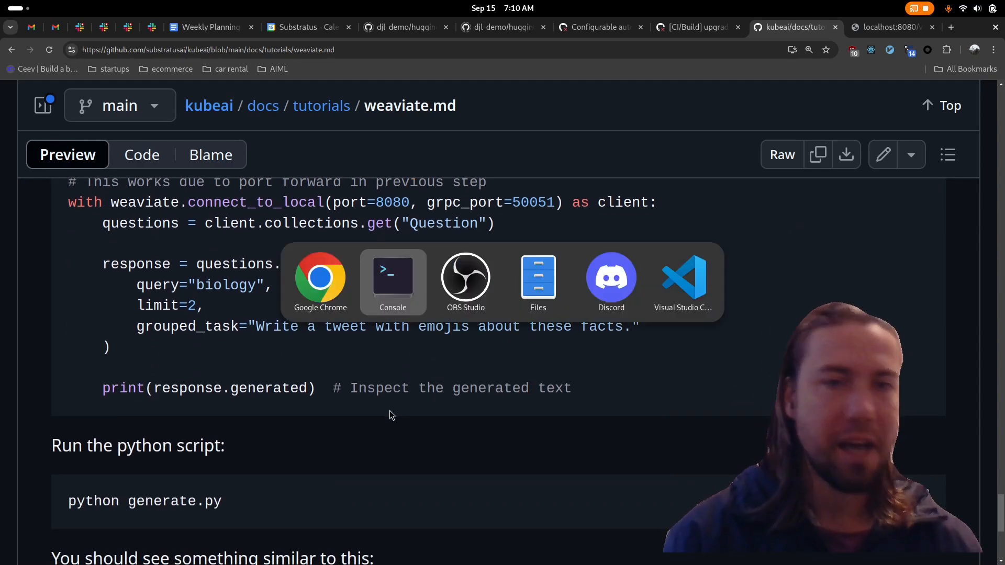
left_click(392, 282)
type("vim gener")
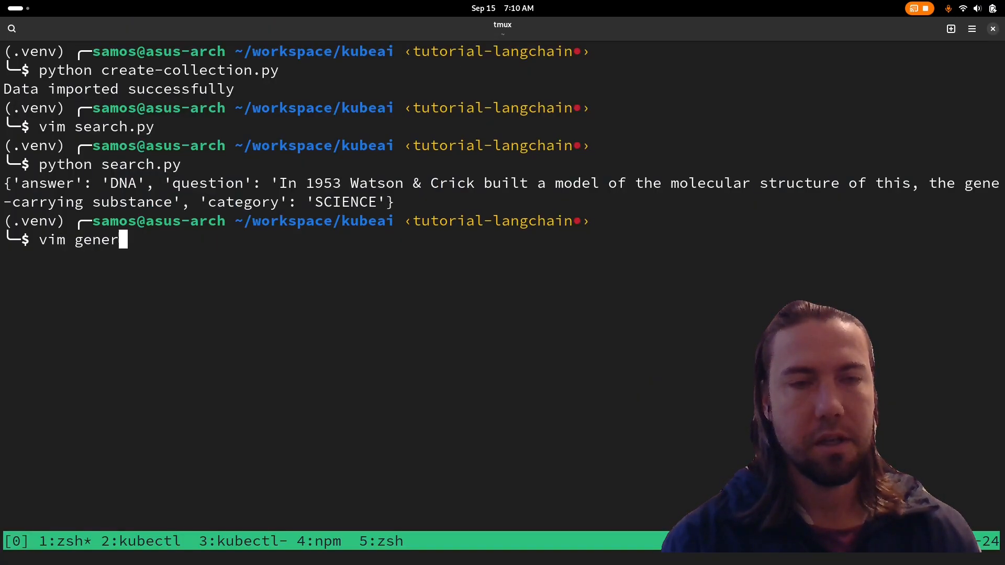
Step: Save the RAG snippet as generate.py, run it, and switch to the KubeAI logs window
type("ate.py")
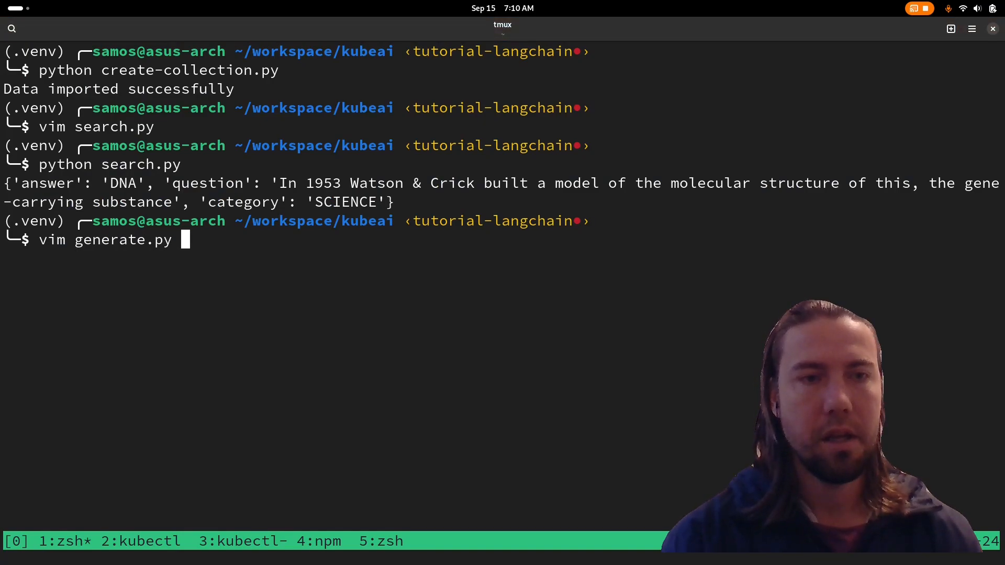
key("Return")
type(":wq")
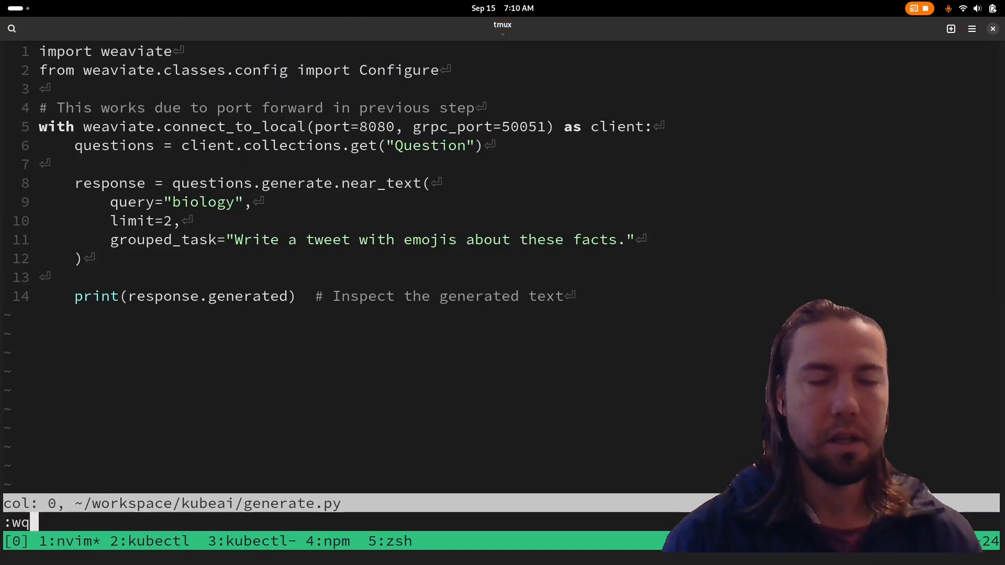
key("Return")
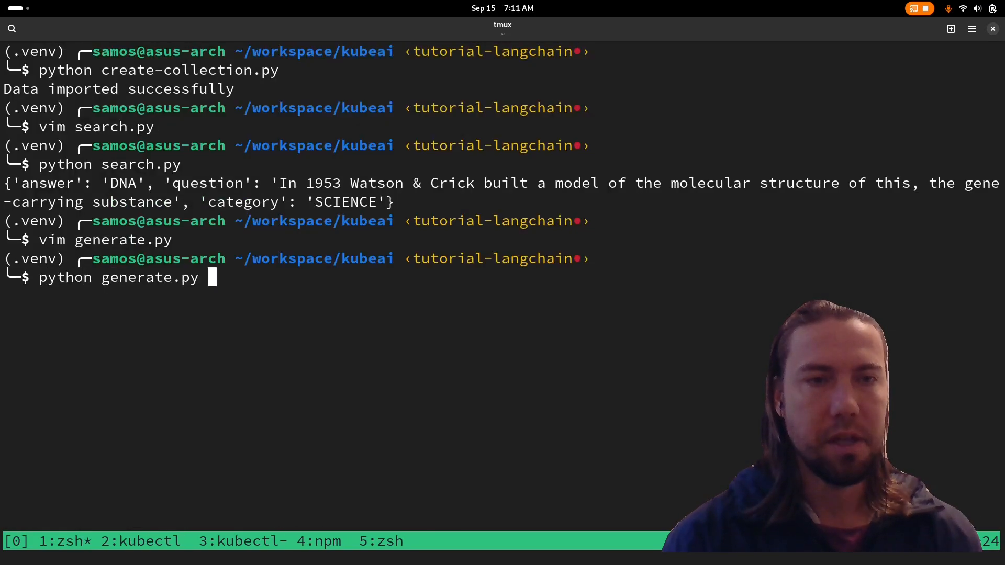
key("Return")
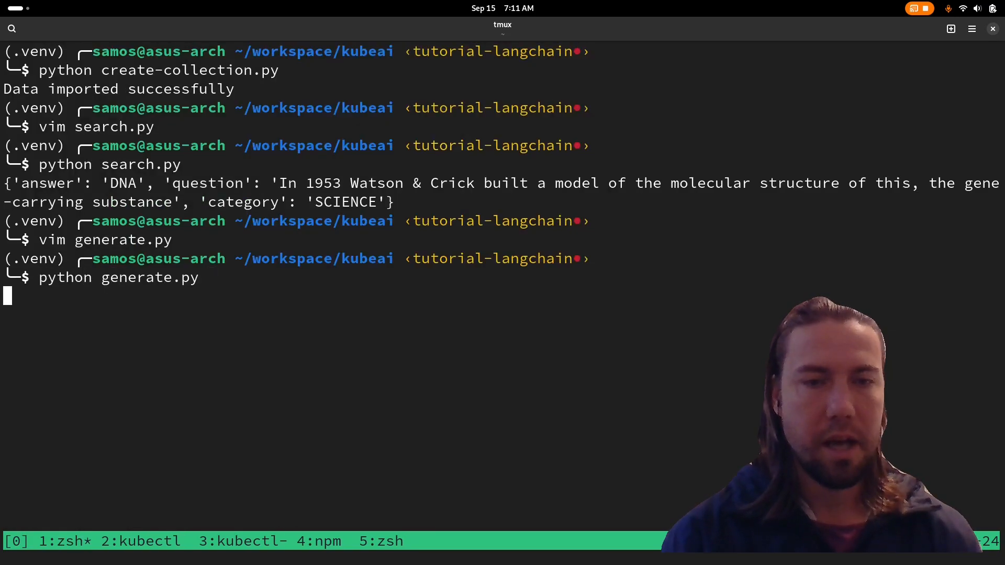
left_click(325, 541)
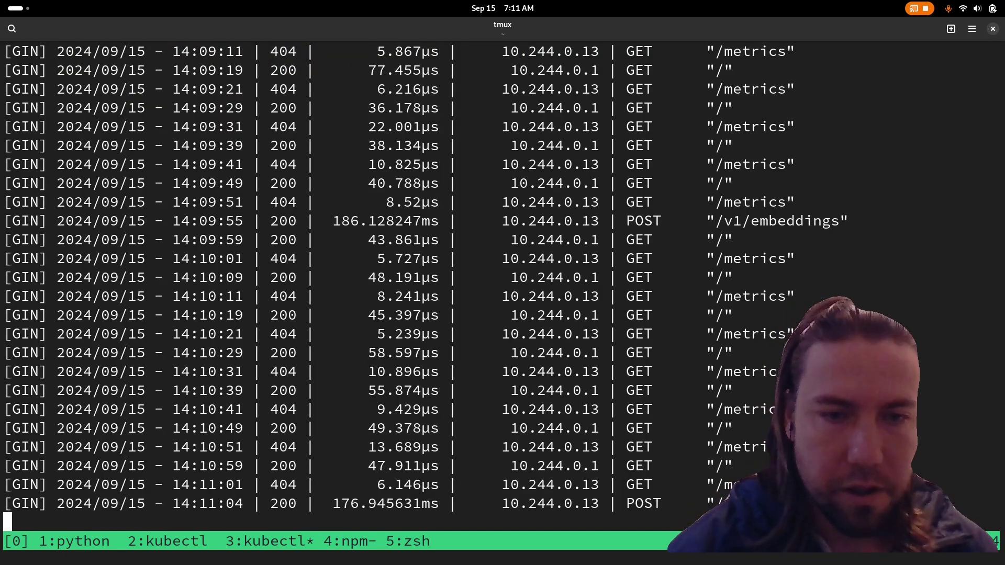
Step: Run k get pods, tail a pod with k logs -f, and read the emoji-tweet output
scroll("down", 3)
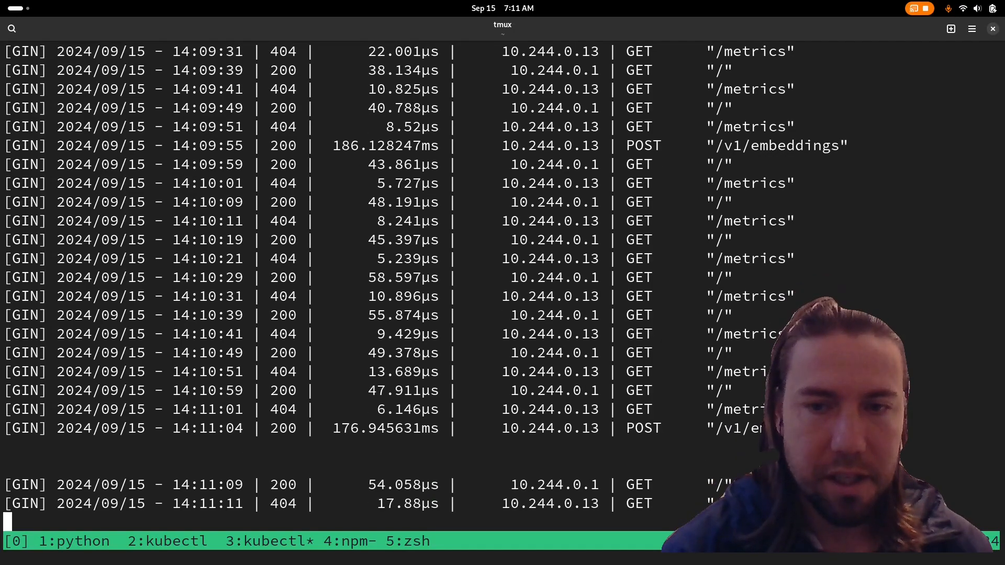
mouse_move(596, 397)
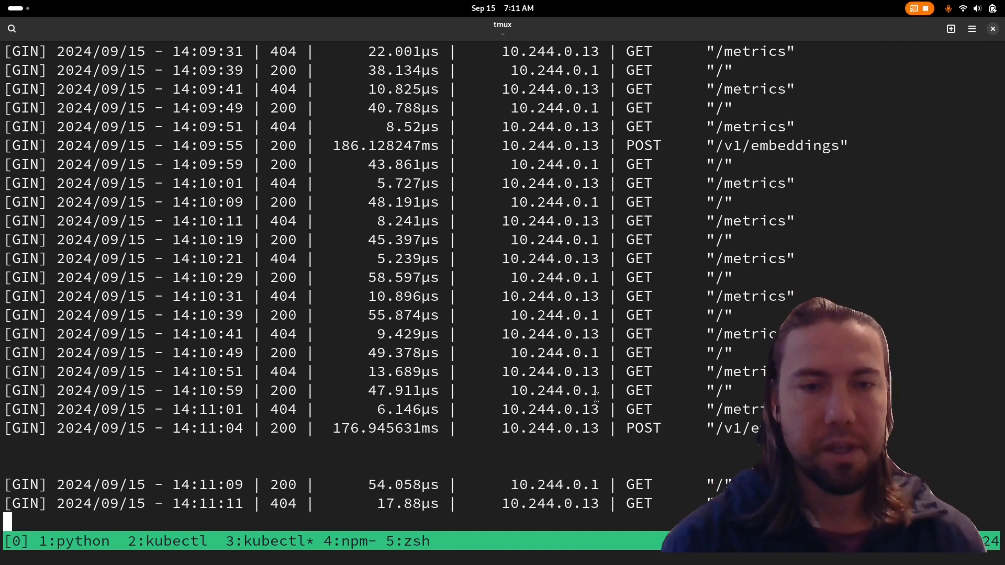
type("k get")
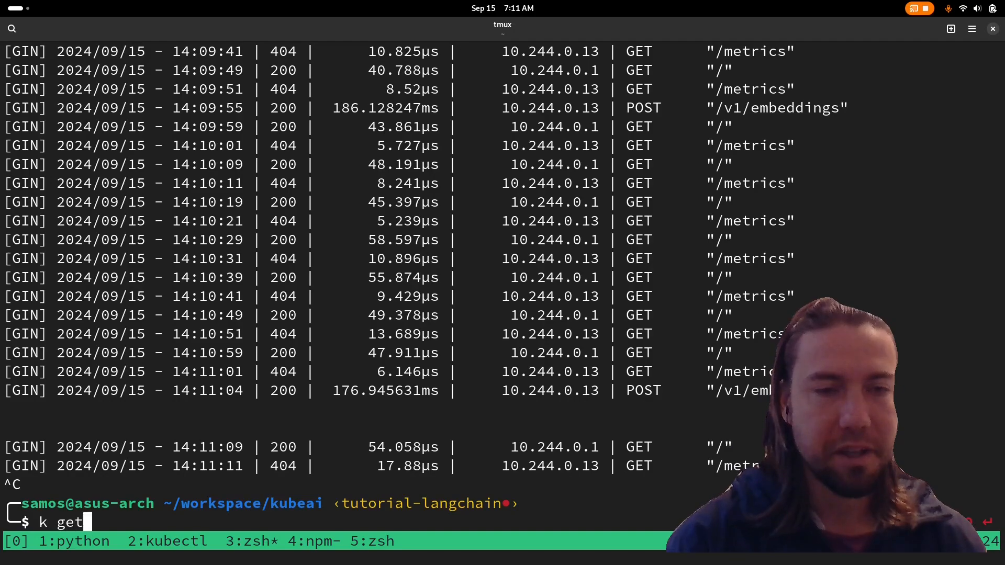
key("Return")
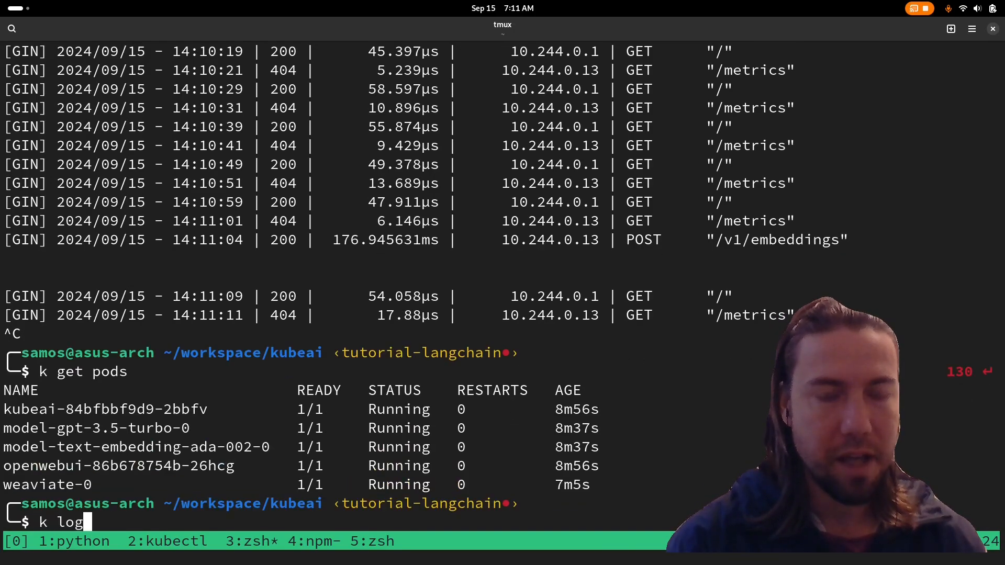
type("s -f")
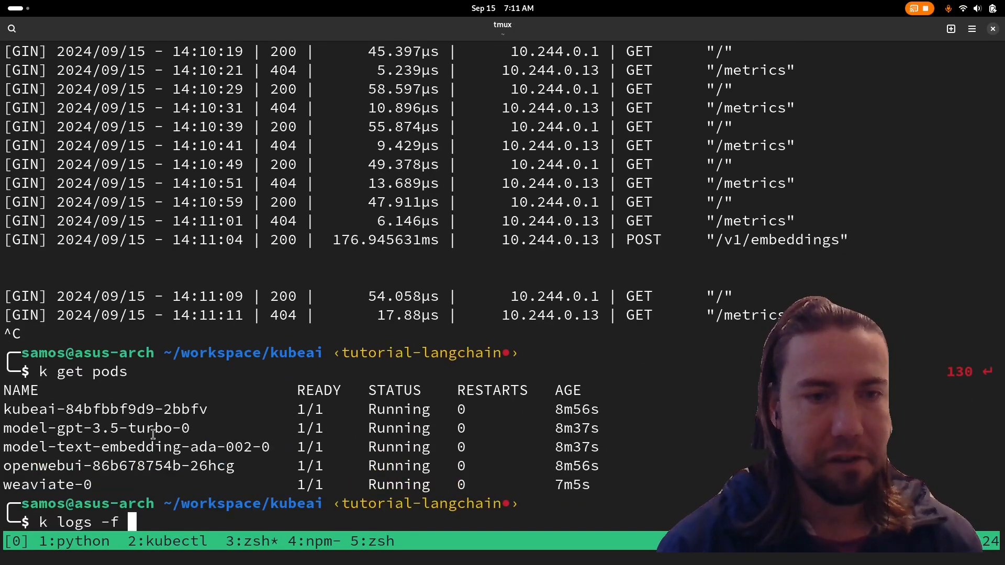
key("Return")
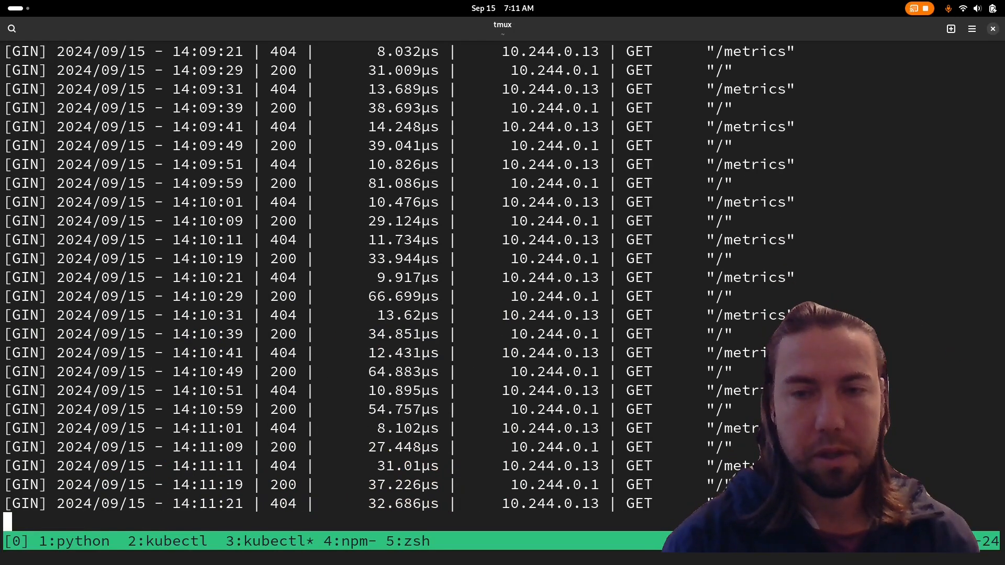
scroll("down", 3)
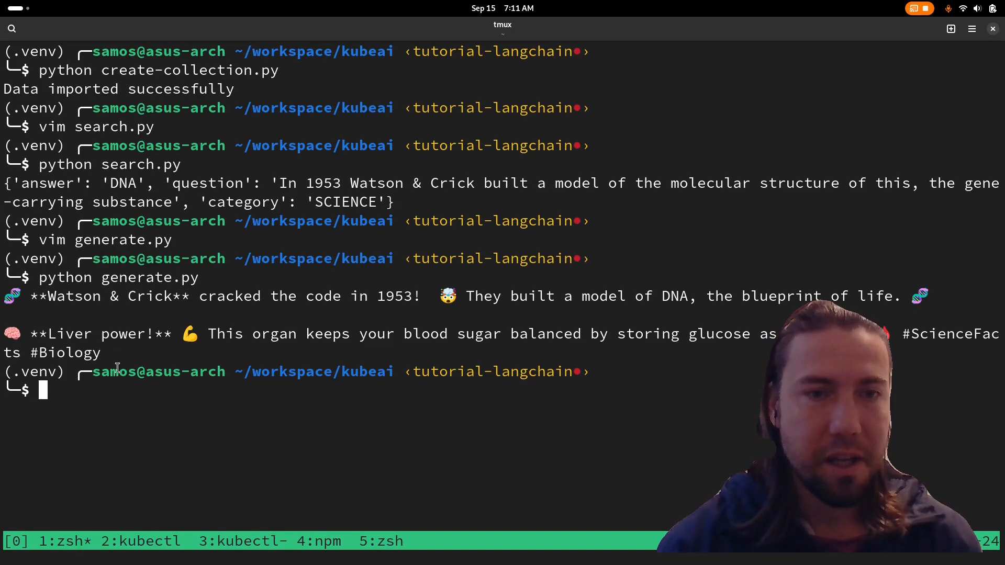
mouse_move(108, 353)
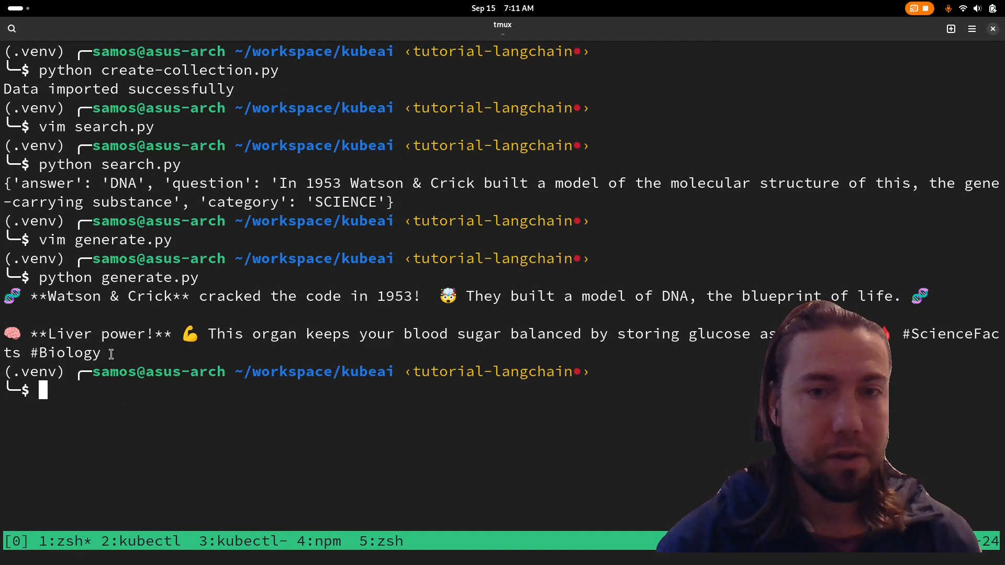